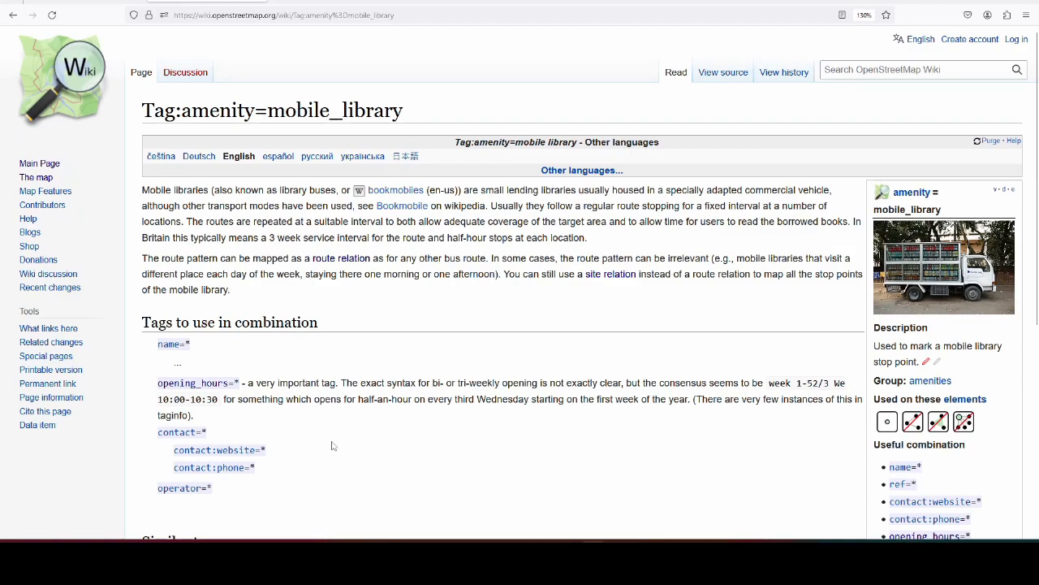
mouse_move(337, 440)
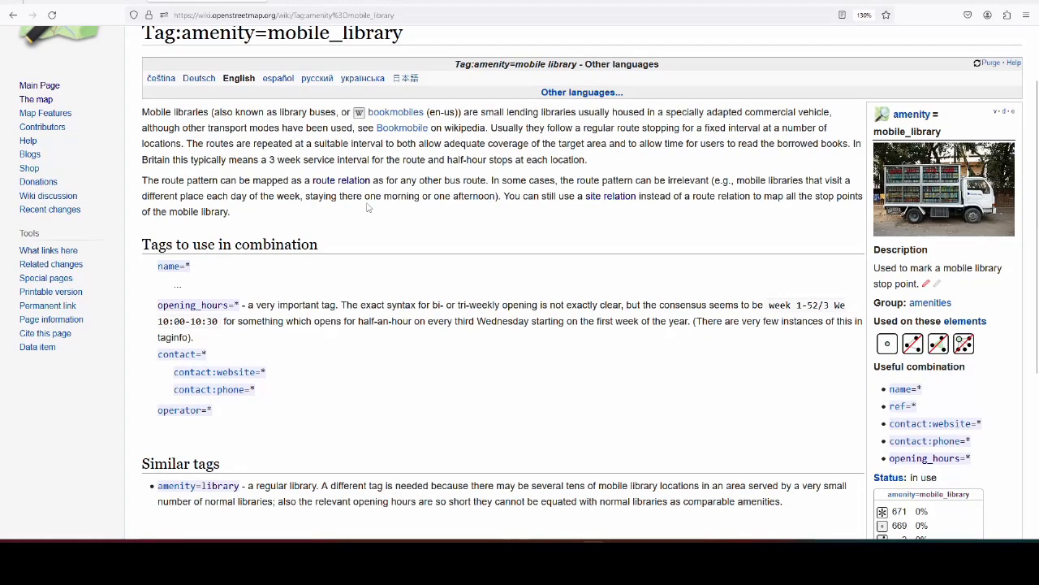
- Scroll through the 'Select a stop' table of mobile library stops and return to the top
scroll(down, 3)
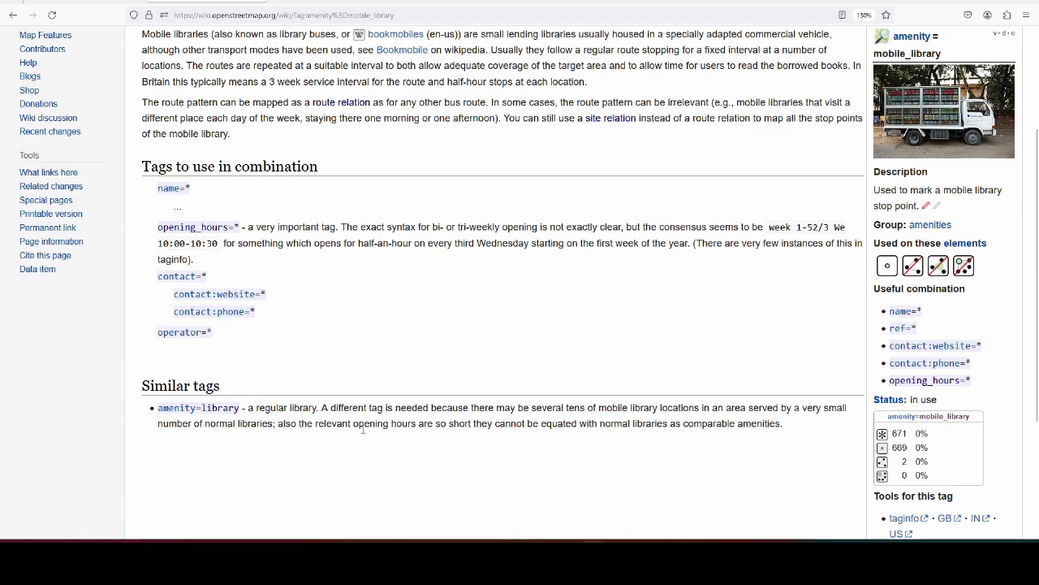
mouse_move(371, 403)
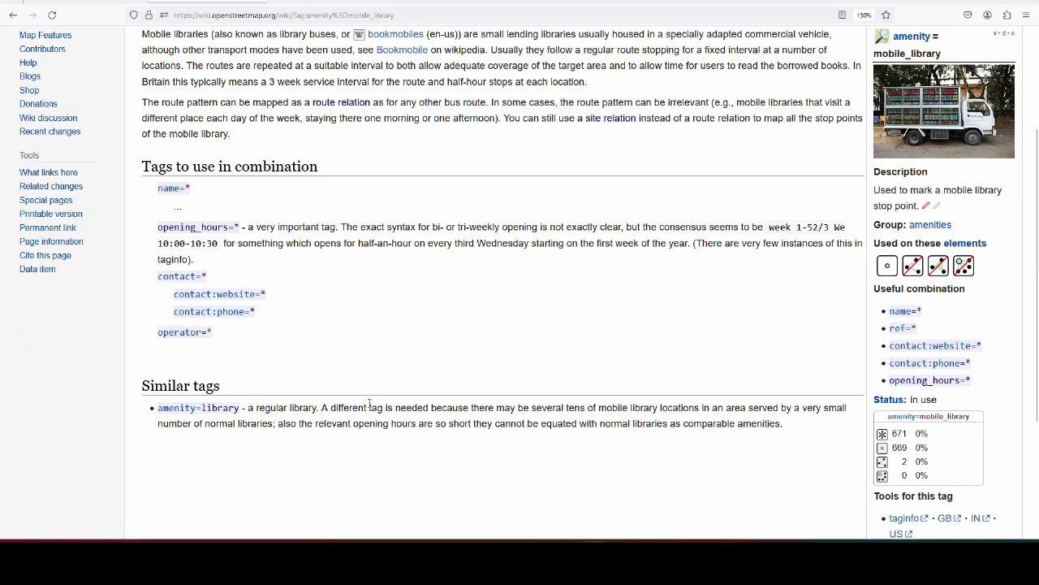
mouse_move(388, 380)
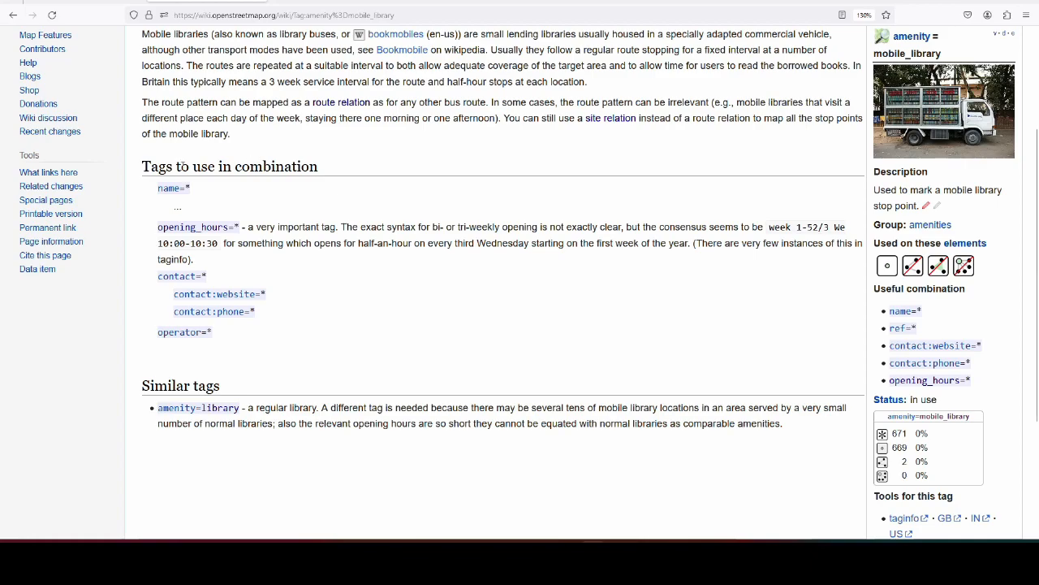
mouse_move(143, 196)
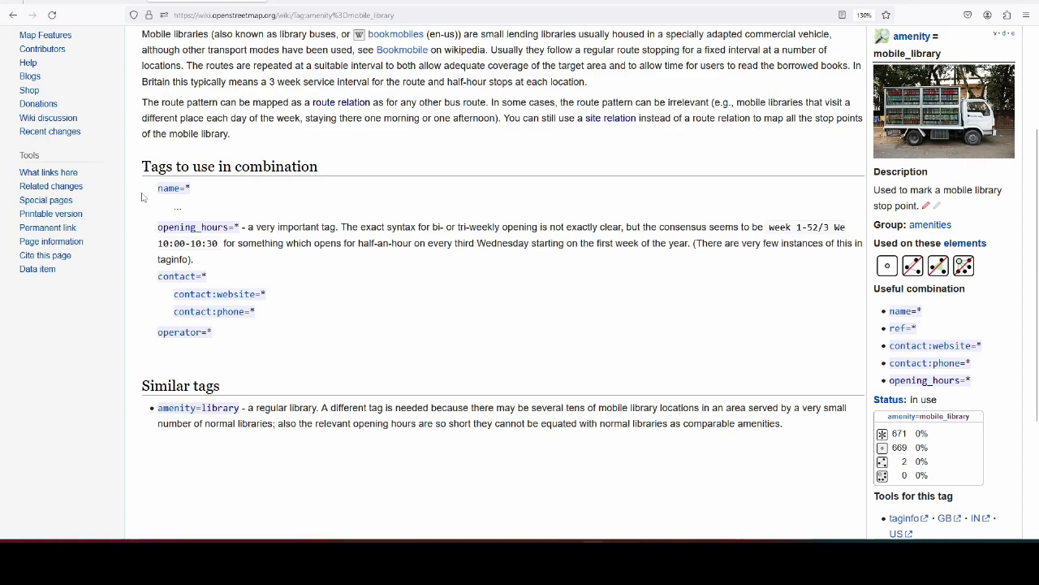
mouse_move(372, 211)
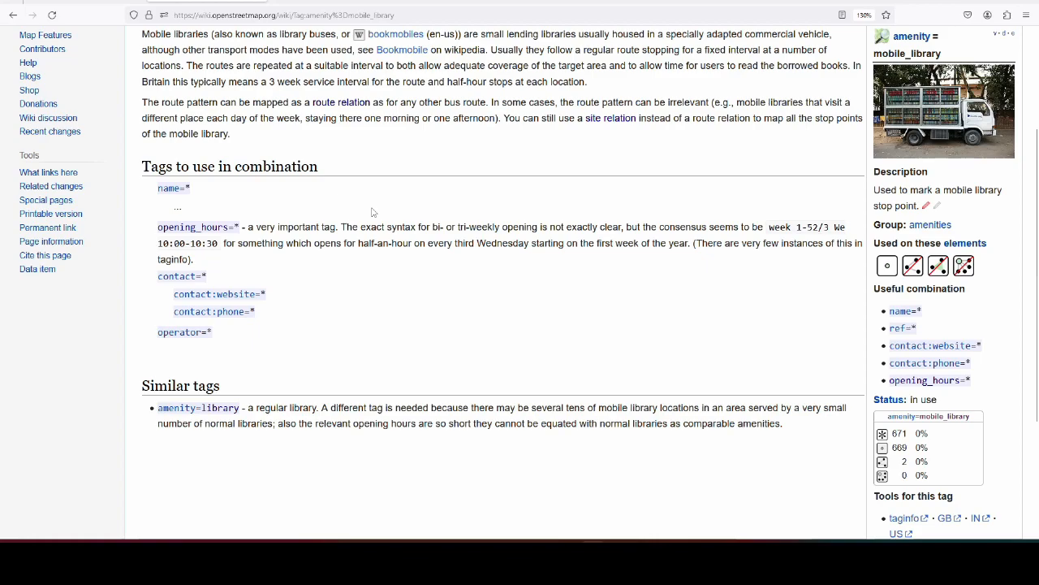
mouse_move(137, 226)
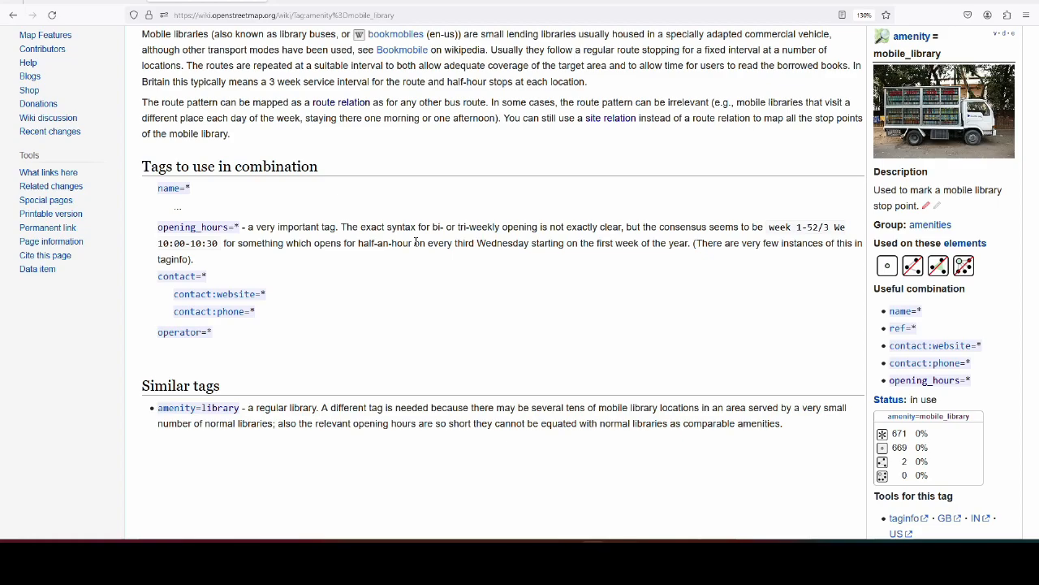
mouse_move(425, 257)
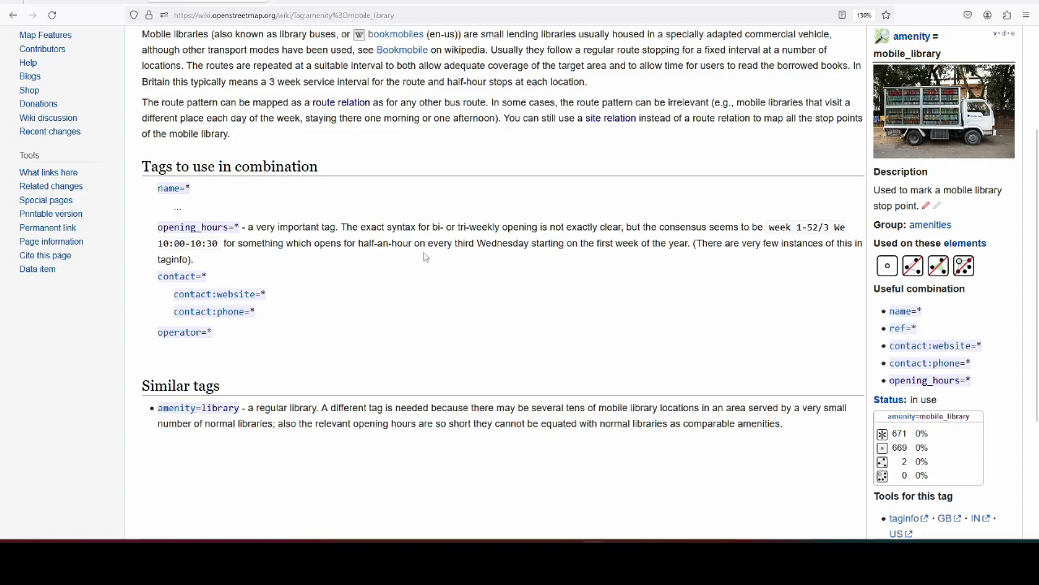
mouse_move(434, 268)
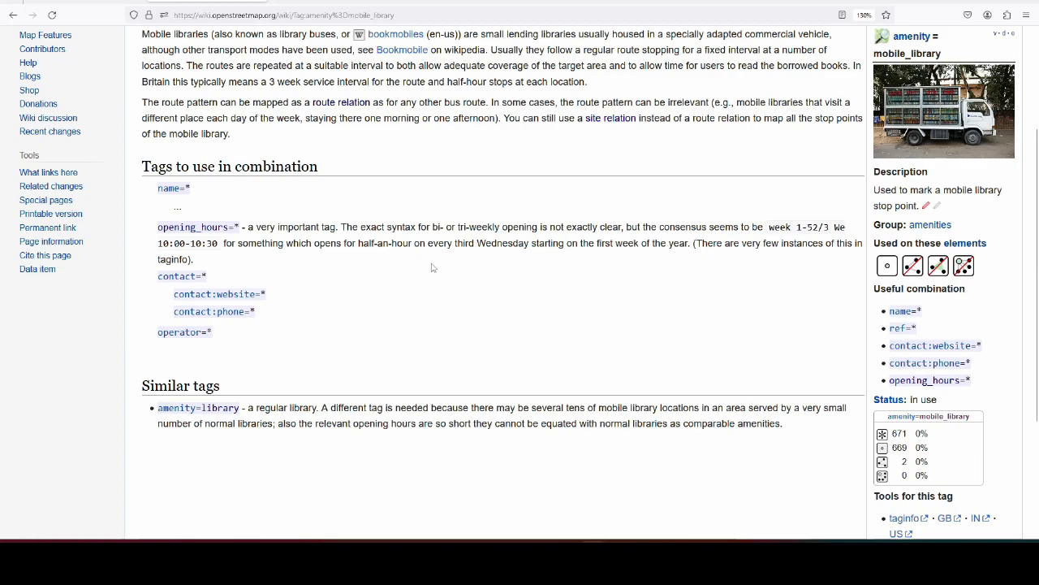
mouse_move(439, 244)
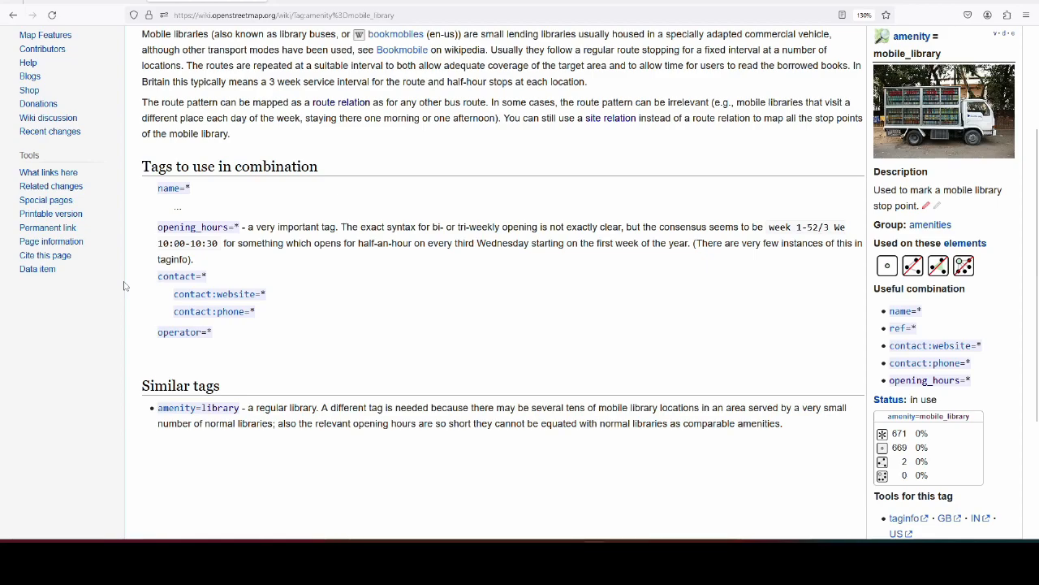
mouse_move(188, 346)
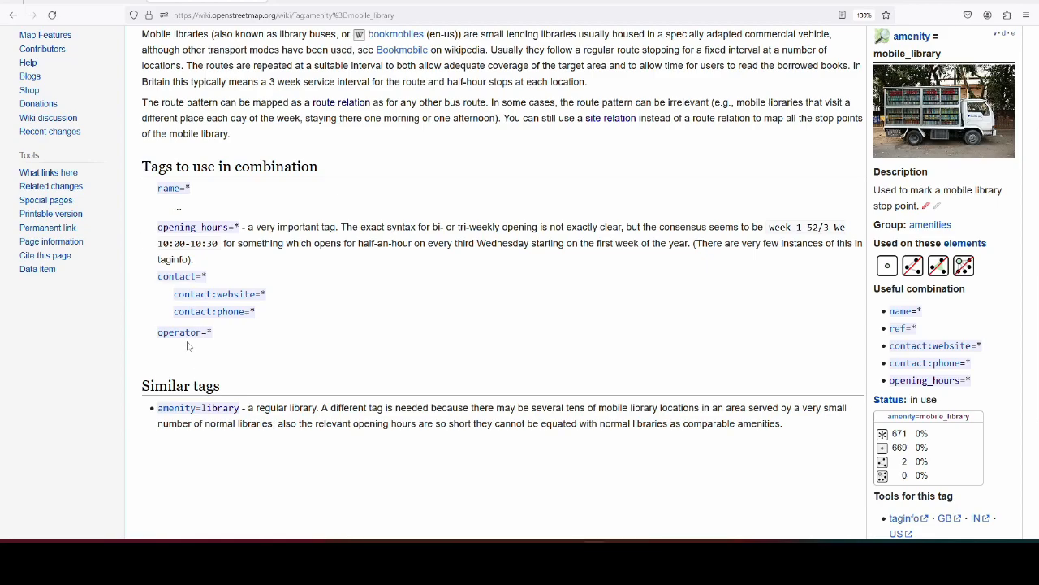
mouse_move(458, 359)
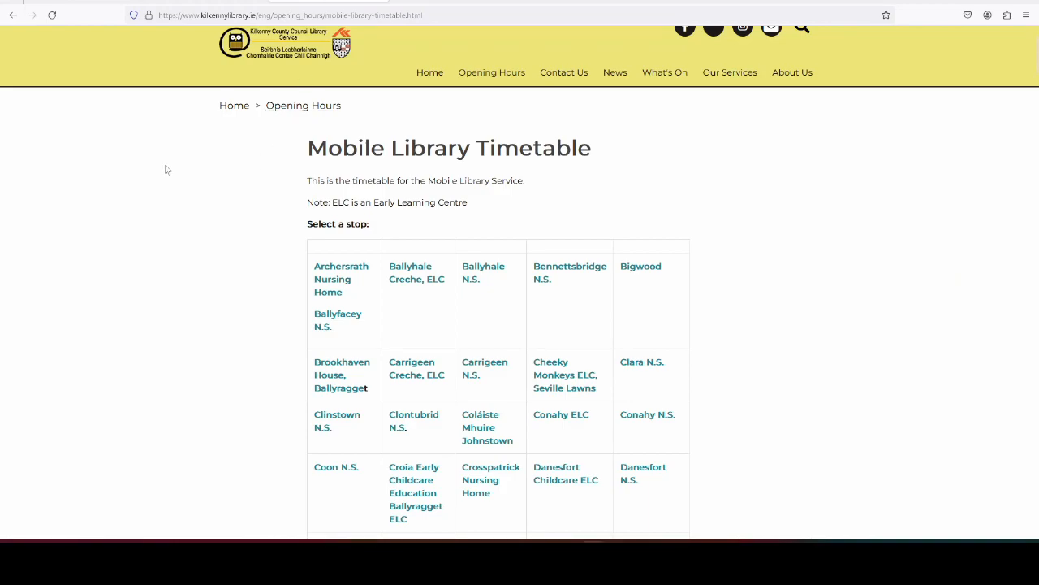
scroll(down, 3)
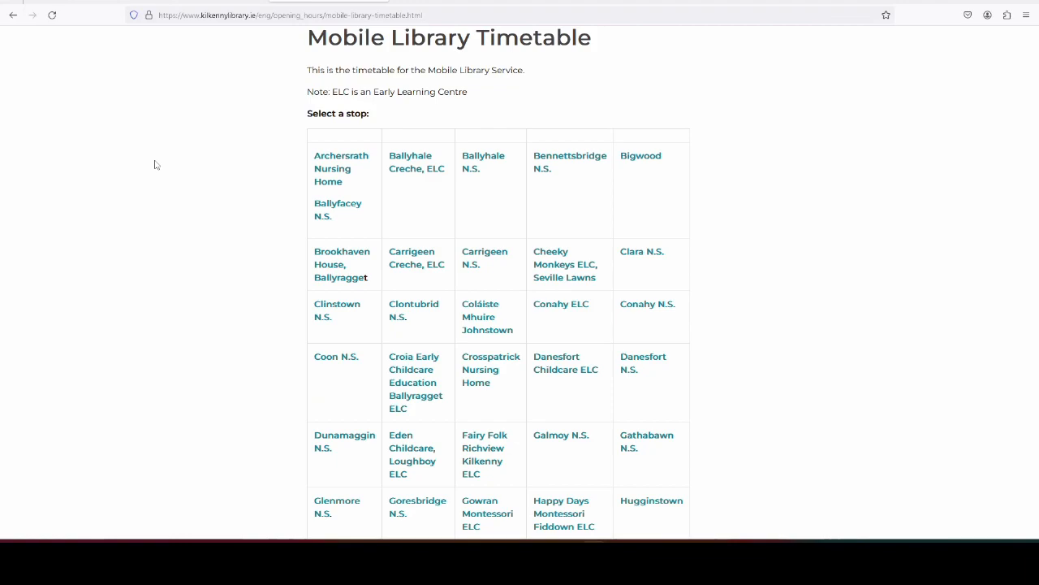
mouse_move(571, 187)
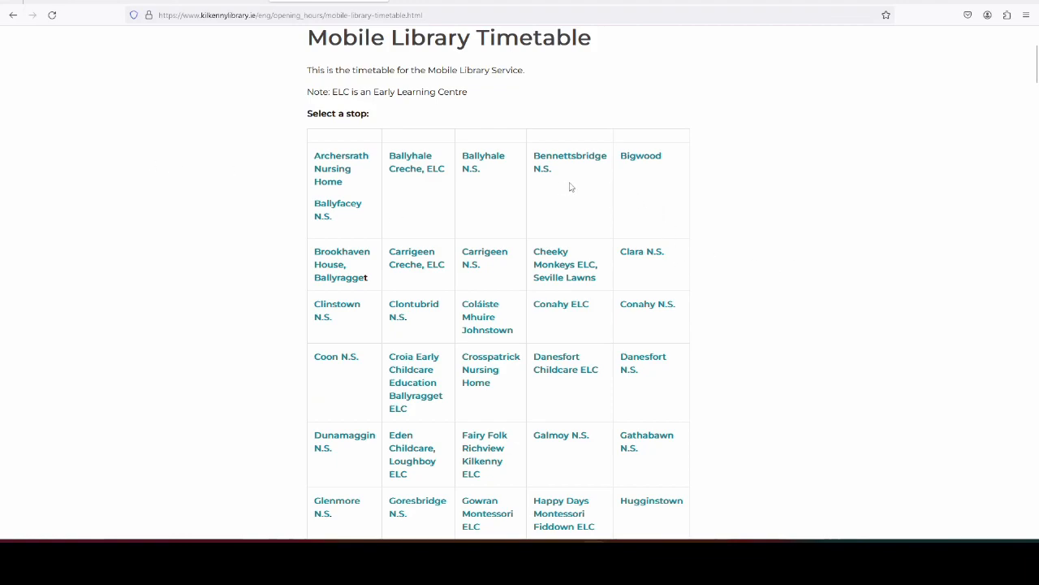
mouse_move(738, 312)
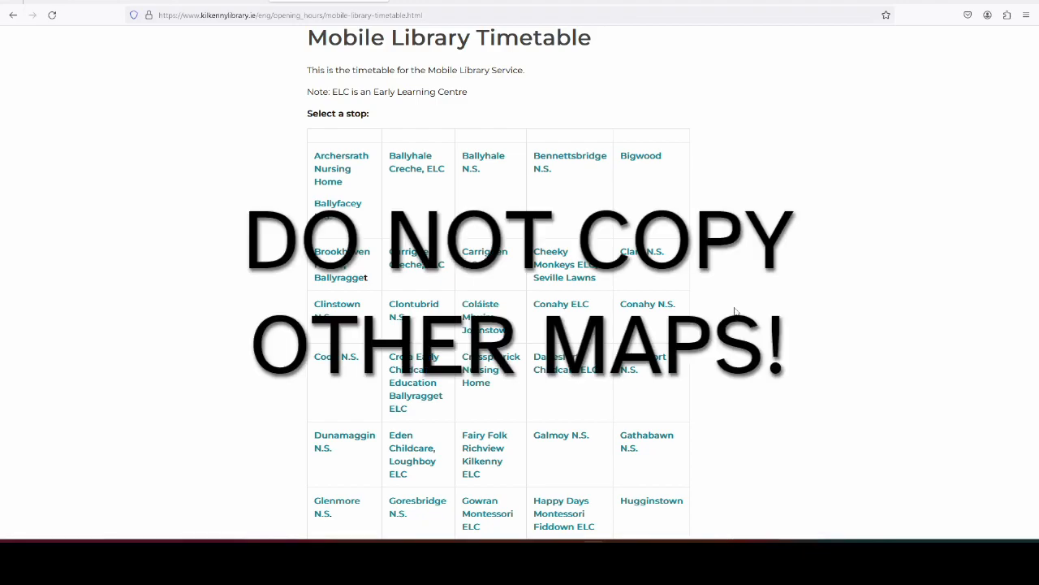
mouse_move(727, 302)
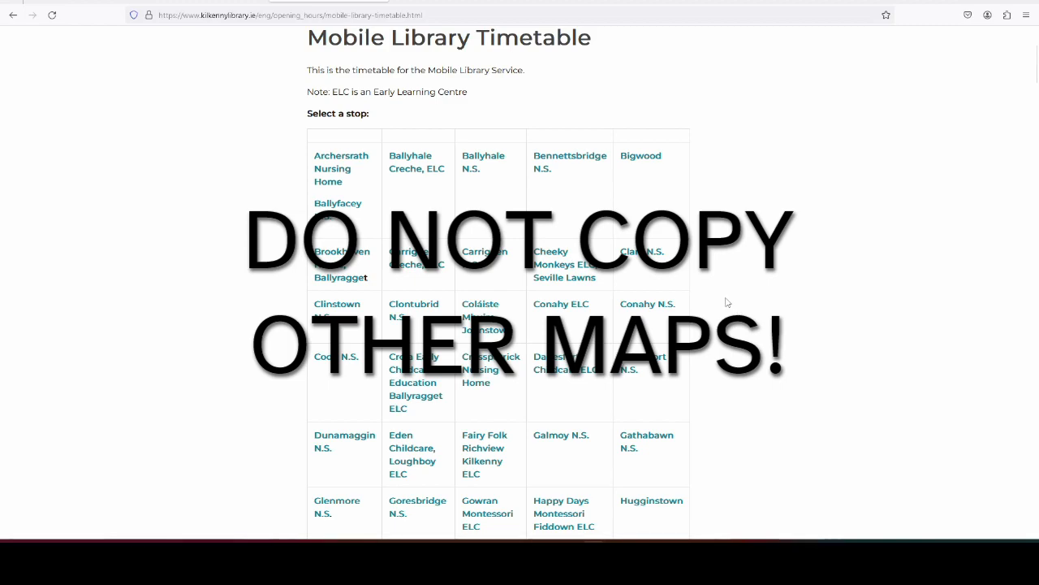
scroll(down, 3)
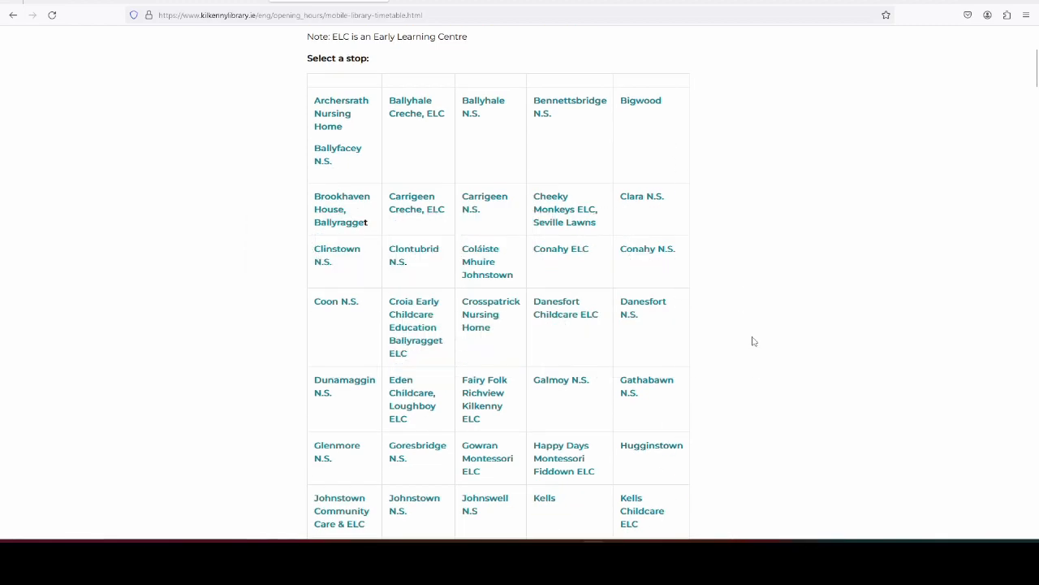
mouse_move(737, 354)
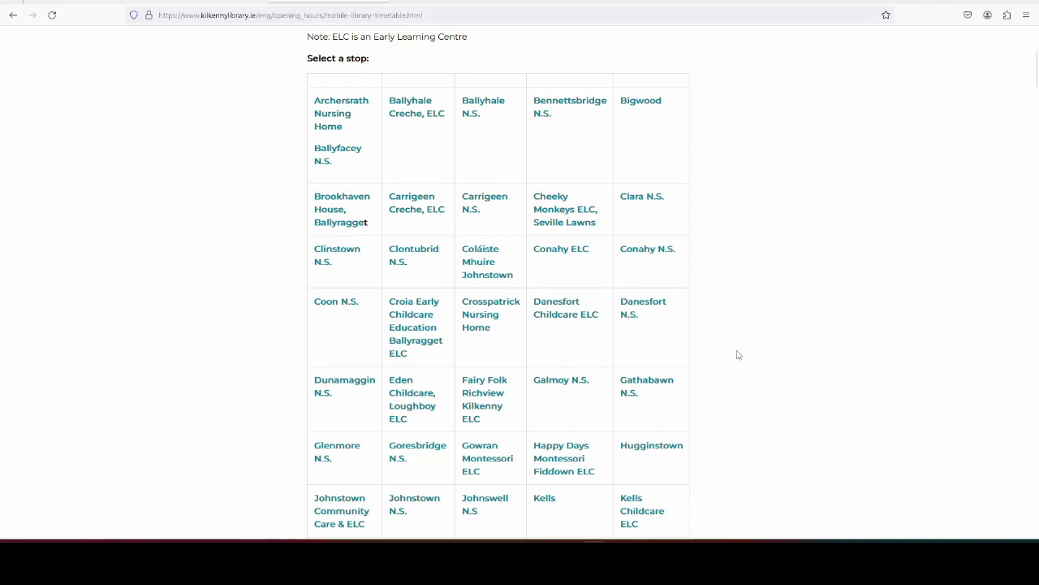
mouse_move(747, 325)
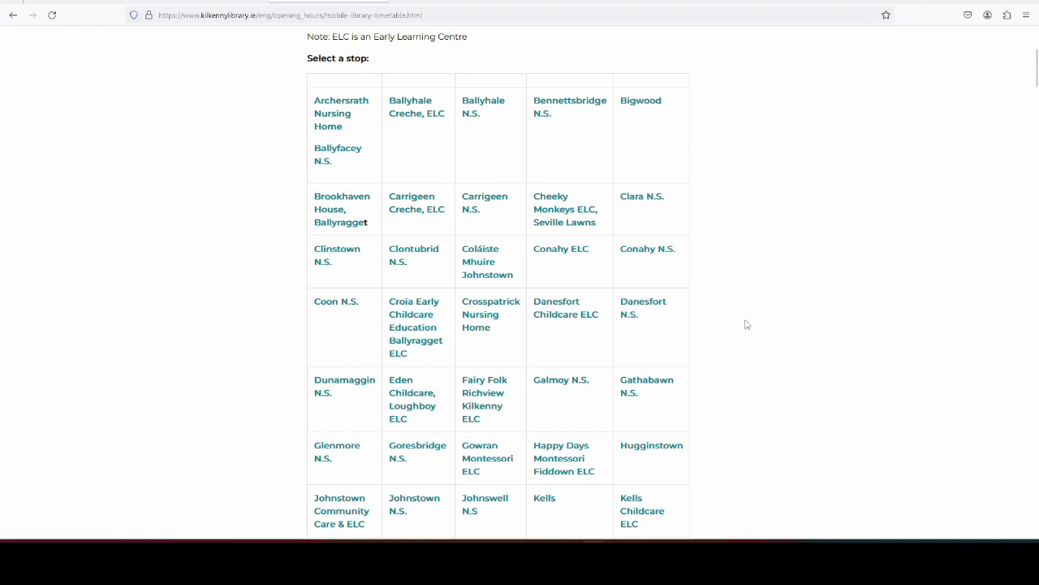
mouse_move(502, 426)
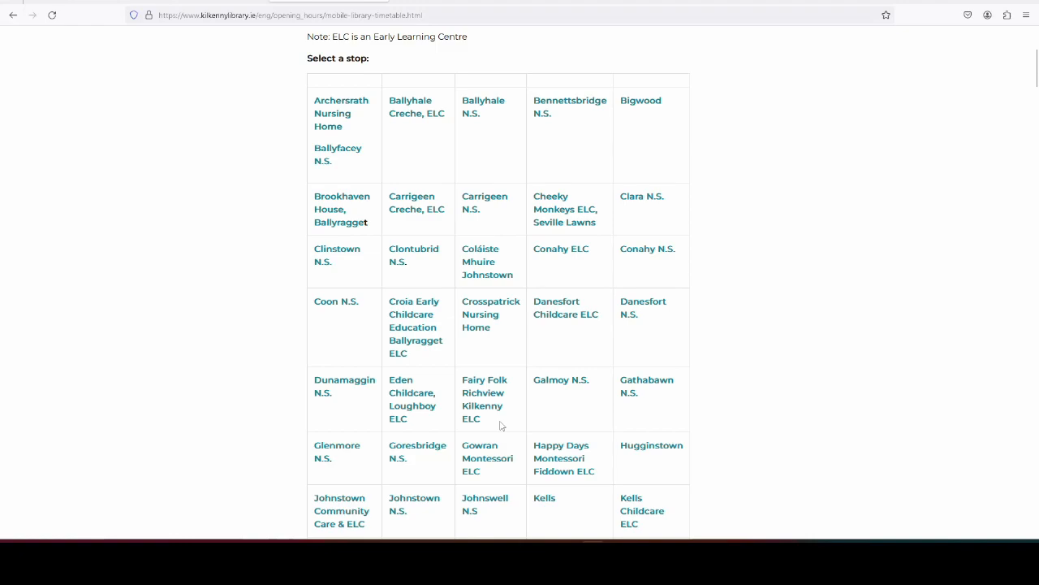
mouse_move(188, 224)
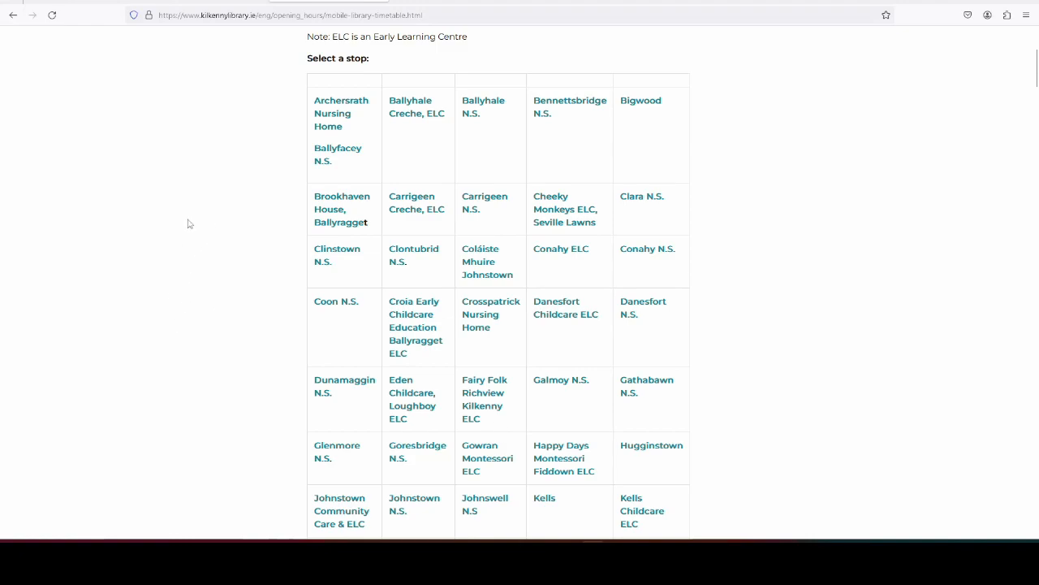
scroll(down, 3)
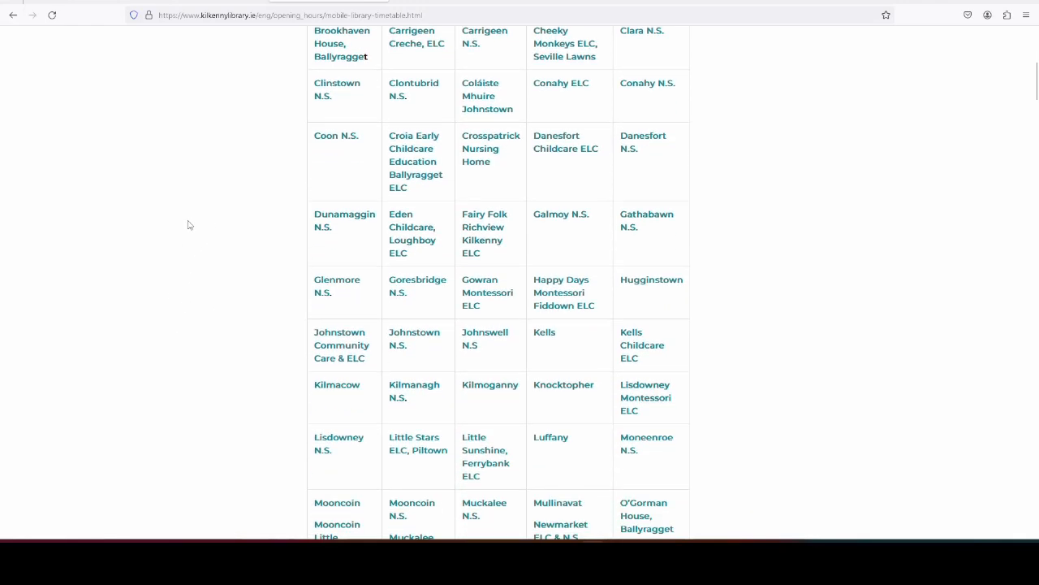
scroll(down, 3)
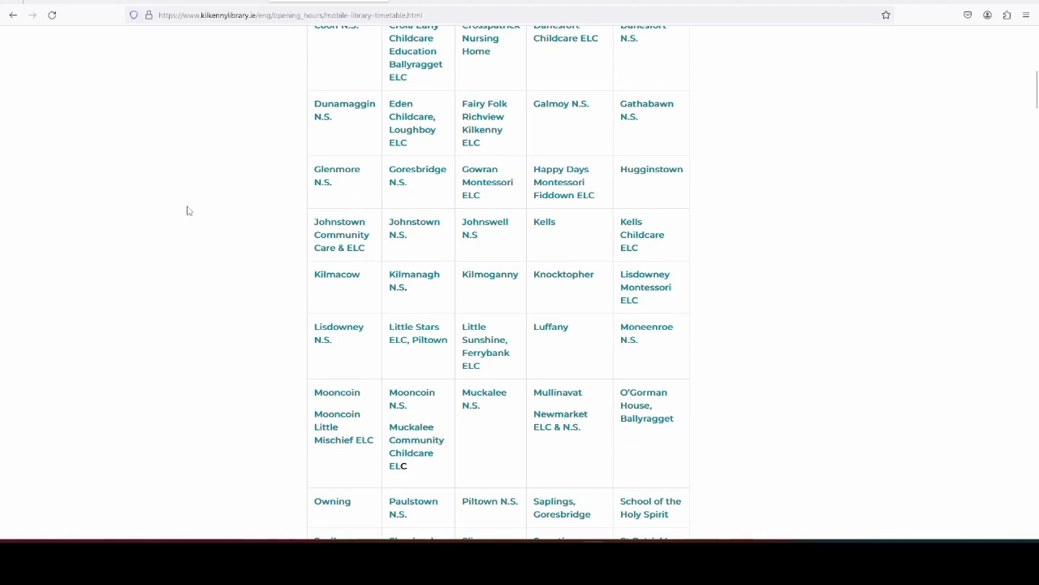
scroll(up, 3)
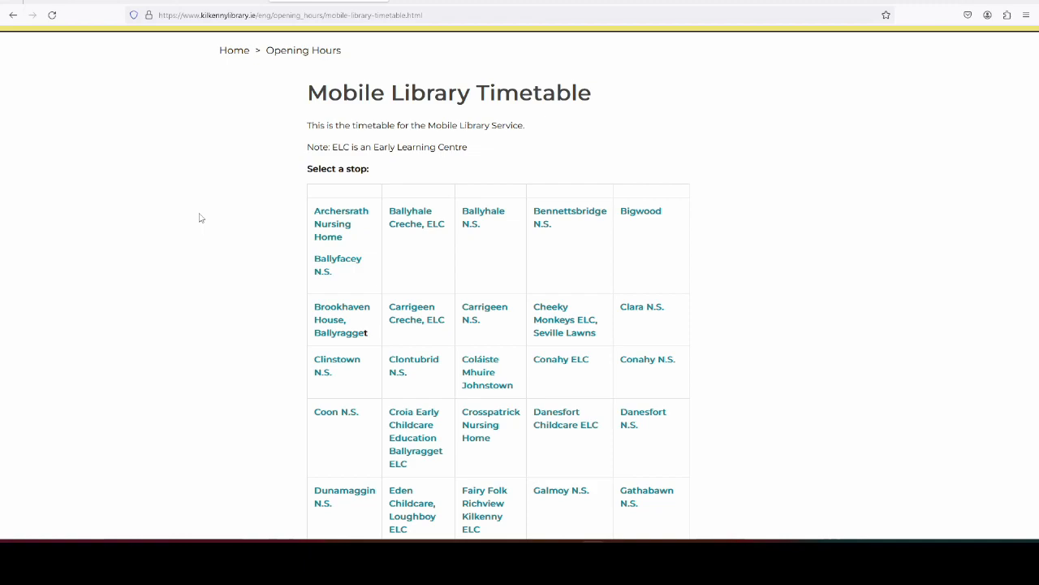
mouse_move(214, 214)
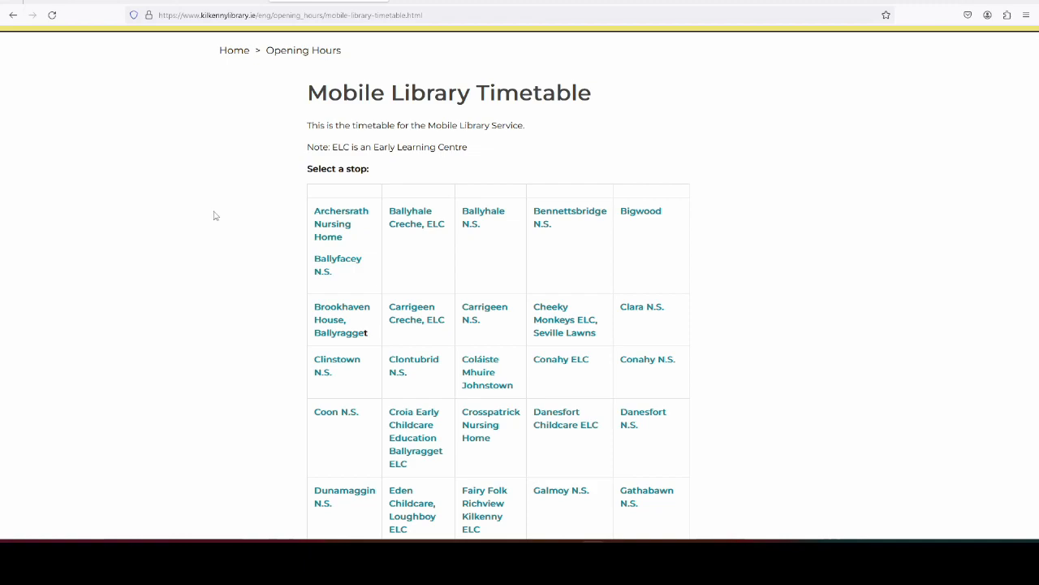
mouse_move(705, 467)
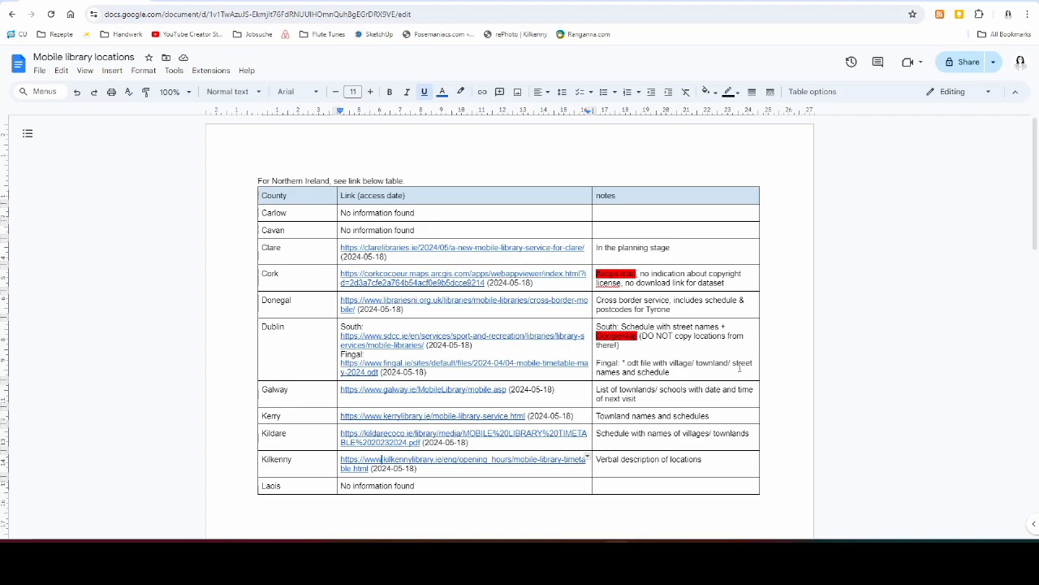
mouse_move(310, 299)
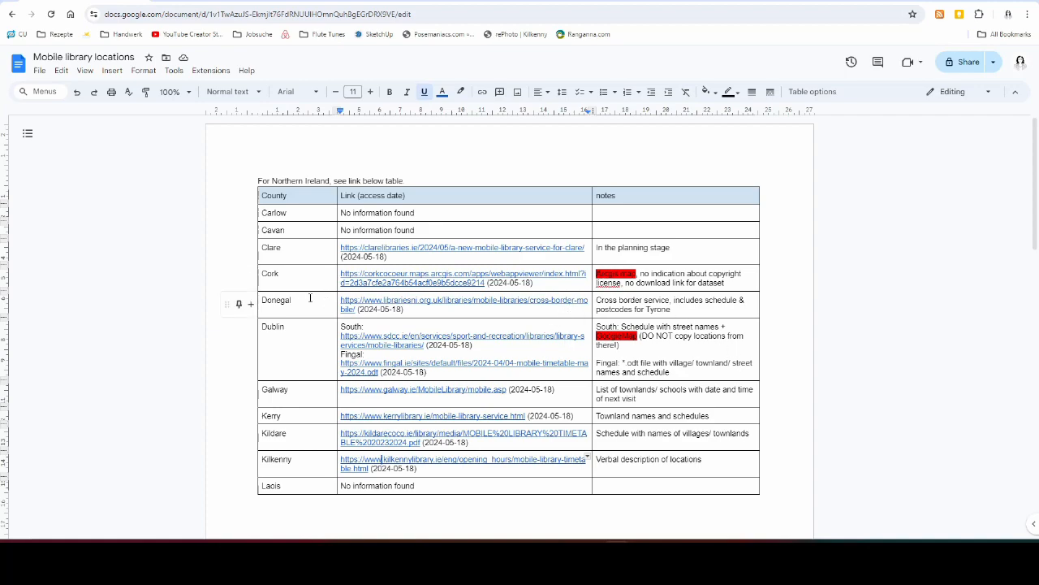
mouse_move(106, 272)
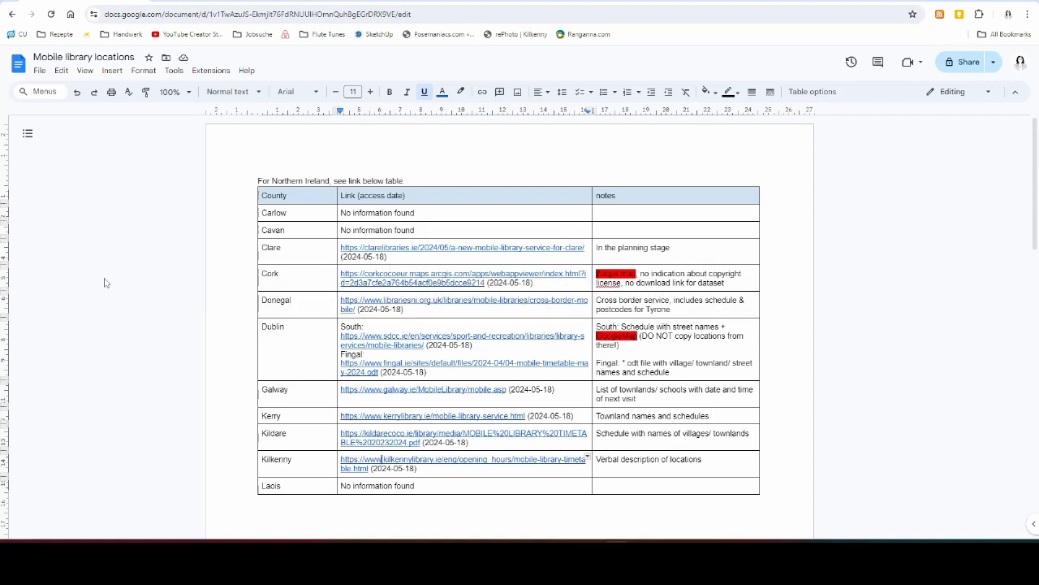
mouse_move(117, 283)
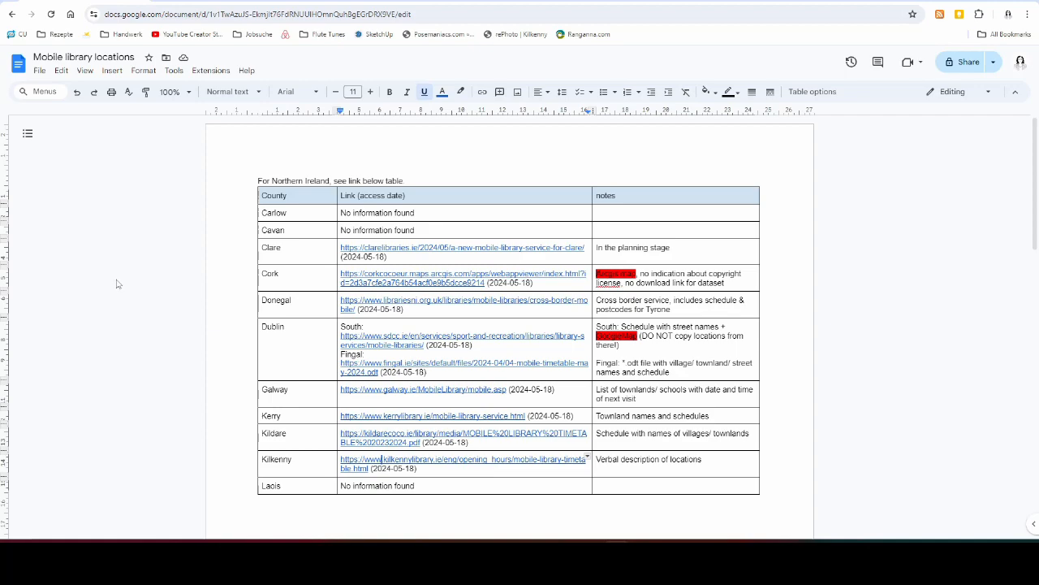
mouse_move(108, 276)
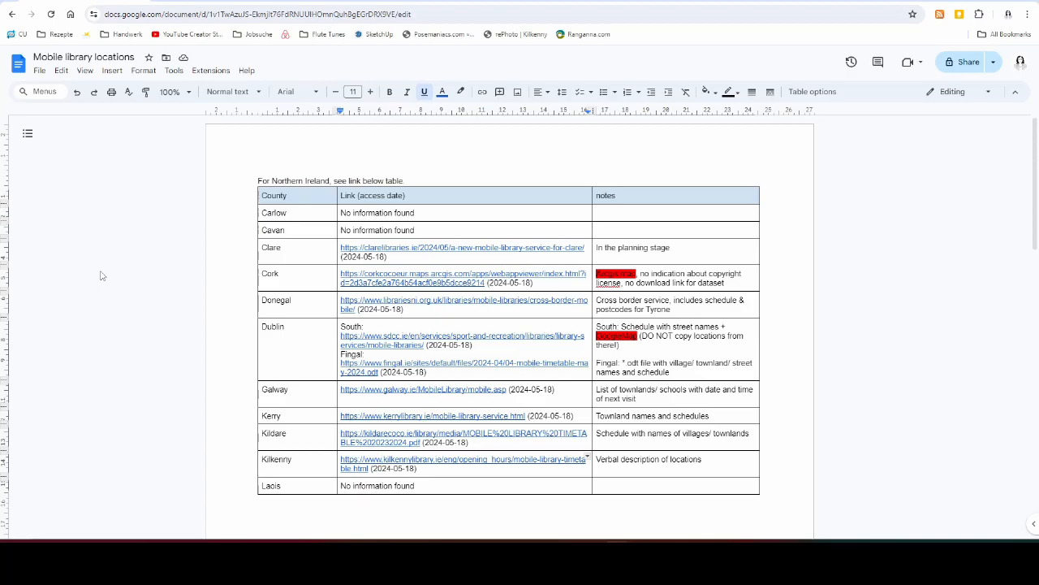
scroll(down, 3)
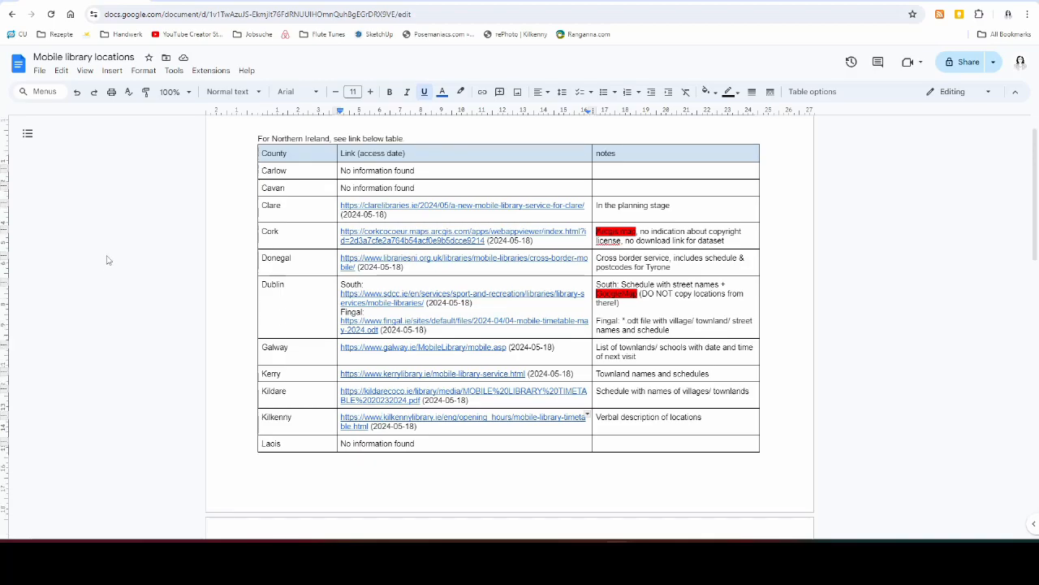
scroll(down, 3)
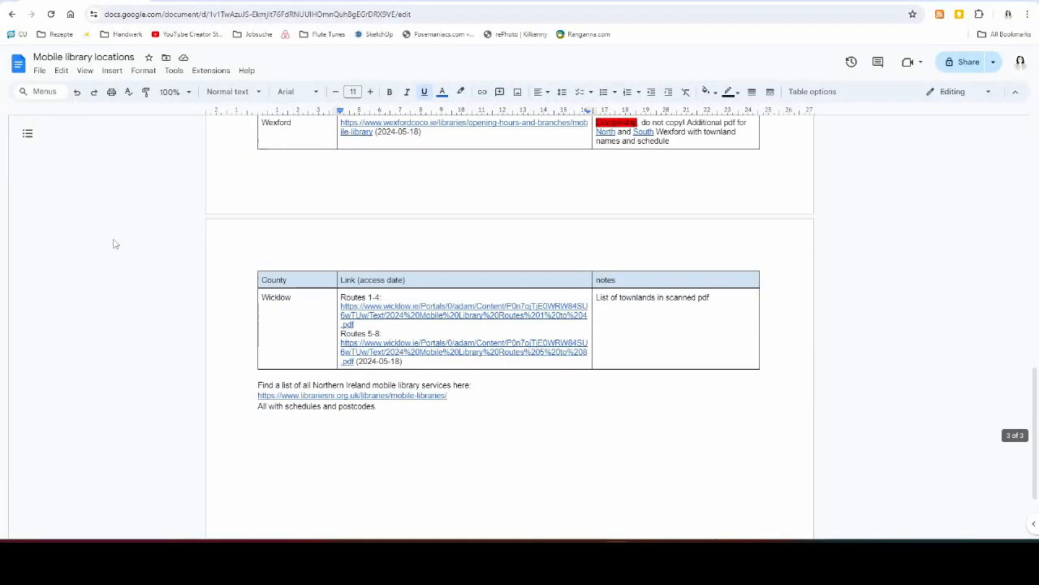
scroll(down, 3)
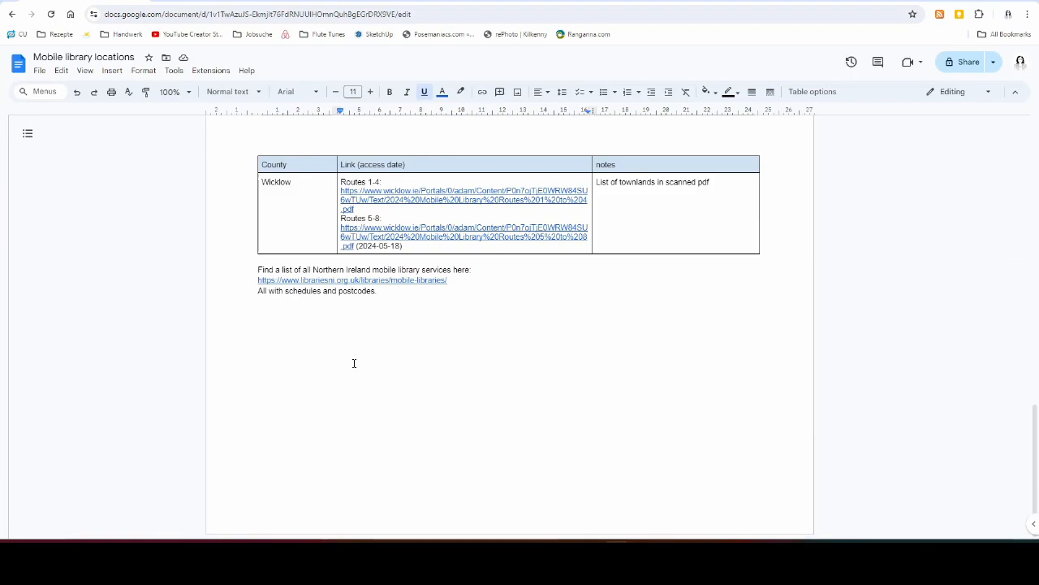
mouse_move(286, 321)
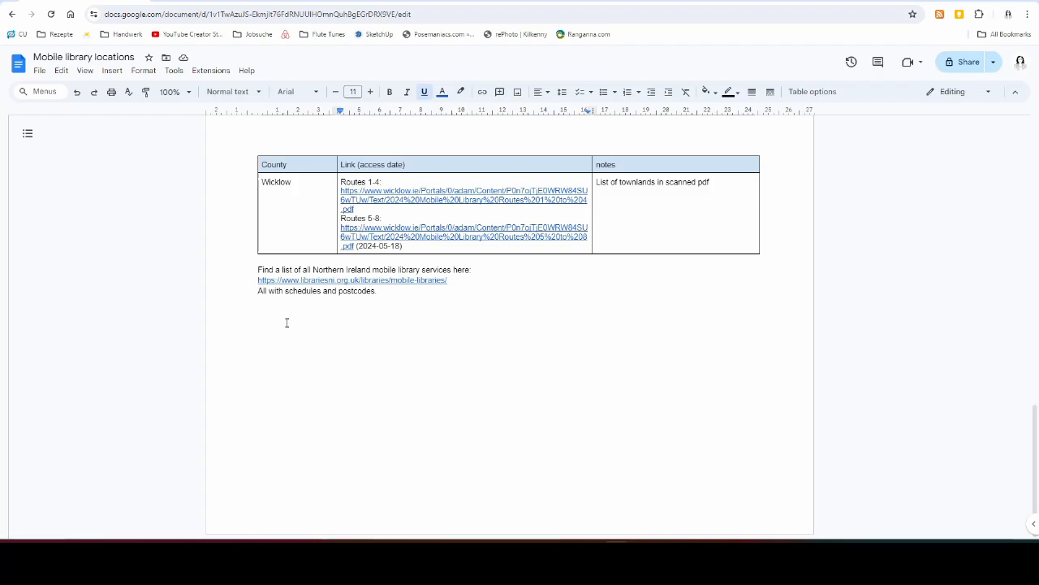
mouse_move(314, 302)
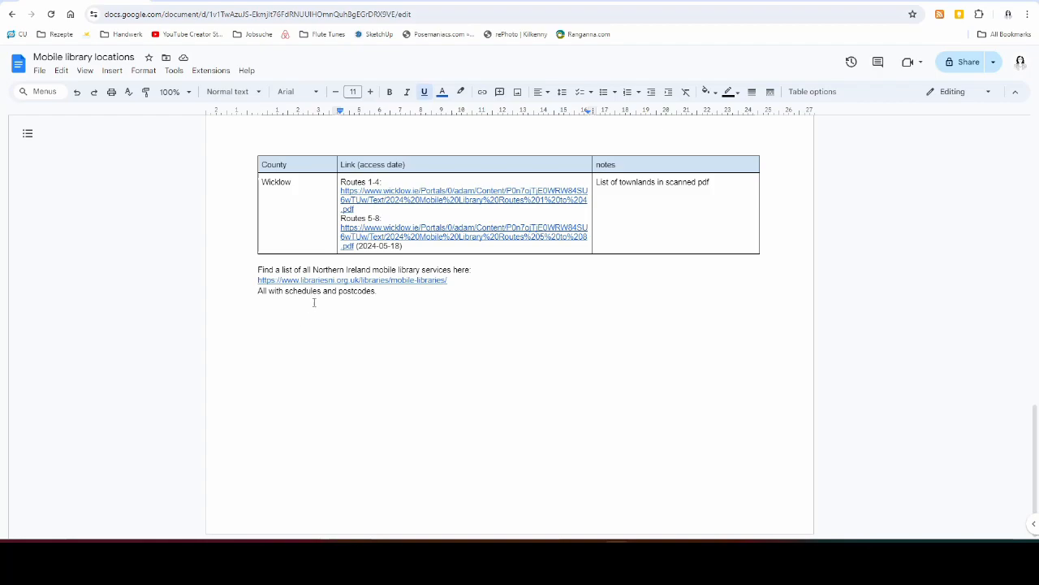
mouse_move(227, 349)
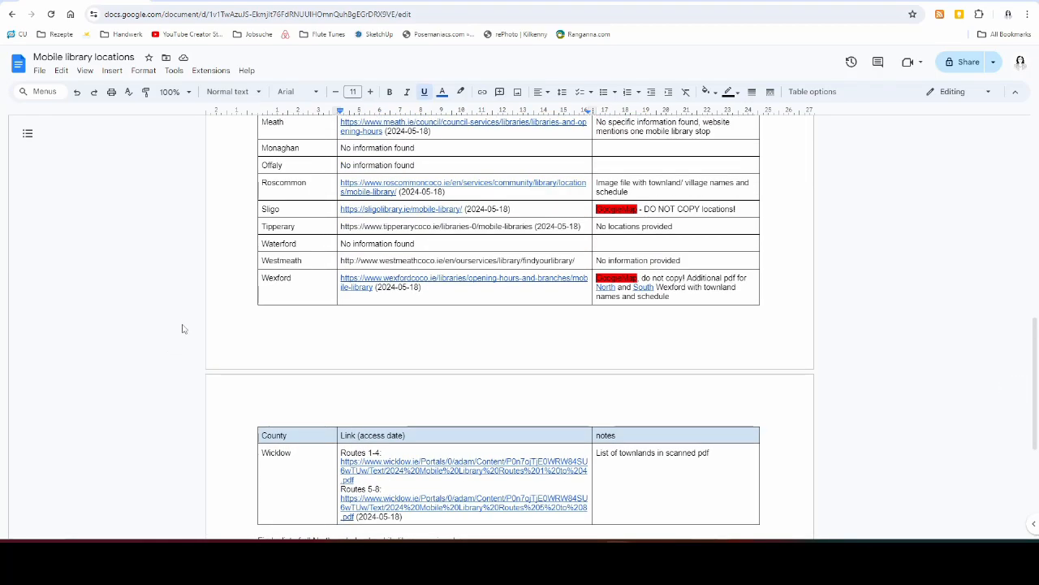
scroll(up, 3)
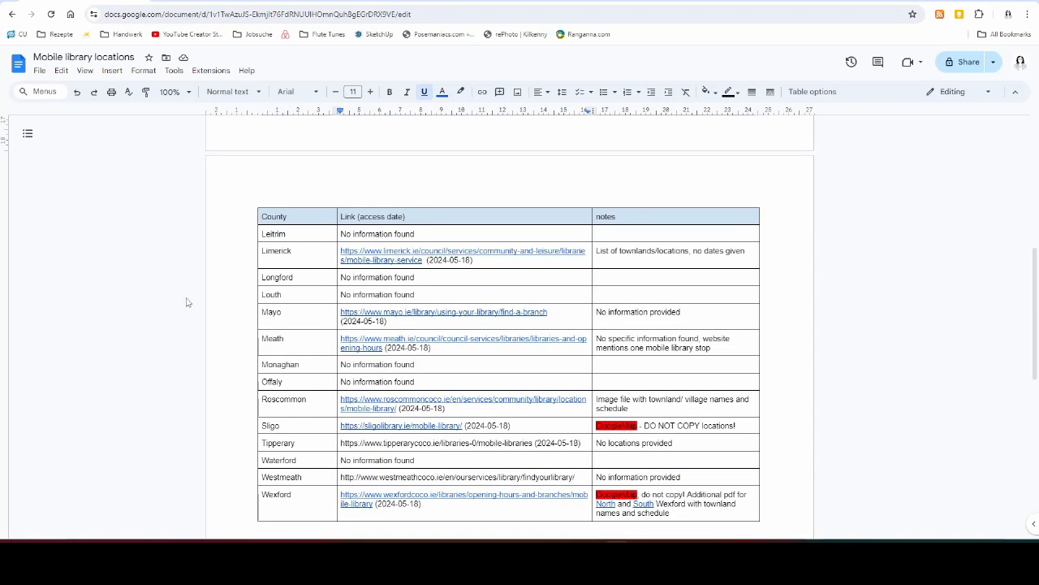
mouse_move(181, 306)
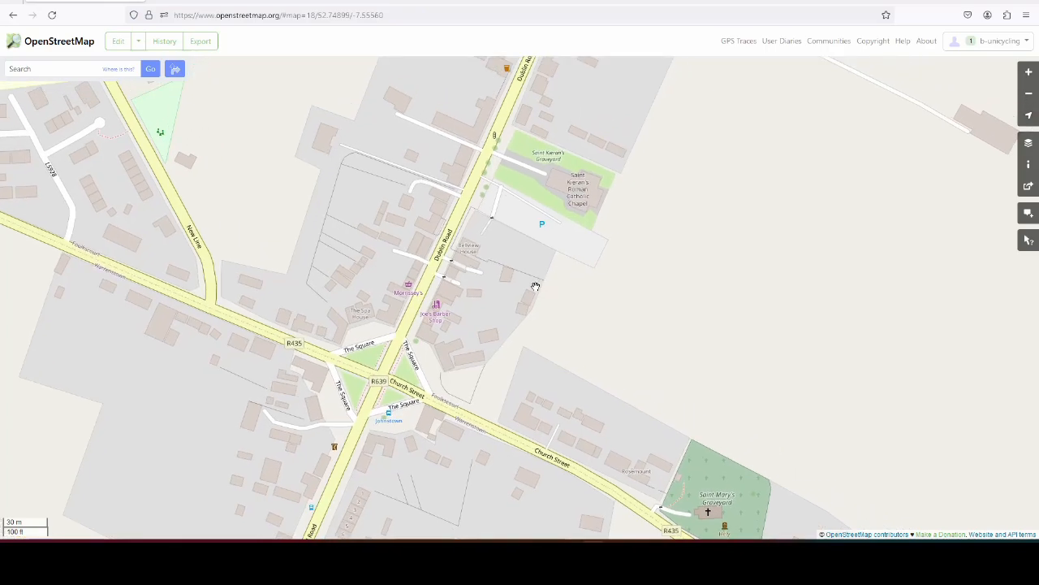
mouse_move(1028, 143)
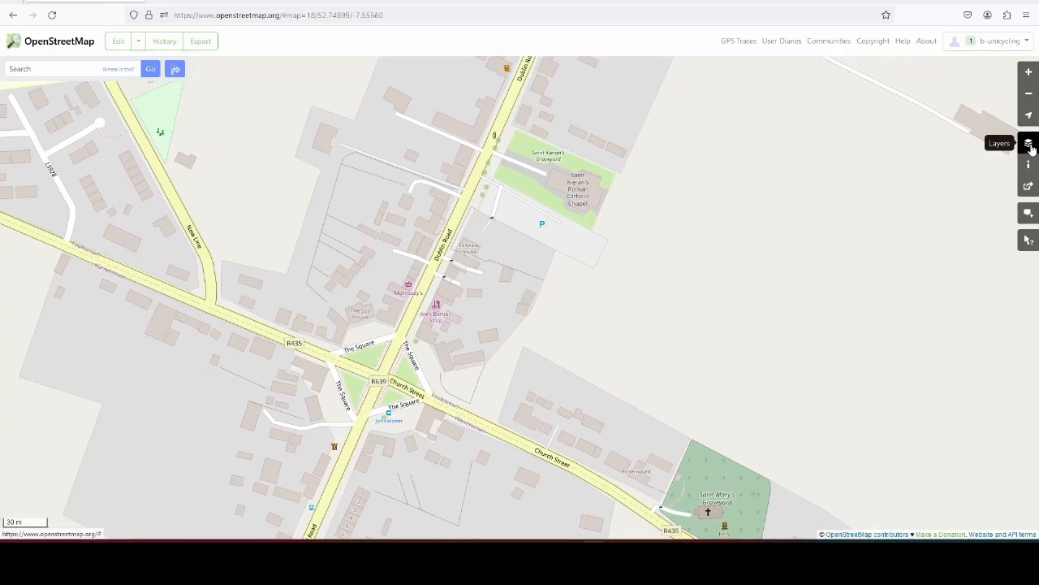
- Check the map layers list, then launch the iD editor on the area near Saint Kieran's church
click(1028, 143)
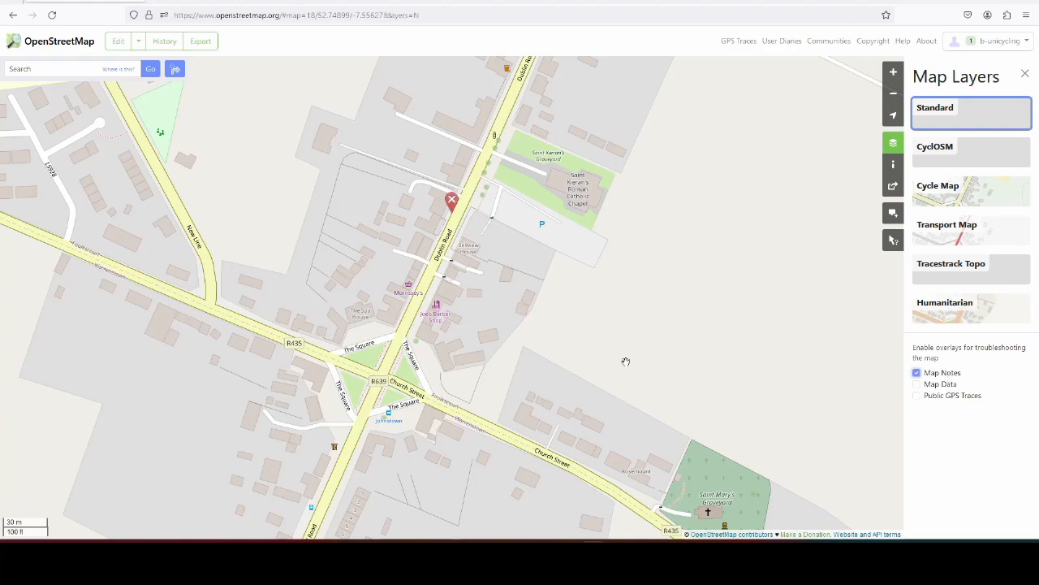
click(1025, 73)
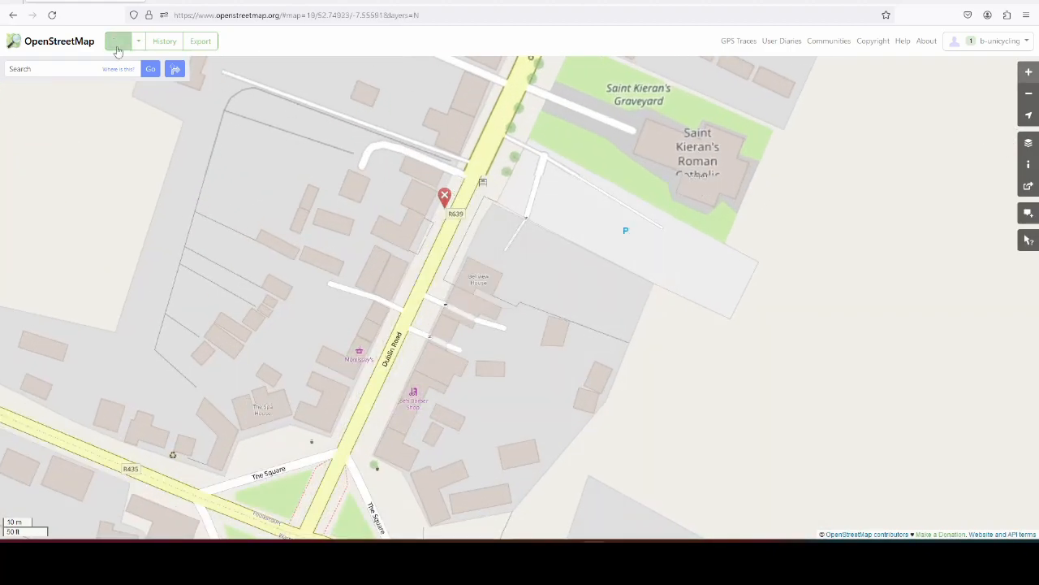
click(120, 40)
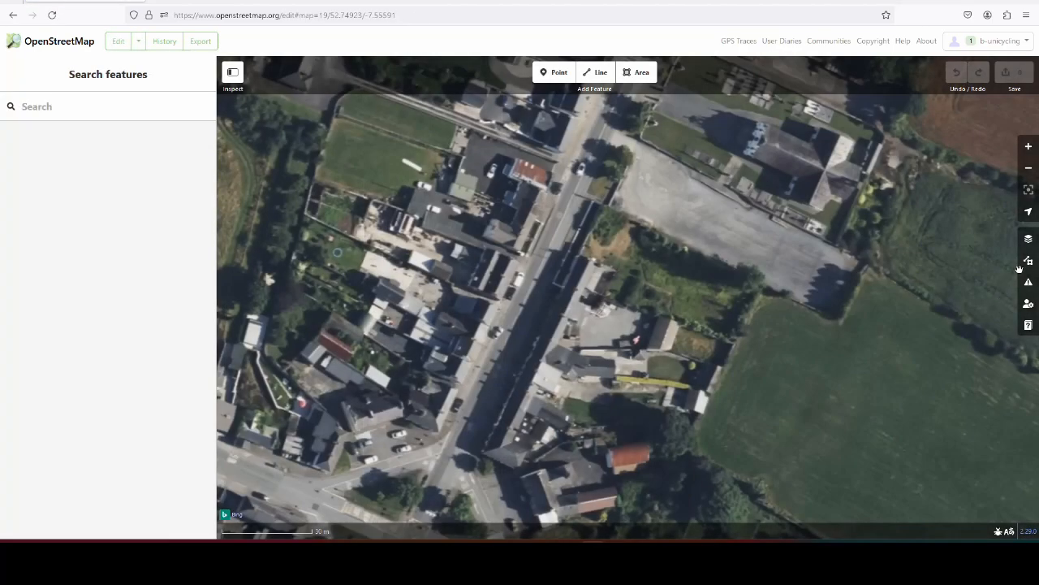
mouse_move(1028, 260)
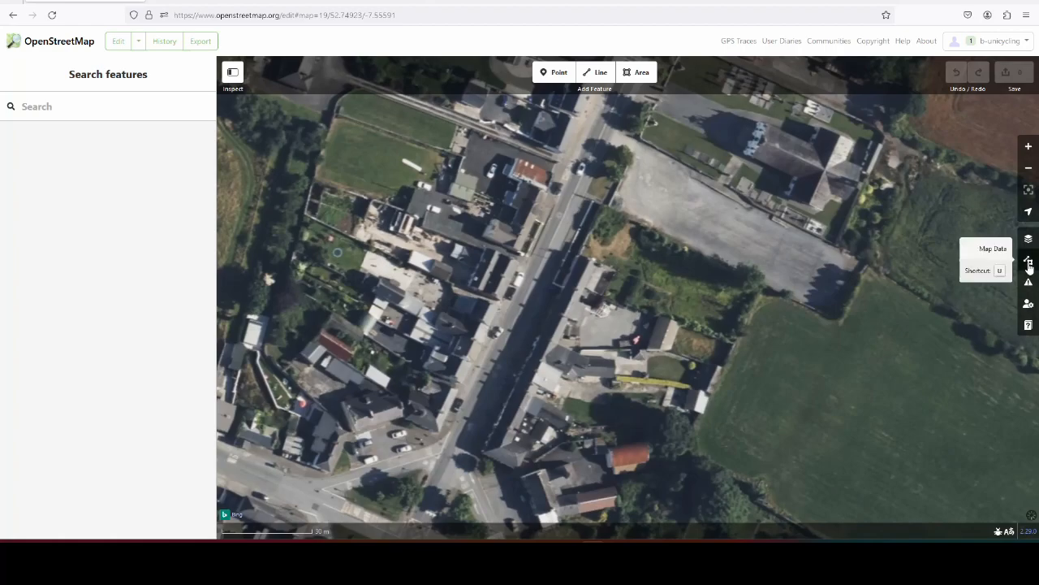
- Show the Map Data options panel alongside the editor
click(1029, 260)
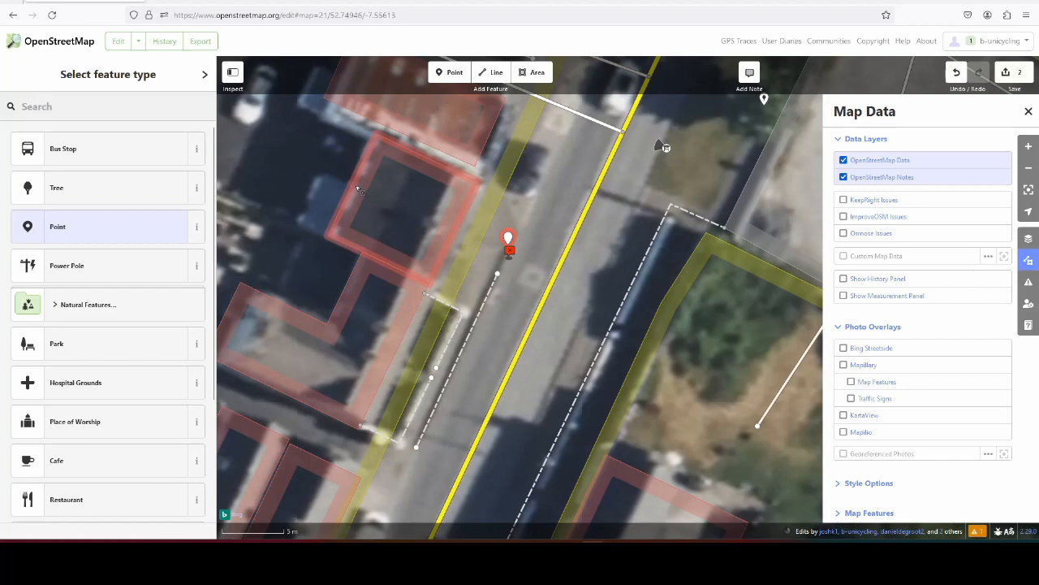
- Search presets for 'mobil' and keep the new feature as a plain Point
text(m)
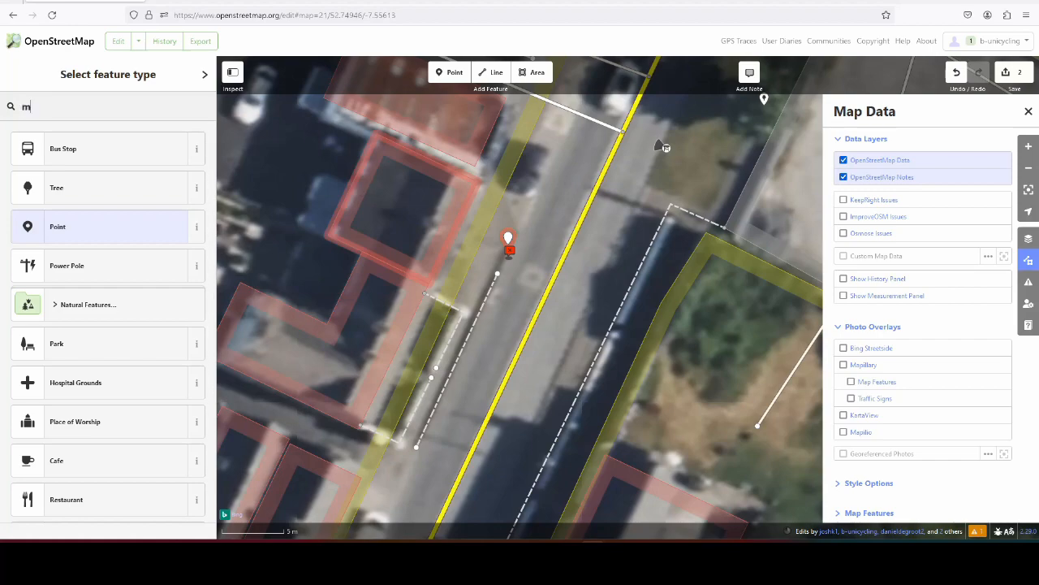
text(obi)
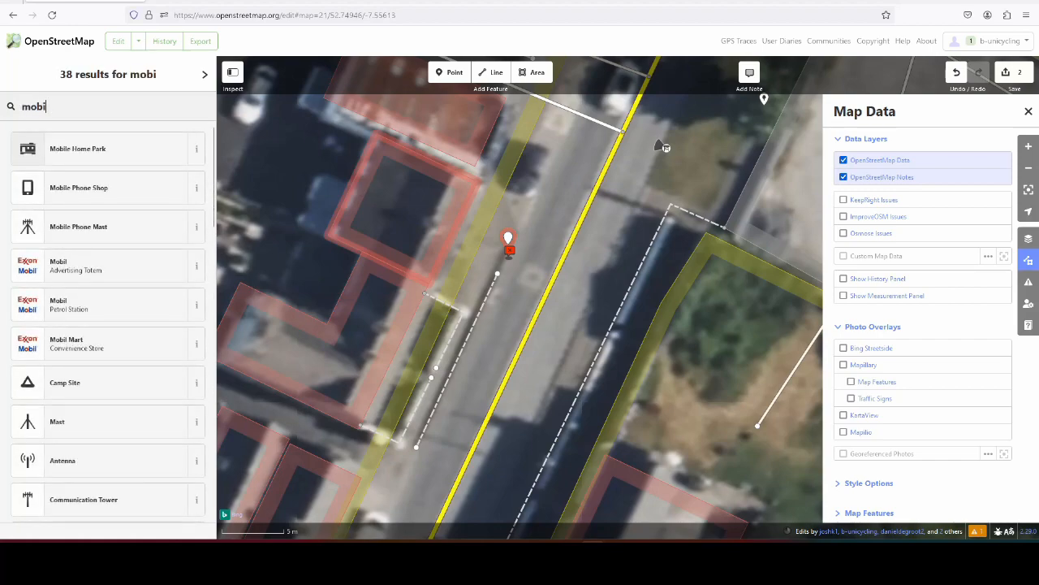
text(l)
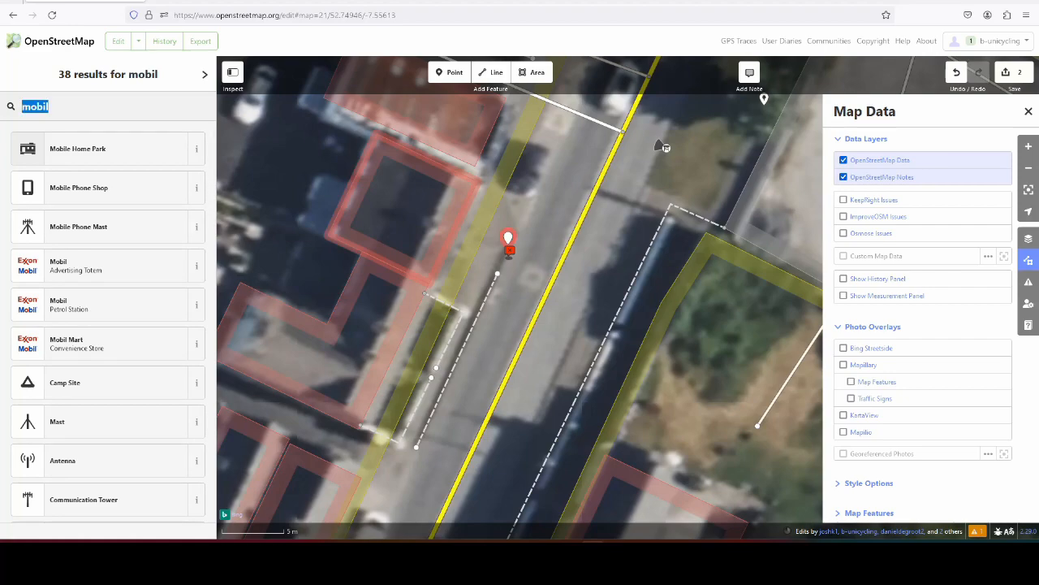
click(510, 250)
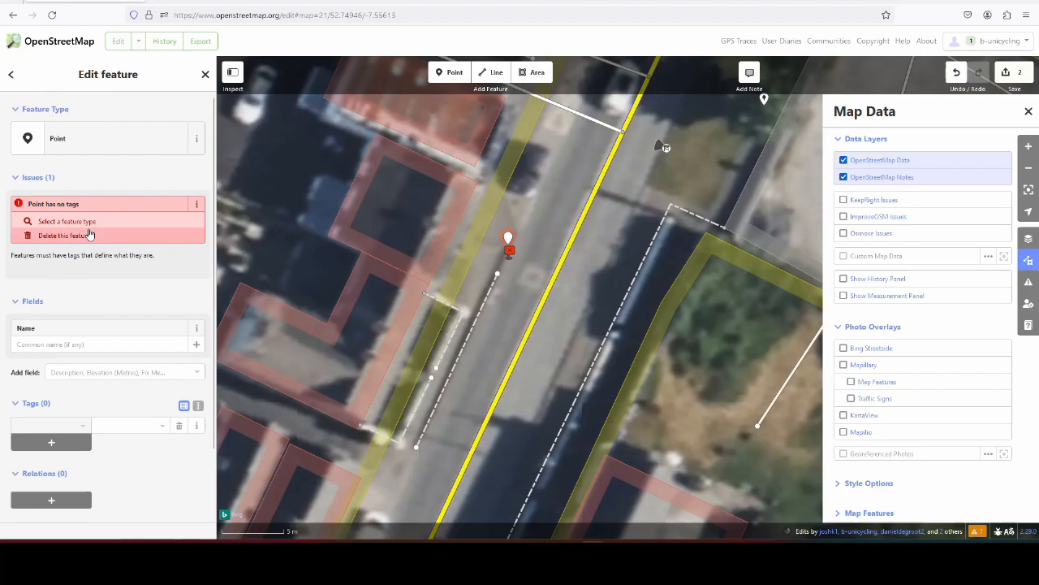
- Tag the point amenity=mobile_library and add a source tag with value survey
click(49, 426)
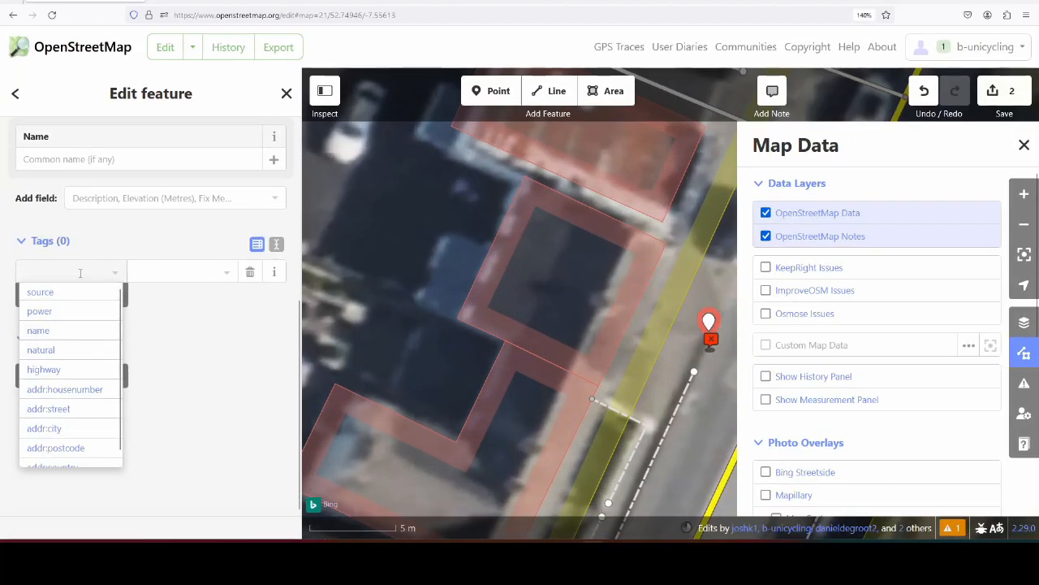
text(amenity)
click(182, 273)
text(mob)
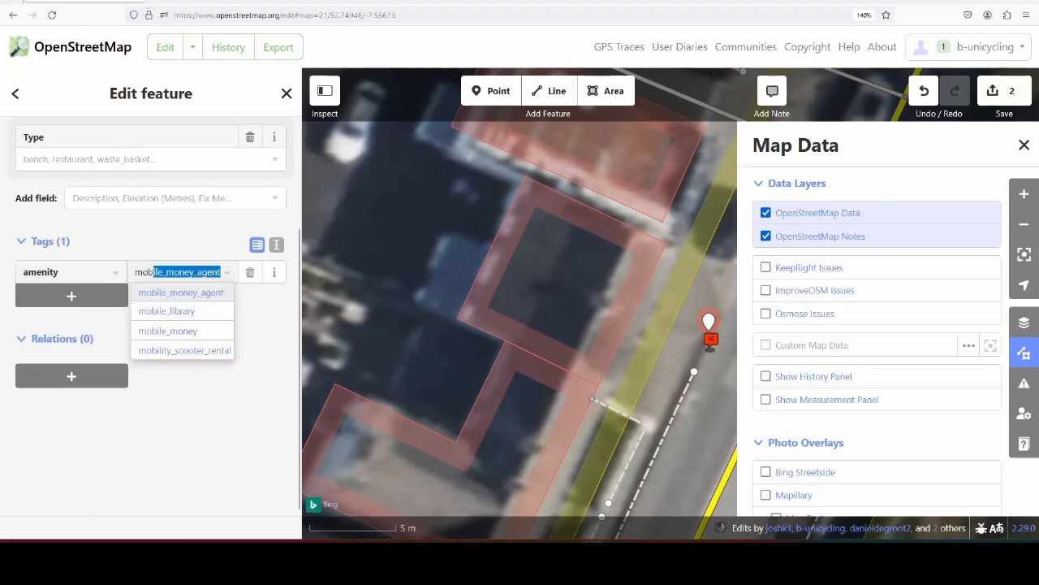
click(166, 312)
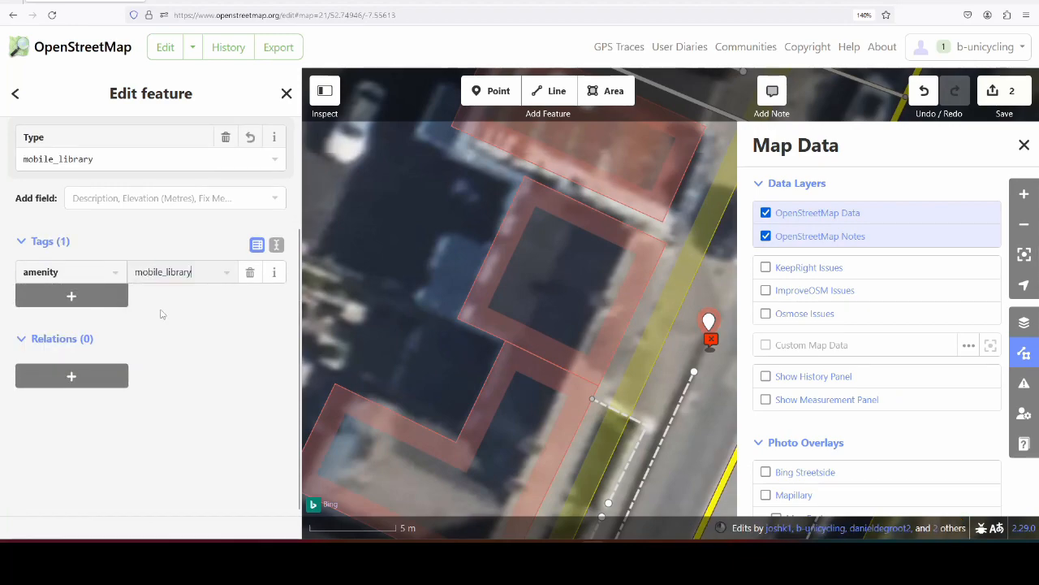
click(71, 295)
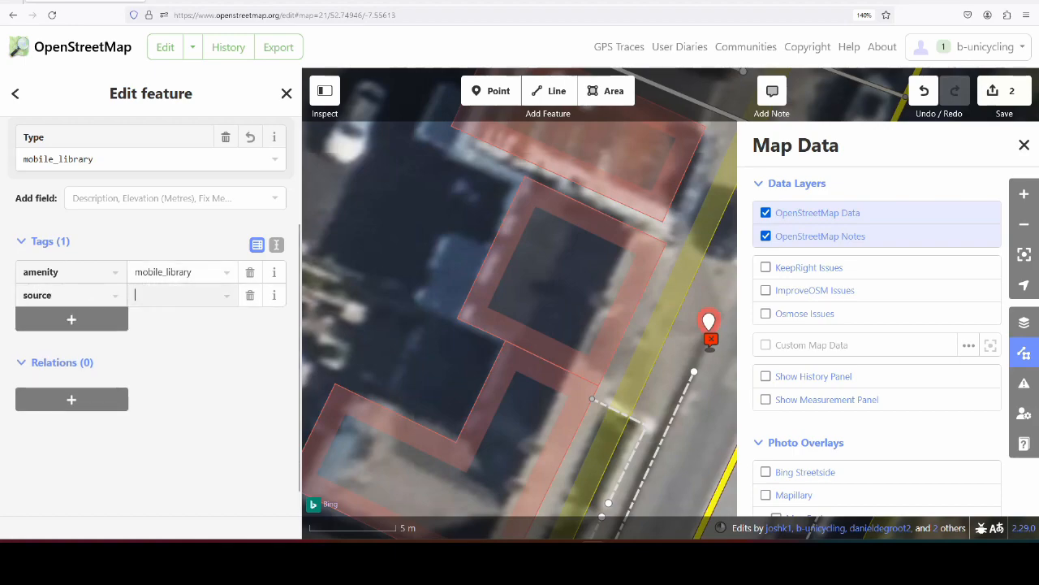
text(survey)
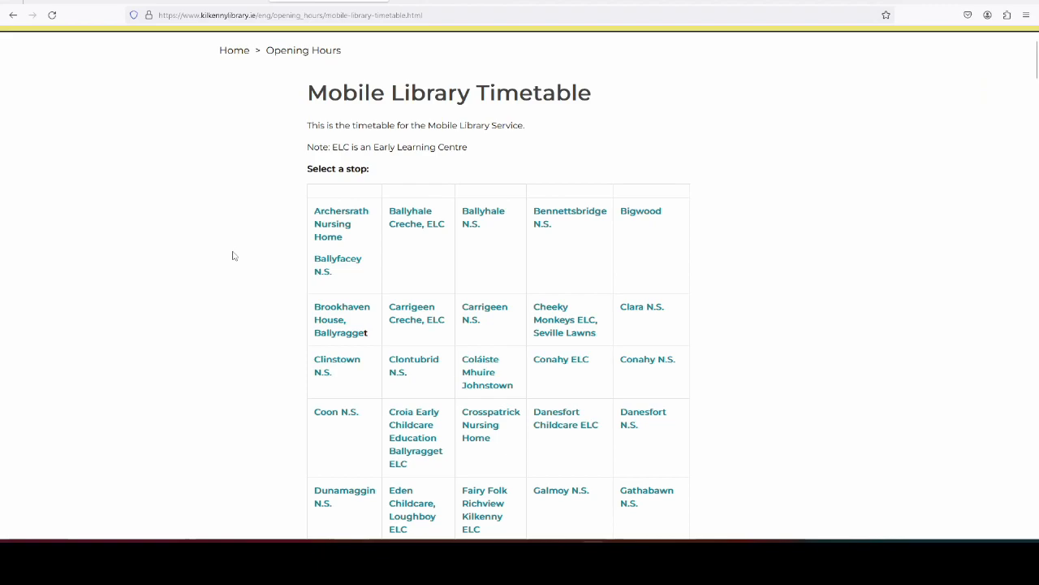
- Find 'Johns' through the timetable until reaching Johnstown and School under Route 9 Tuesdays
text(Johns)
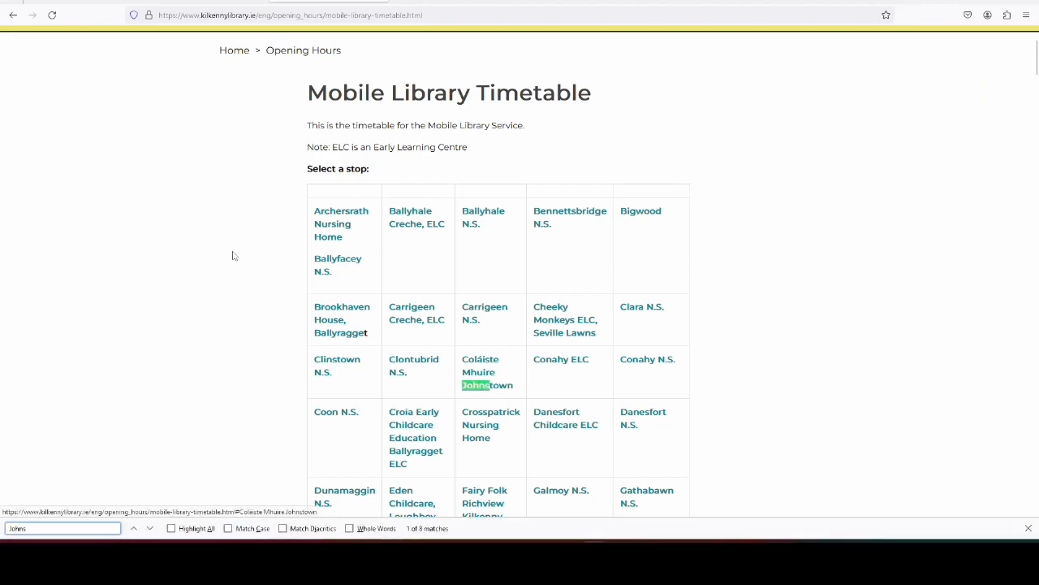
scroll(down, 3)
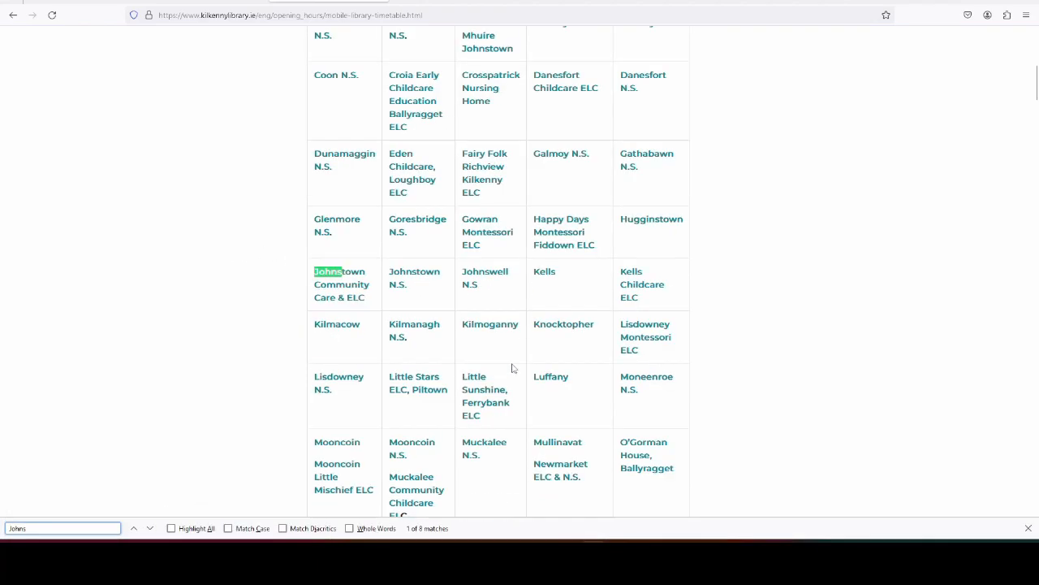
click(133, 528)
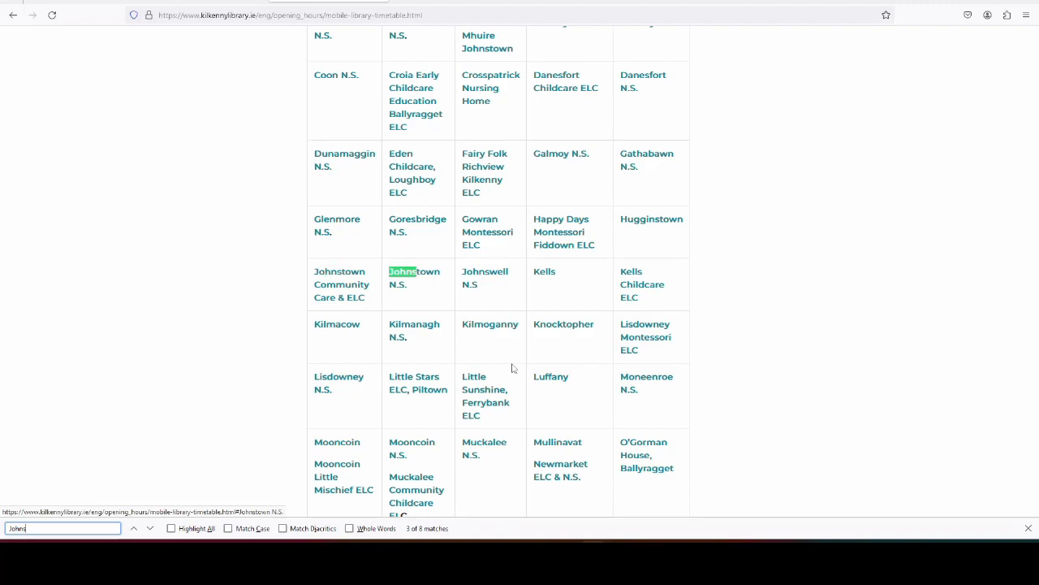
click(149, 528)
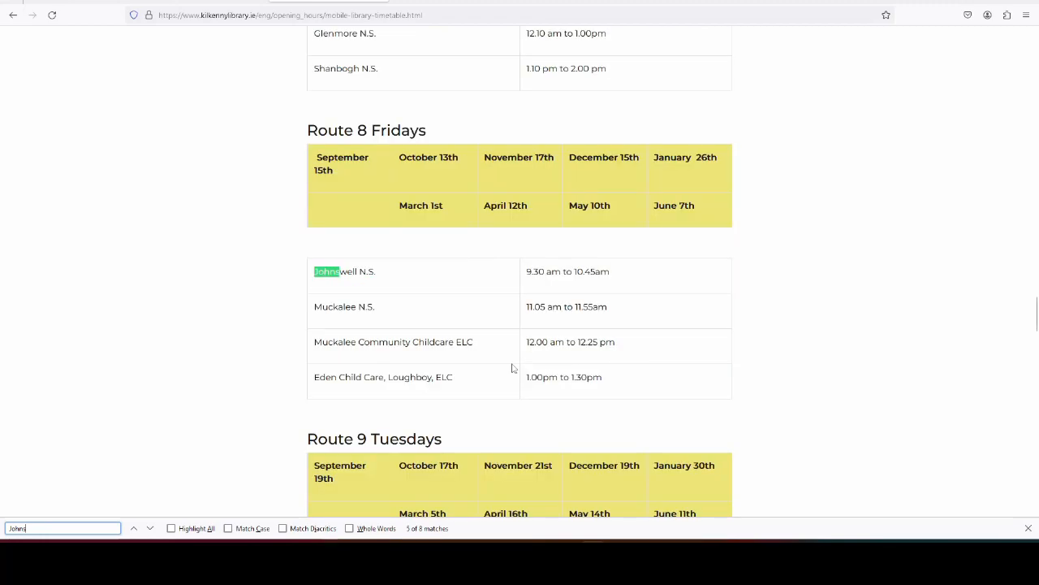
click(149, 528)
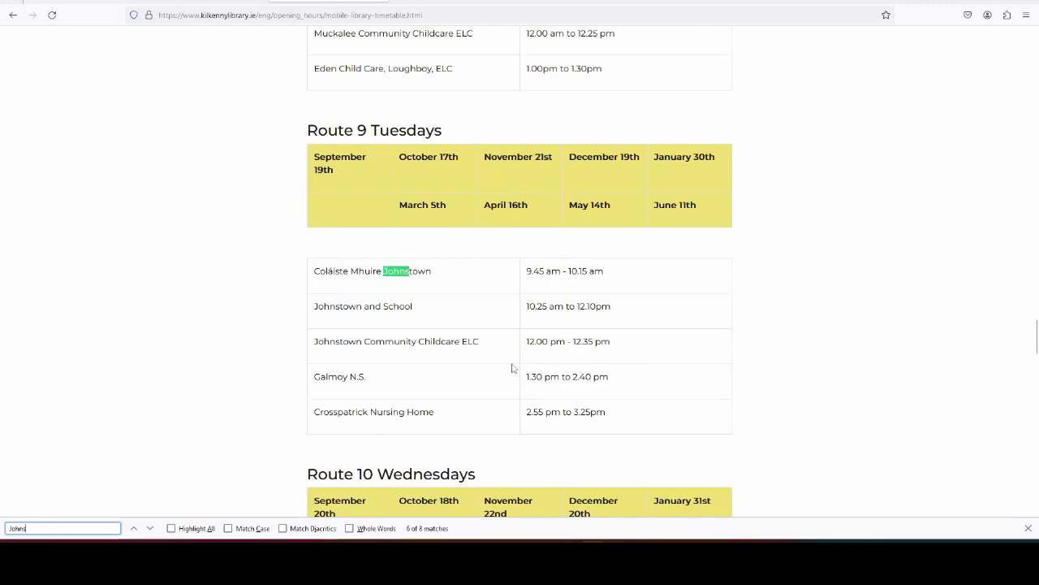
click(149, 527)
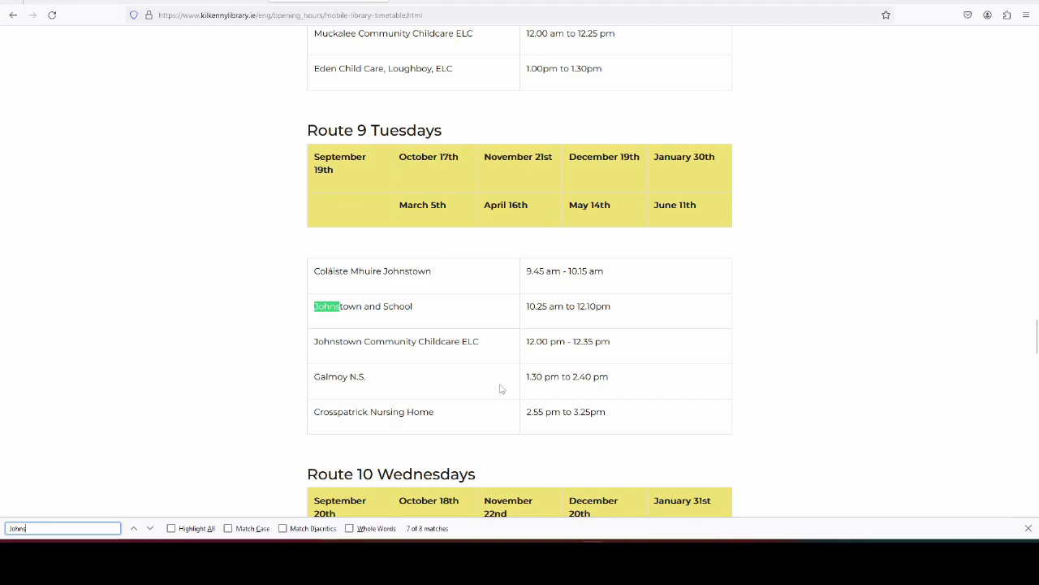
mouse_move(400, 306)
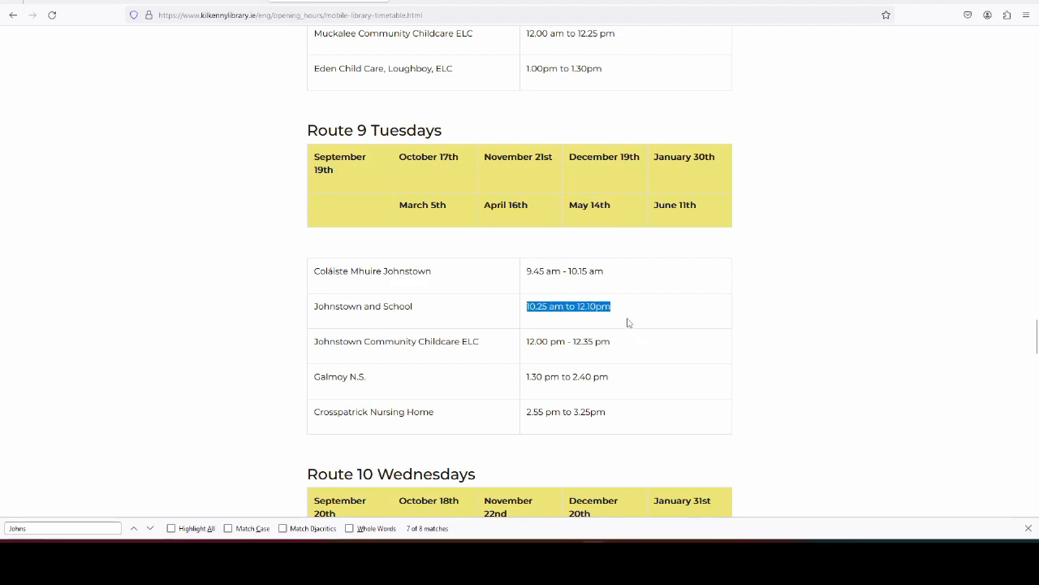
mouse_move(598, 419)
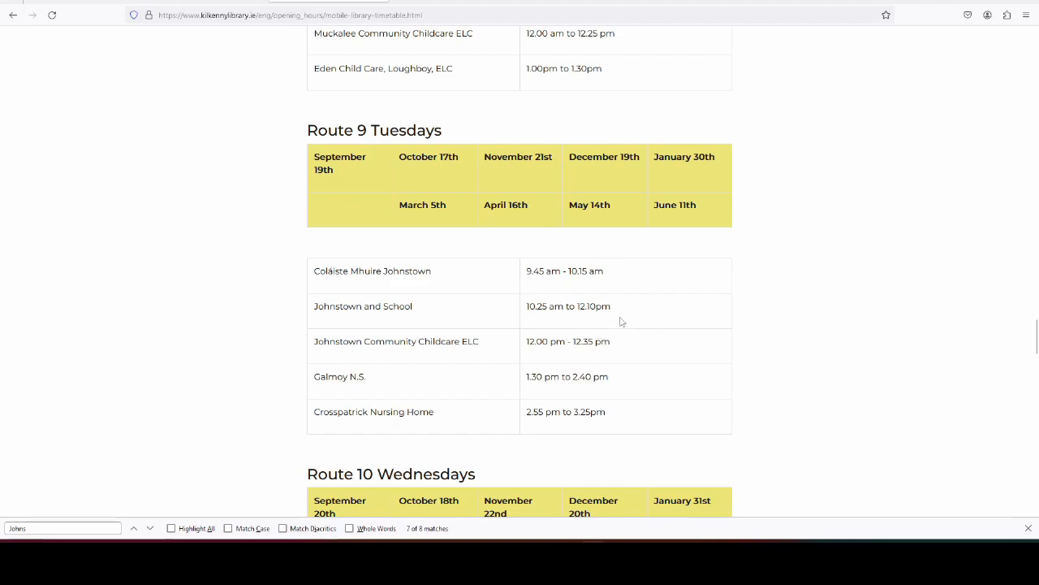
mouse_move(627, 307)
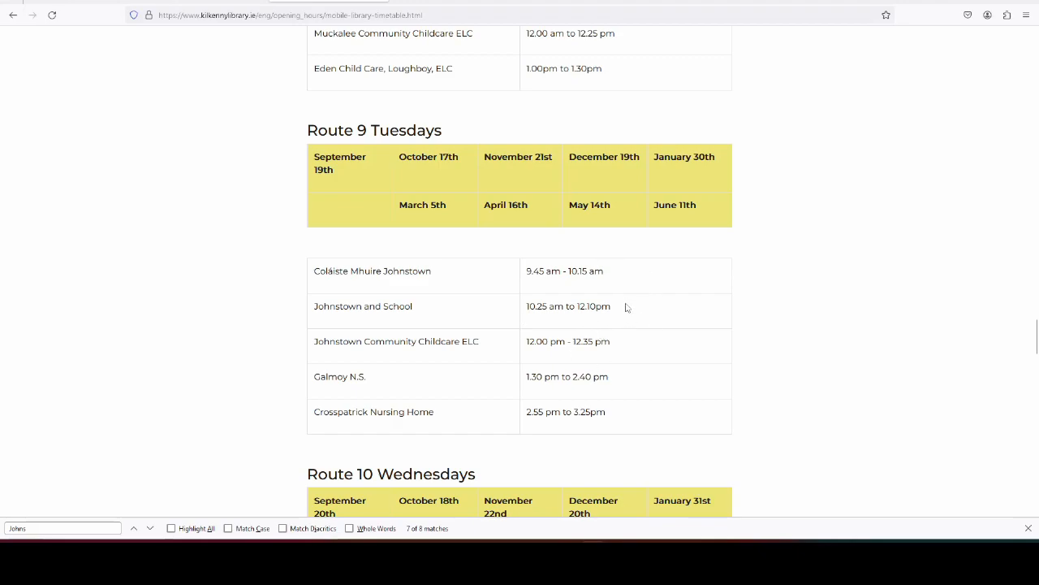
mouse_move(637, 280)
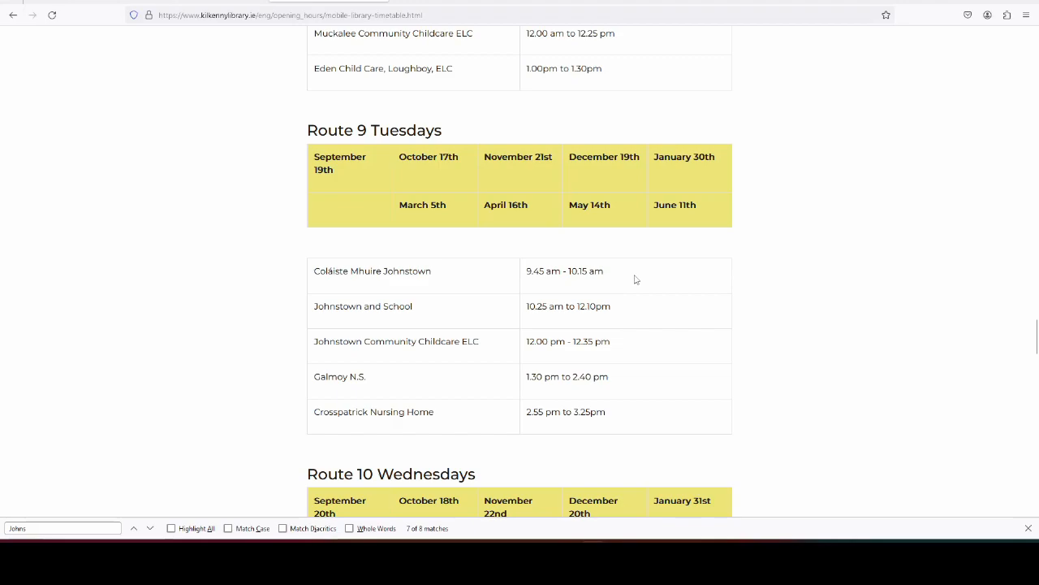
- Complete the source with the mobile-library-timetable.html URL of the Kilkenny Library site
click(293, 17)
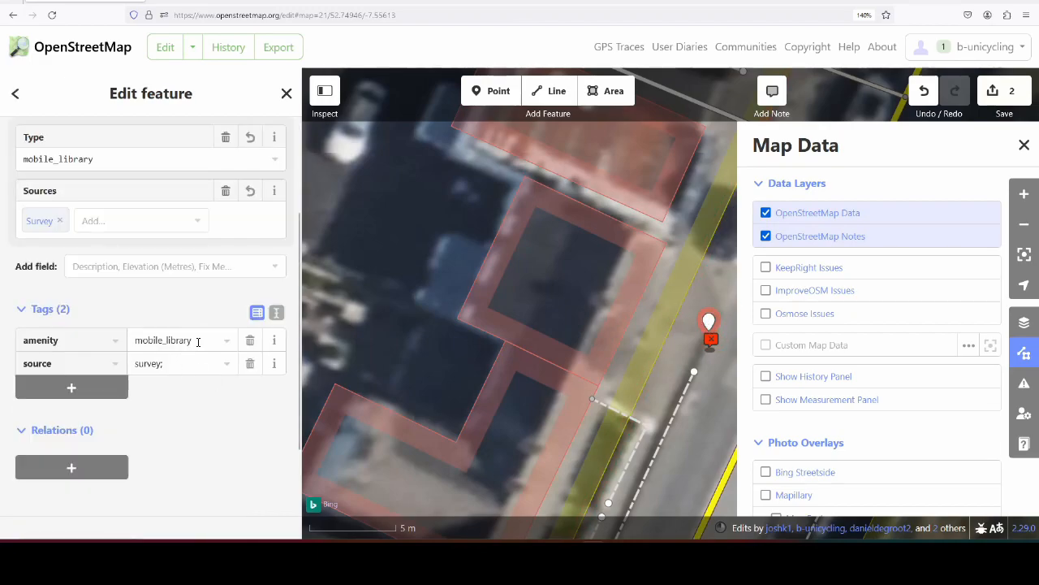
text(-library-timetable.html)
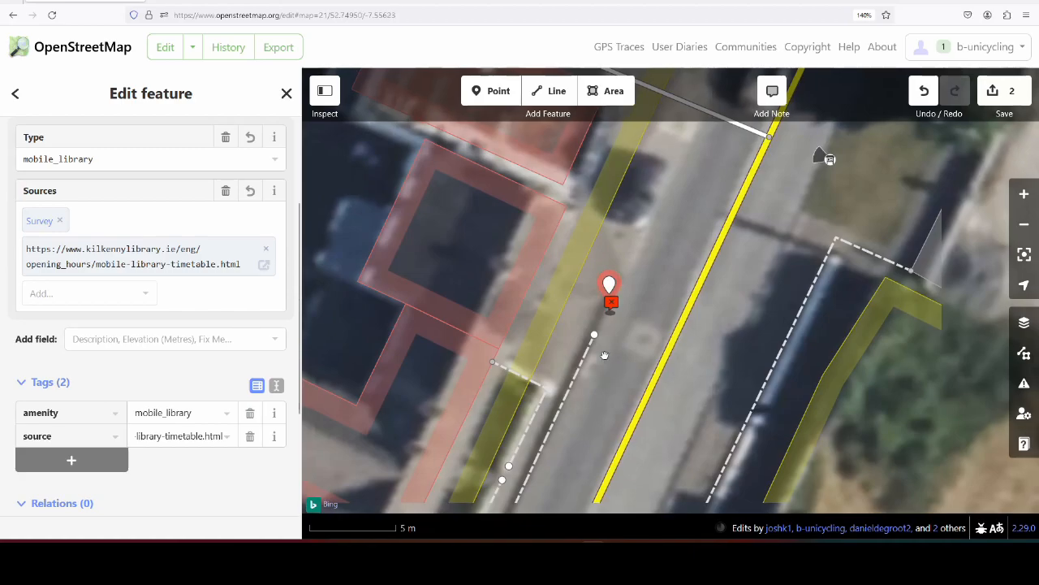
scroll(down, 3)
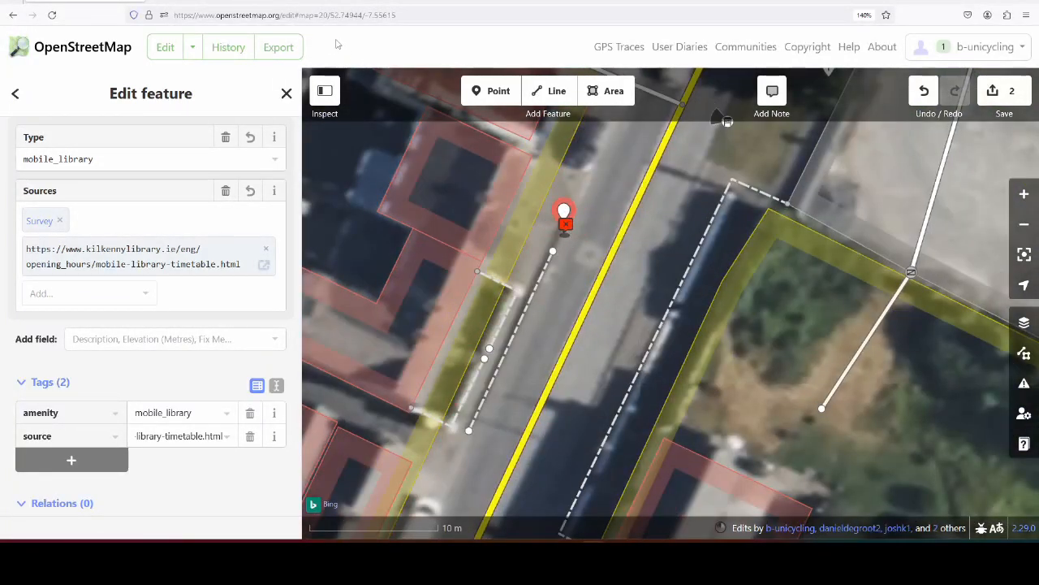
- Add a contact:website tag to the point and return to the library timetable page
text(contact:webs)
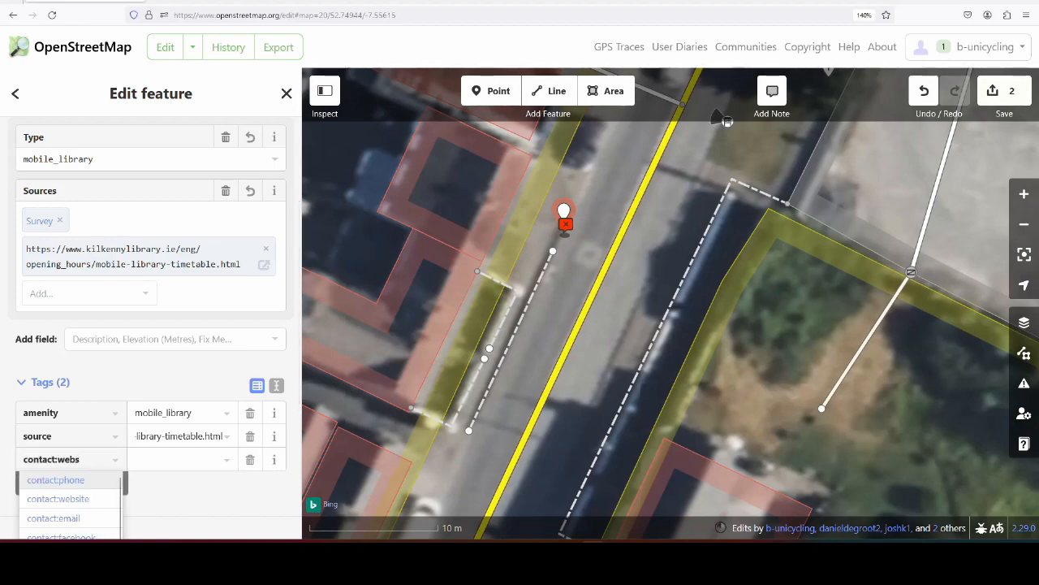
click(58, 497)
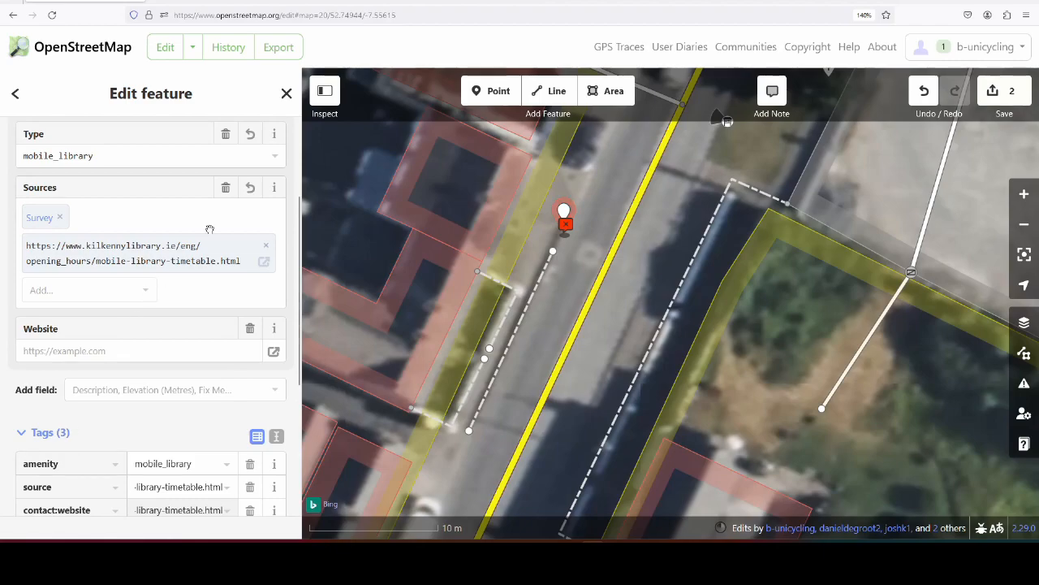
click(267, 260)
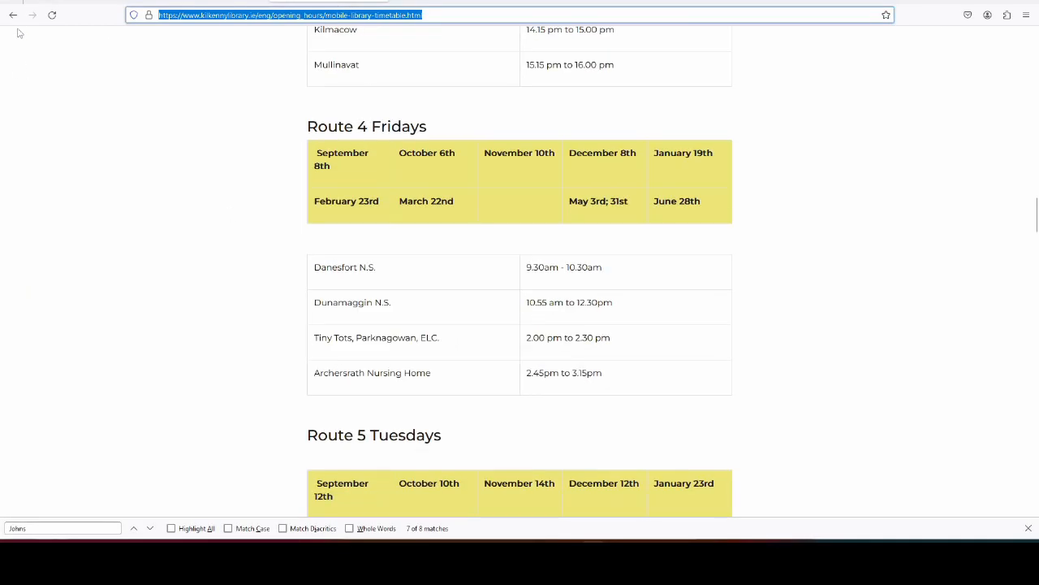
- Go to the library's Contact Us page and scroll to the 'For Mobile Library' email row
click(562, 26)
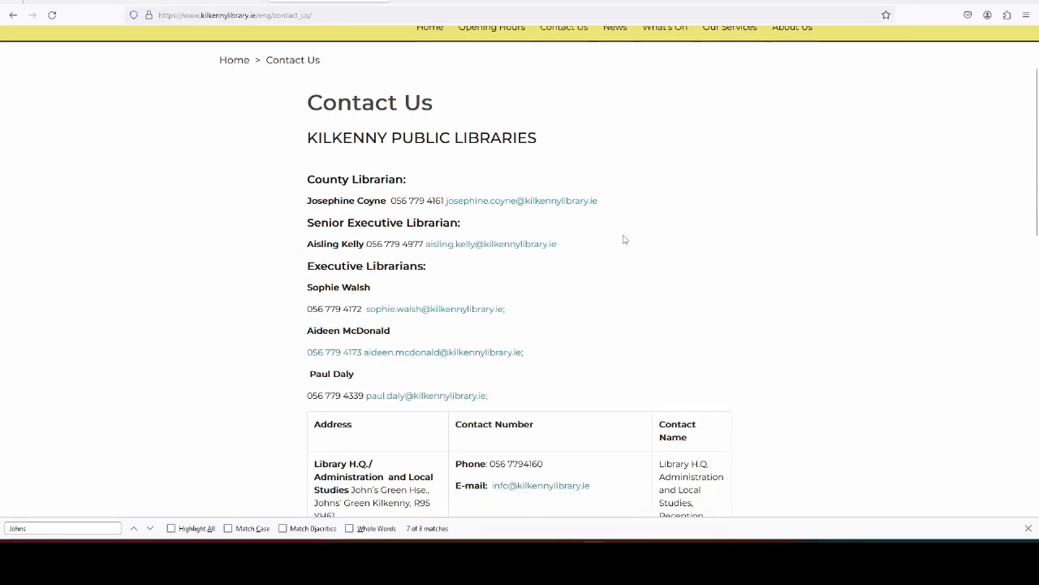
scroll(down, 3)
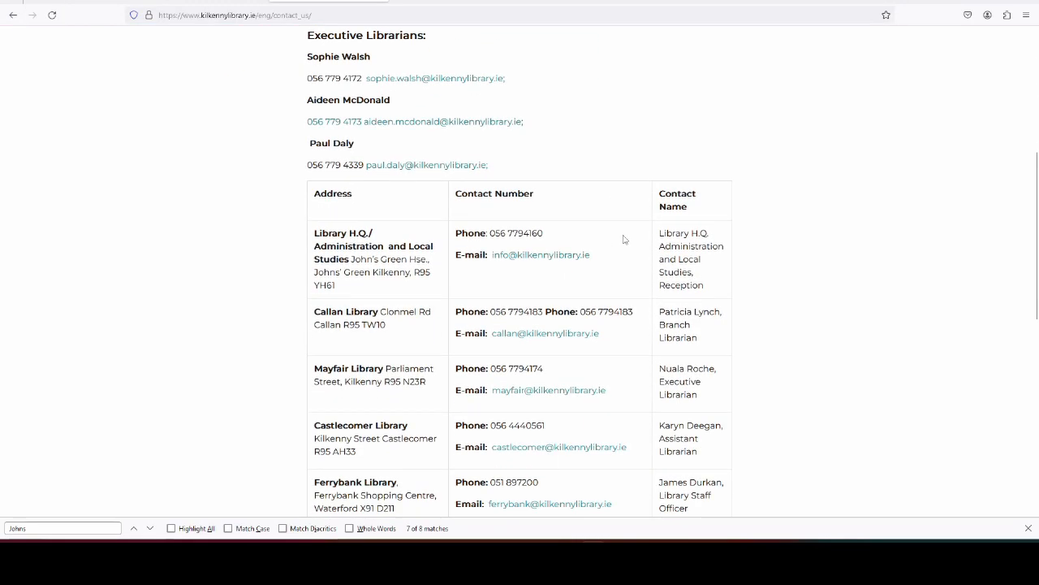
scroll(down, 3)
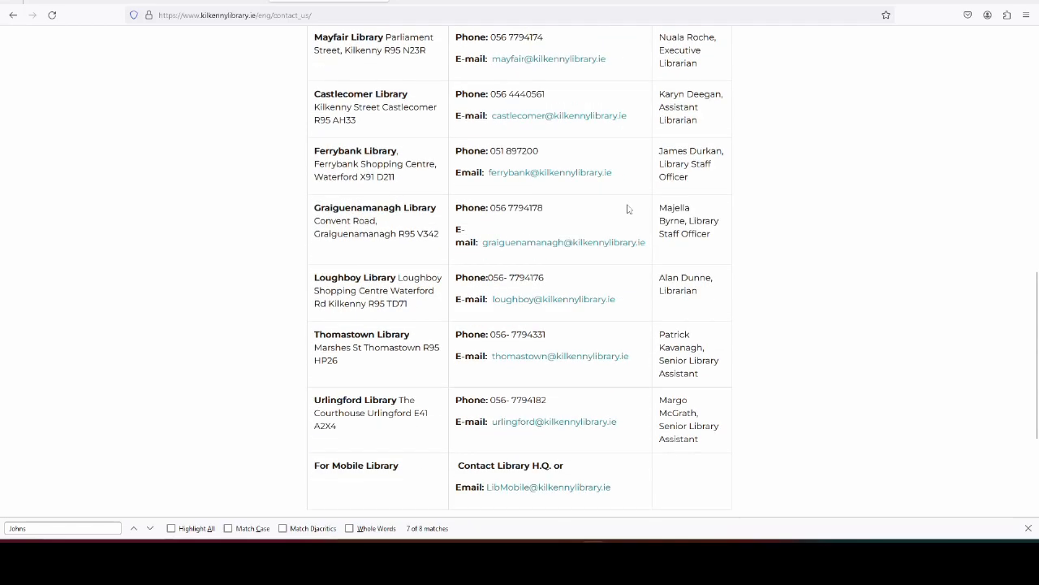
scroll(down, 3)
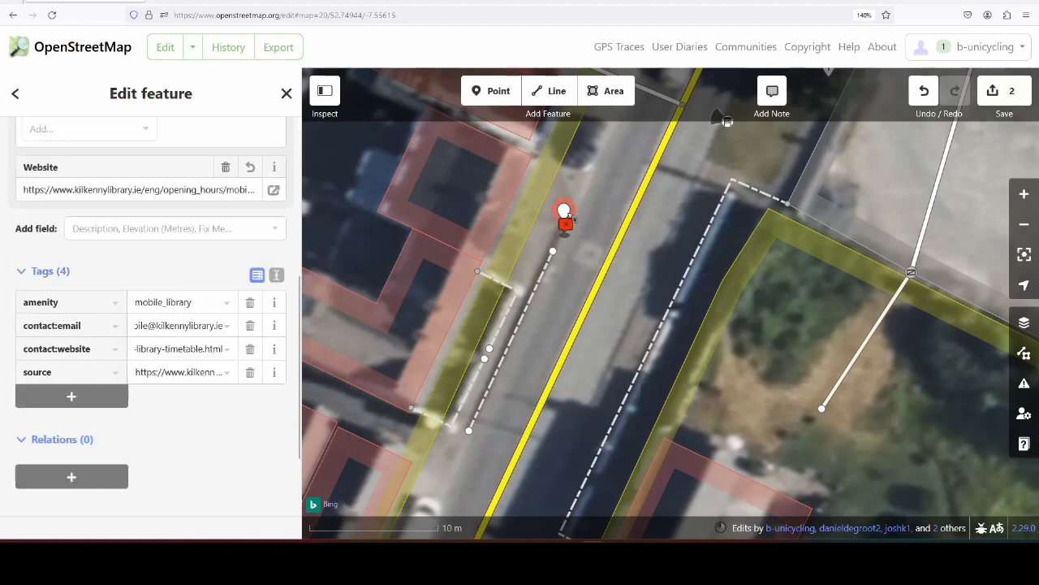
mouse_move(572, 214)
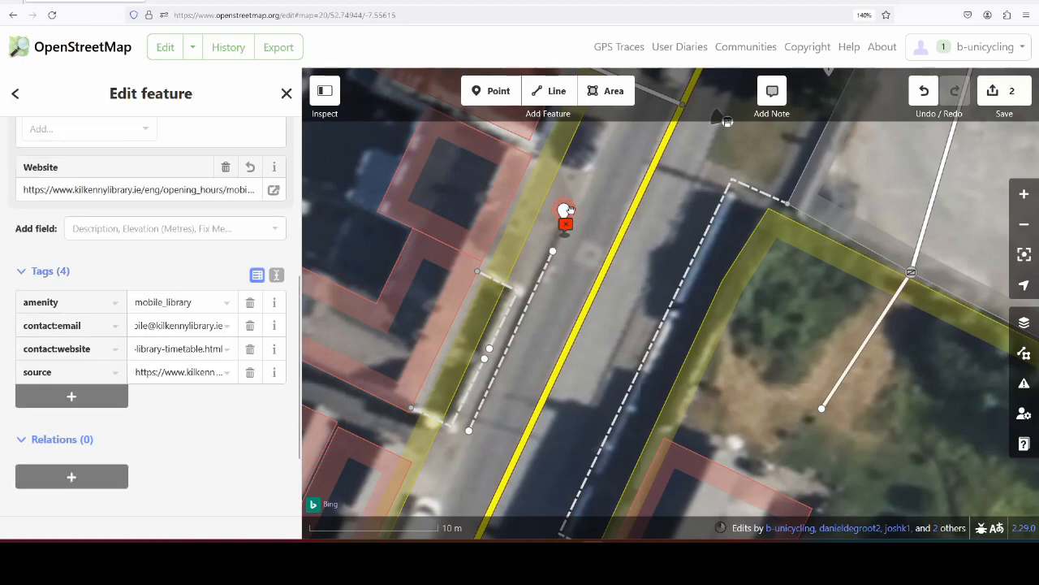
mouse_move(507, 374)
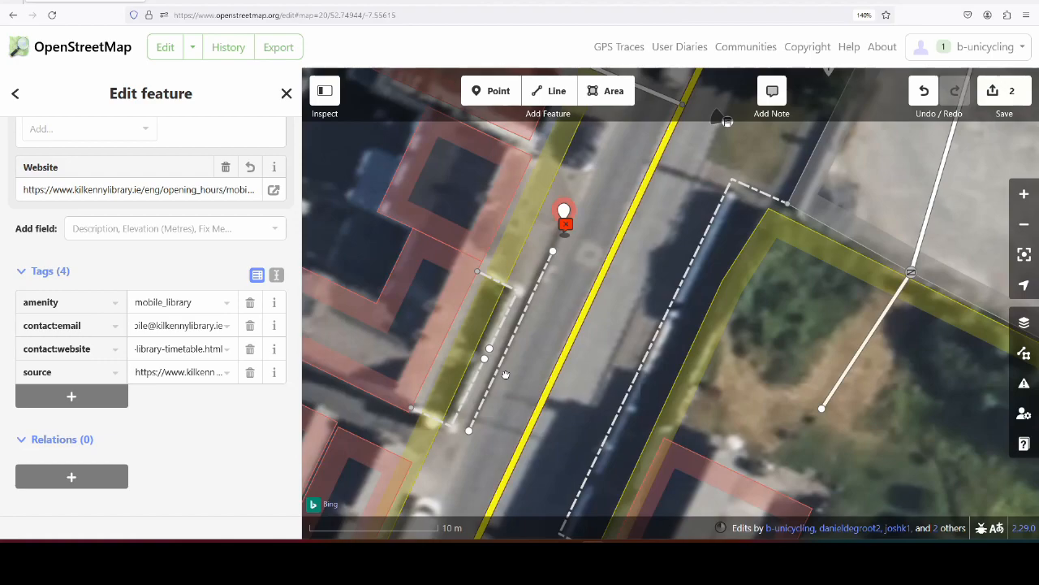
mouse_move(634, 289)
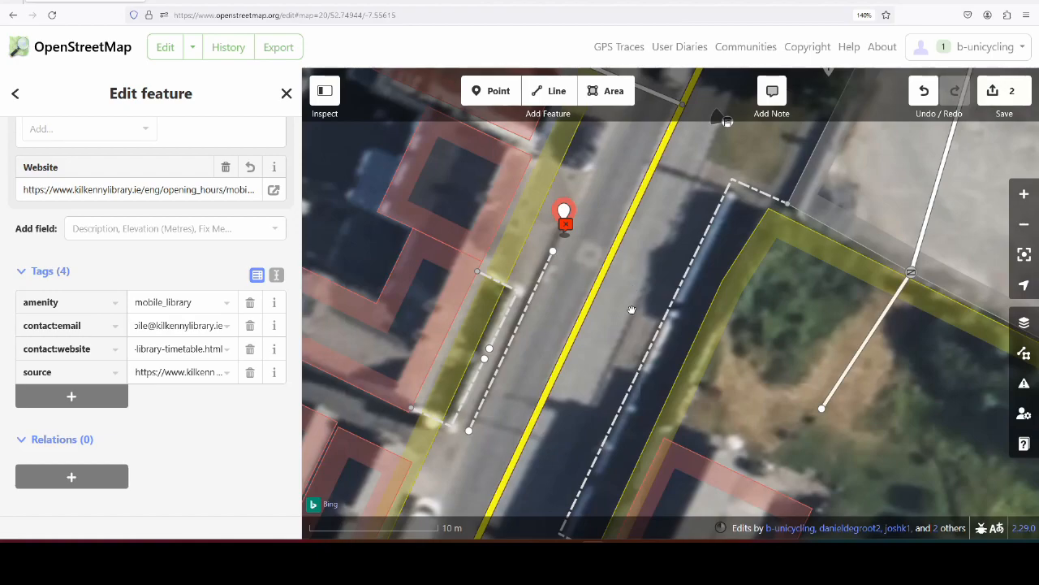
scroll(down, 3)
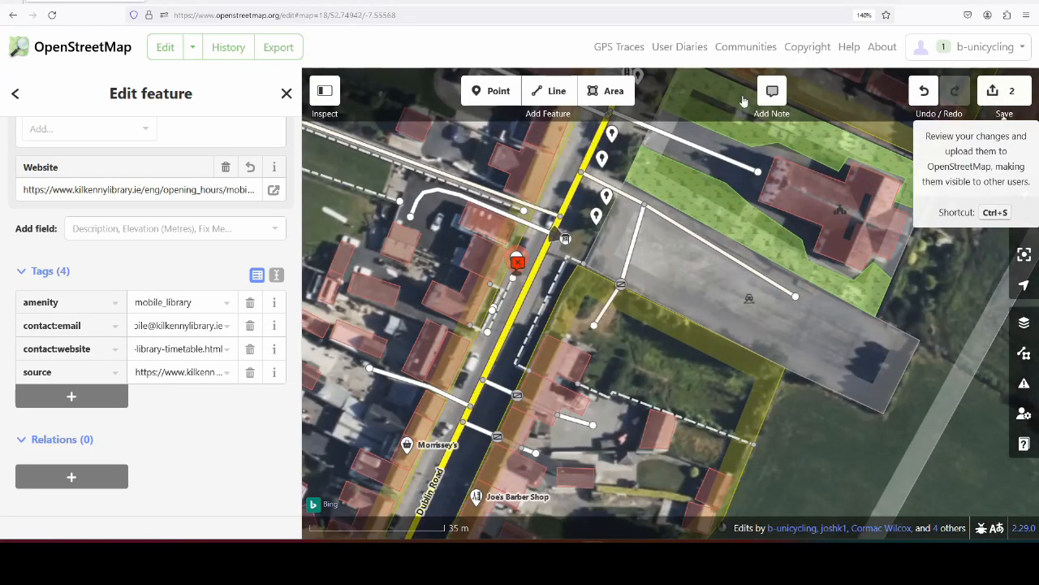
- Upload the edits with comment 'added mobile library stop' and sources Survey and website
click(994, 91)
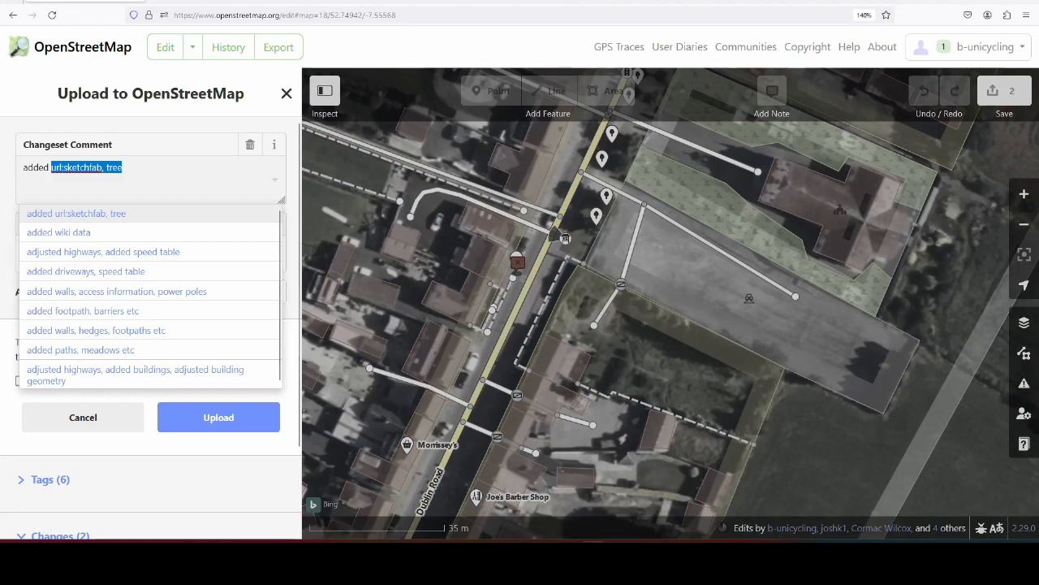
text(added mobile library stop)
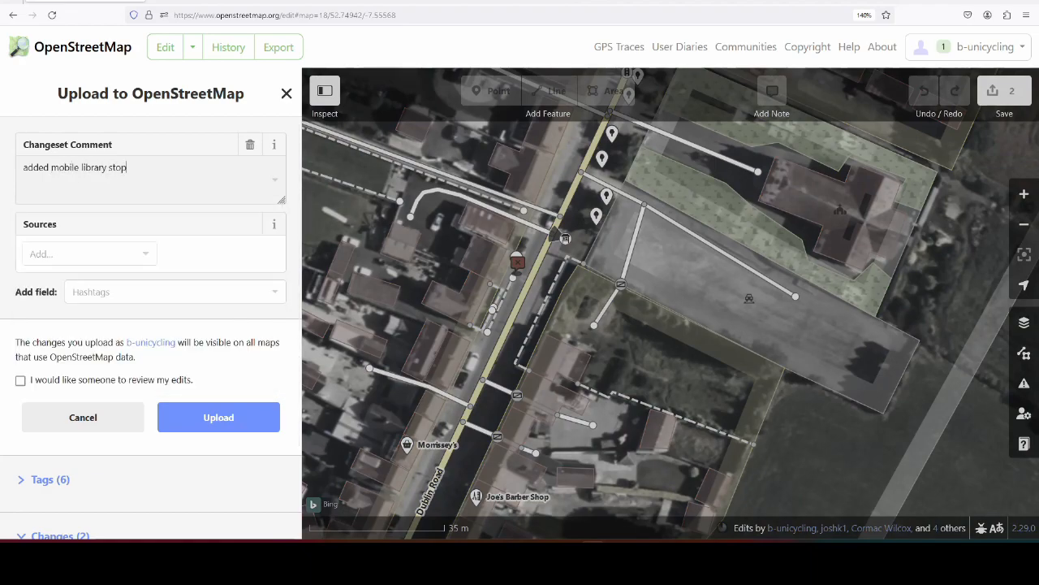
text(Survey)
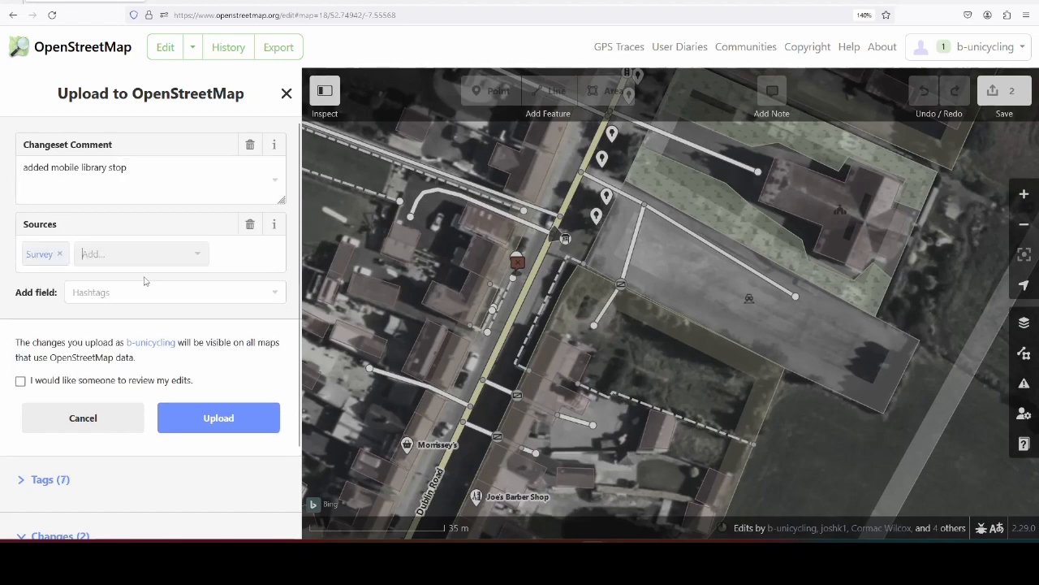
text(website)
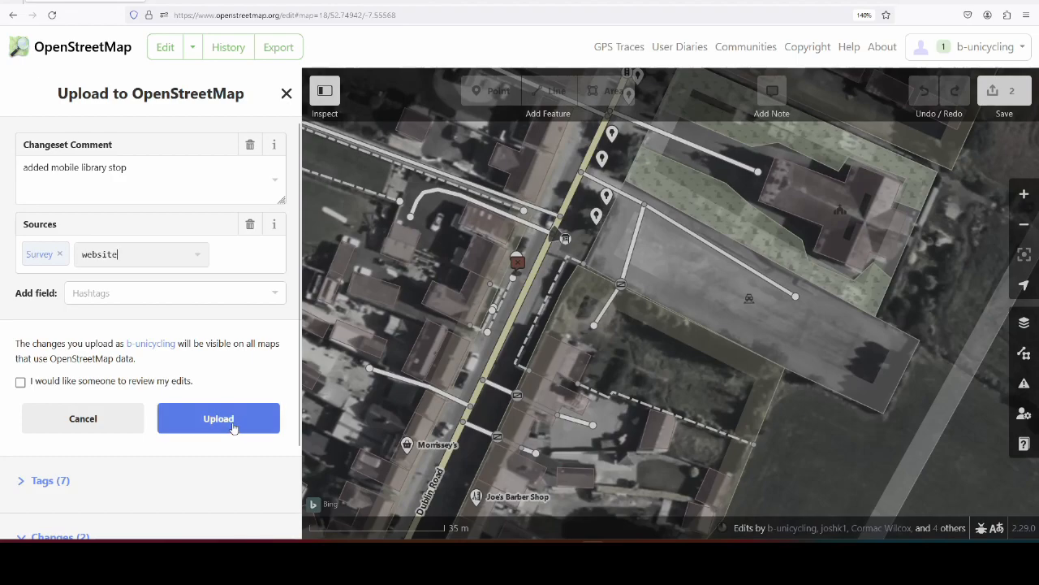
click(217, 418)
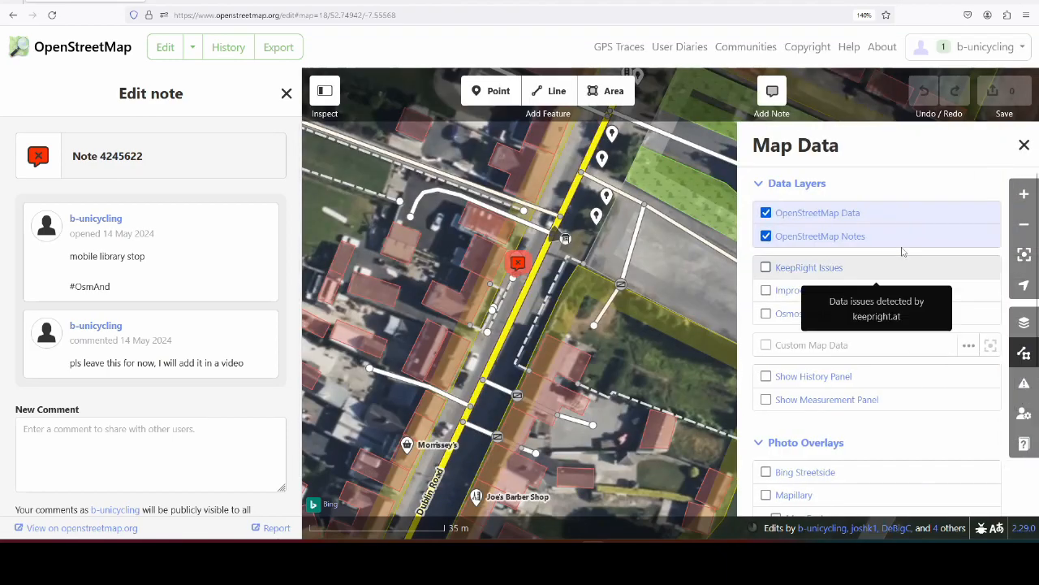
- Close note 4245622 with the comment 'added' and return to the standard map
click(1024, 145)
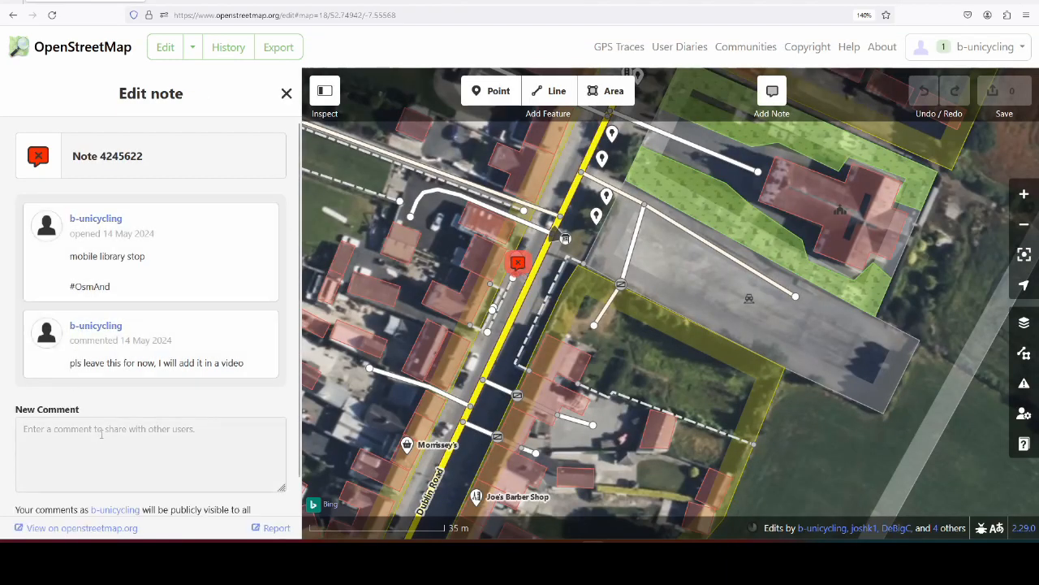
text(added)
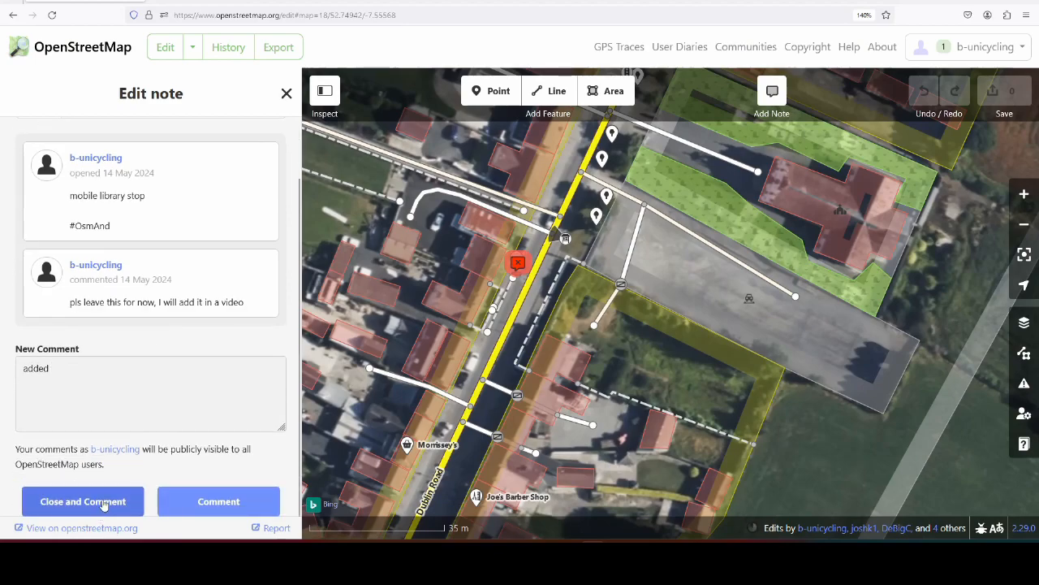
click(82, 500)
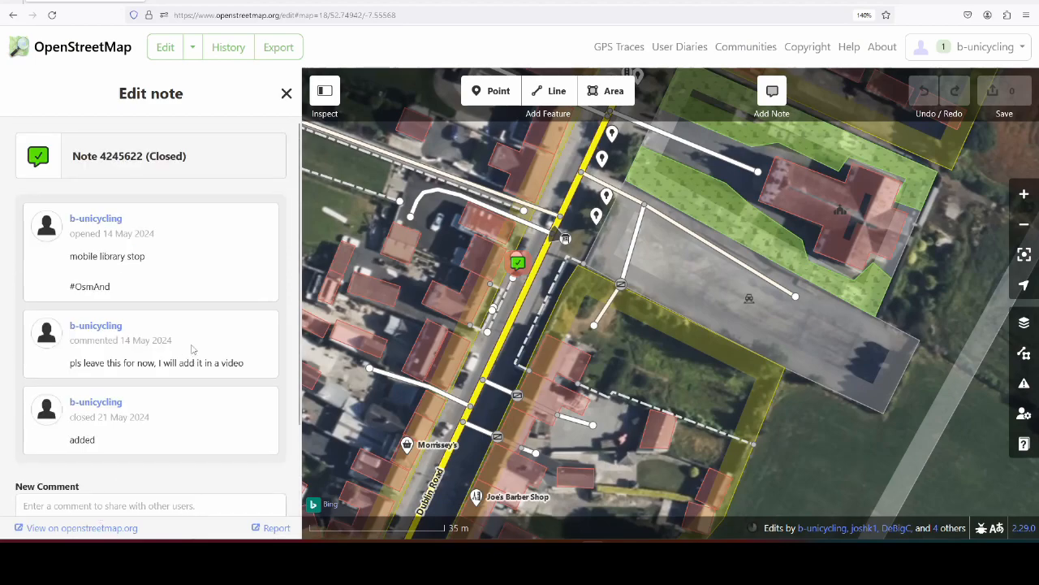
click(286, 93)
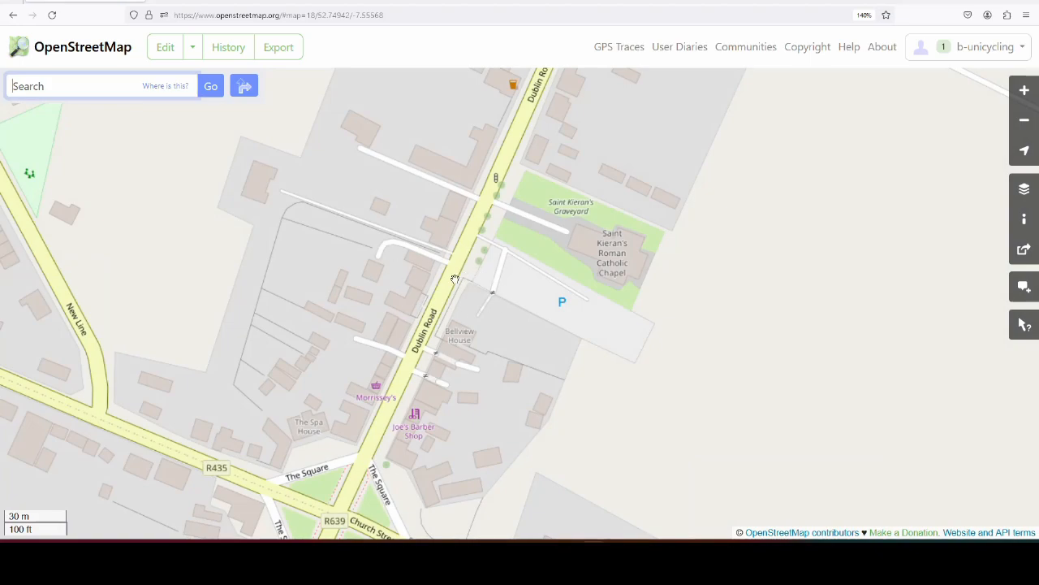
mouse_move(422, 239)
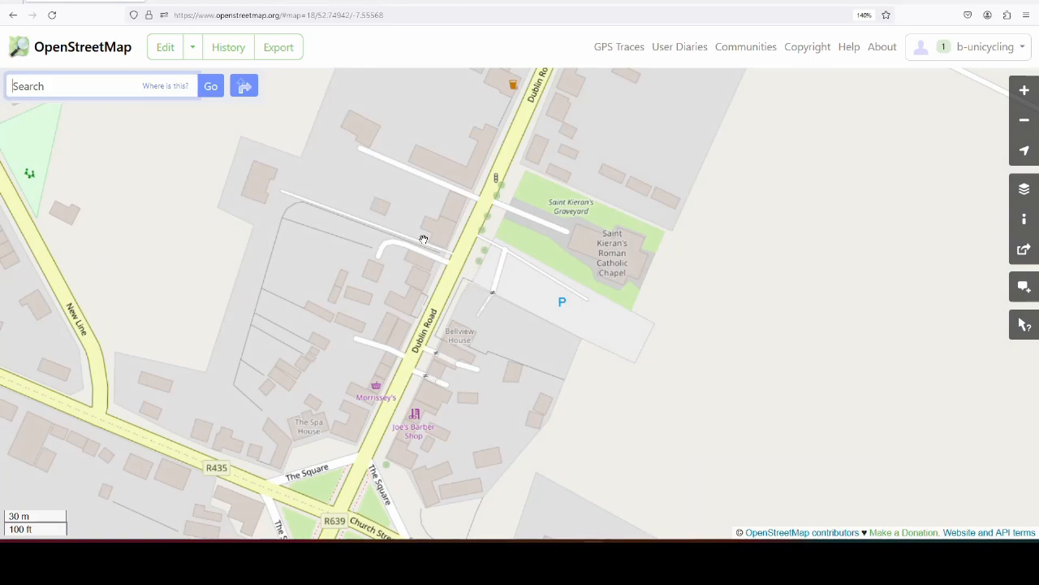
mouse_move(412, 218)
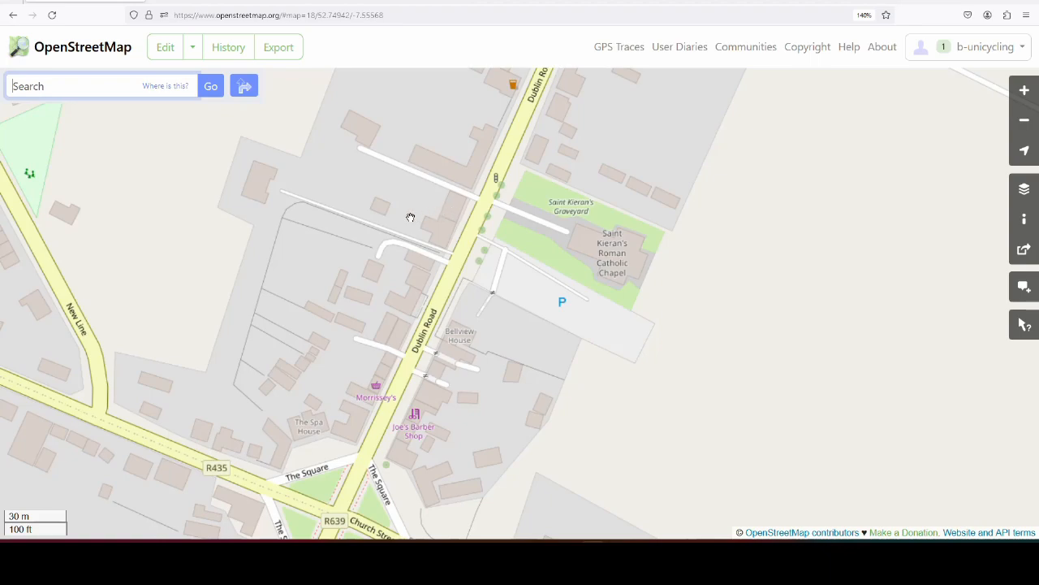
mouse_move(370, 185)
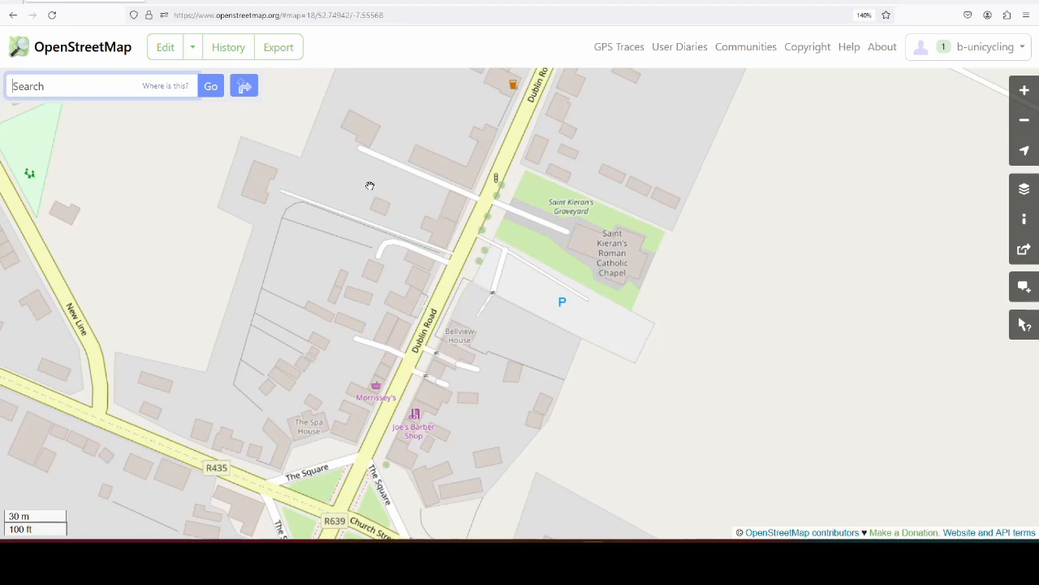
- Pan and zoom in on the Eden Childcare Kilkenny site in the business park
drag(371, 185, 377, 195)
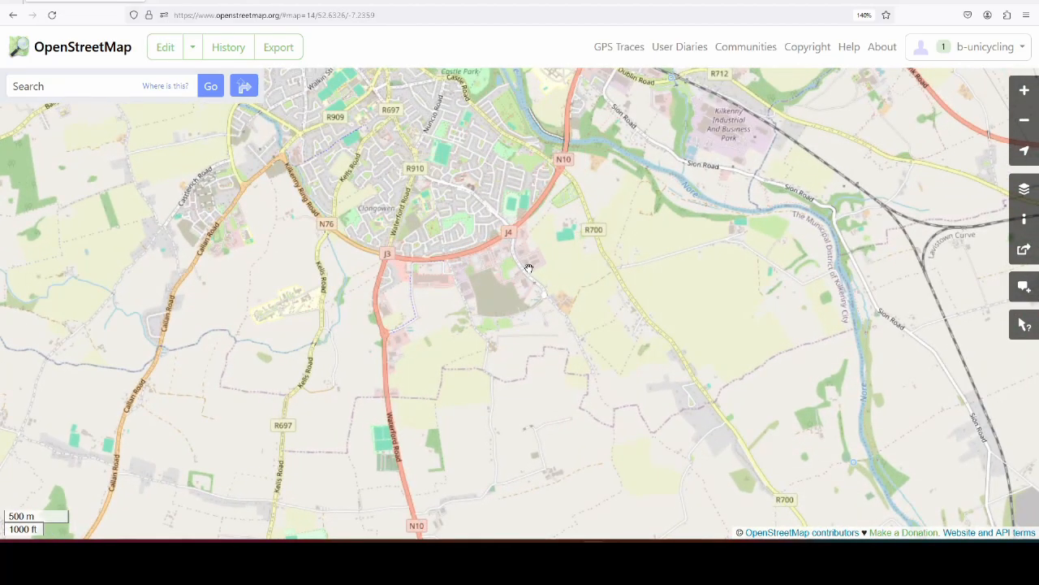
double_click(530, 268)
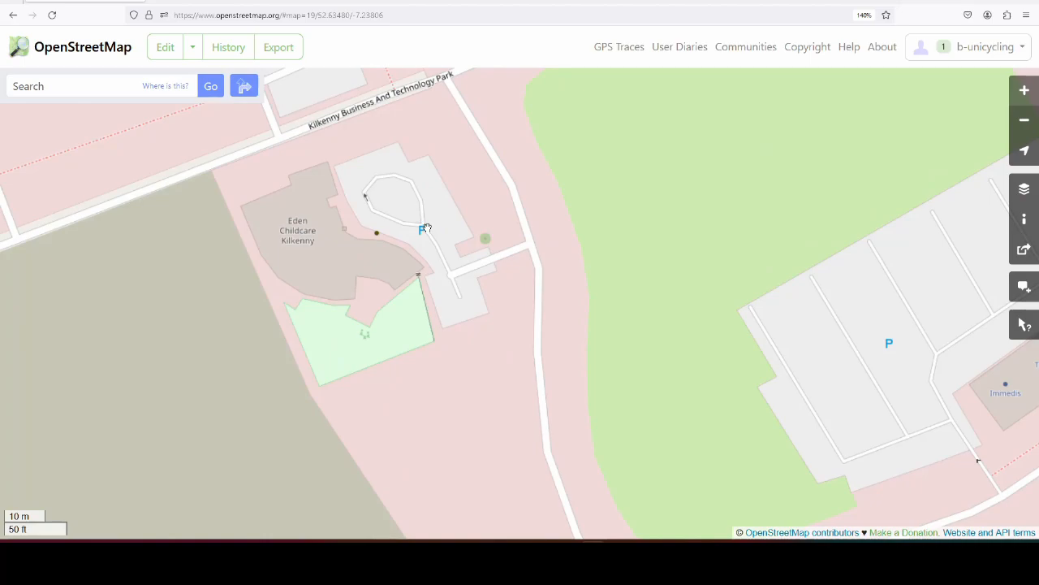
mouse_move(166, 46)
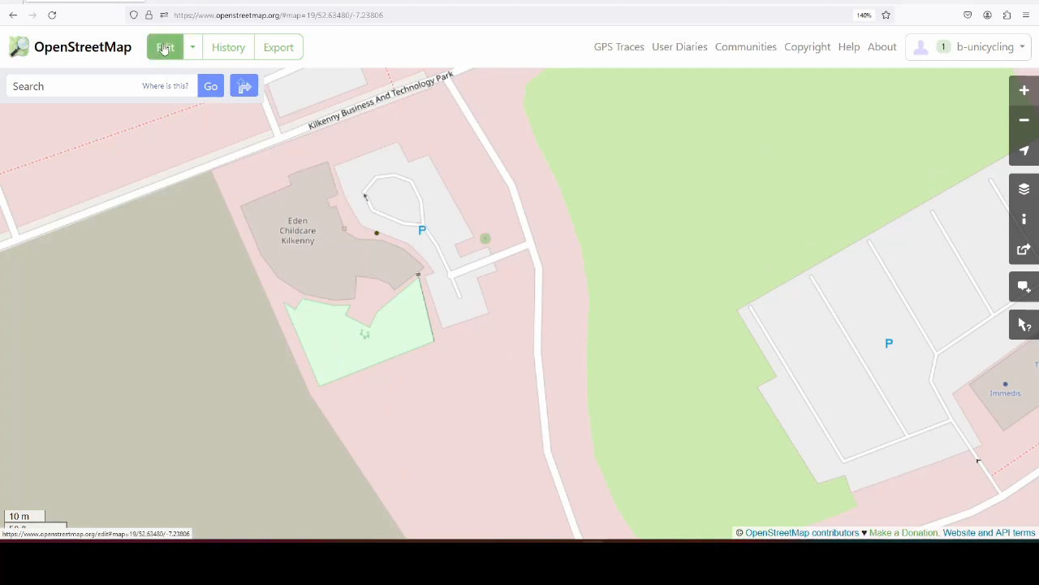
- Scroll the Kilkenny Library timetable to the Route 8 Fridays entry for Eden Child Care, Loughboy
scroll(down, 3)
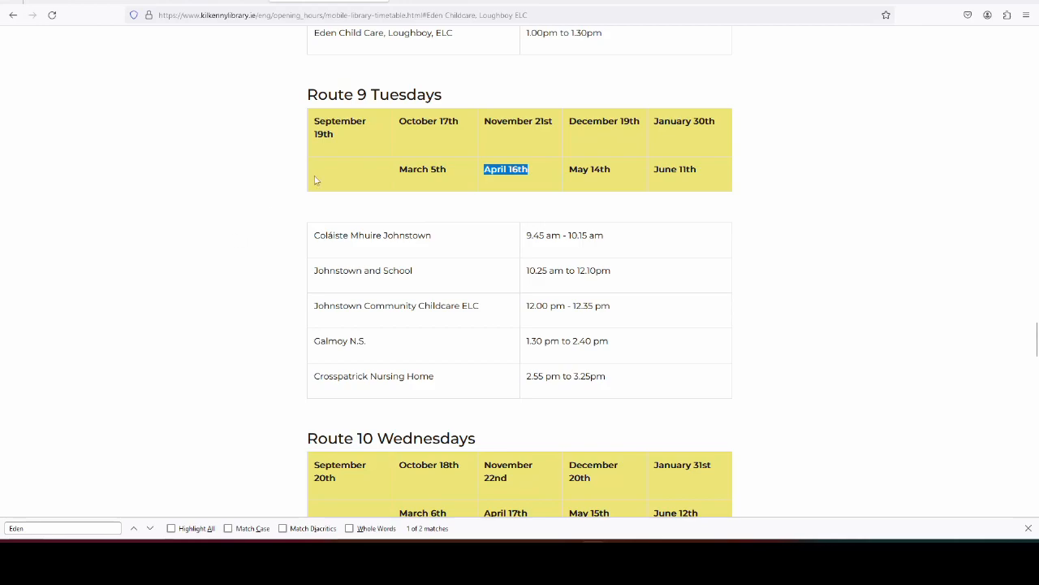
scroll(up, 3)
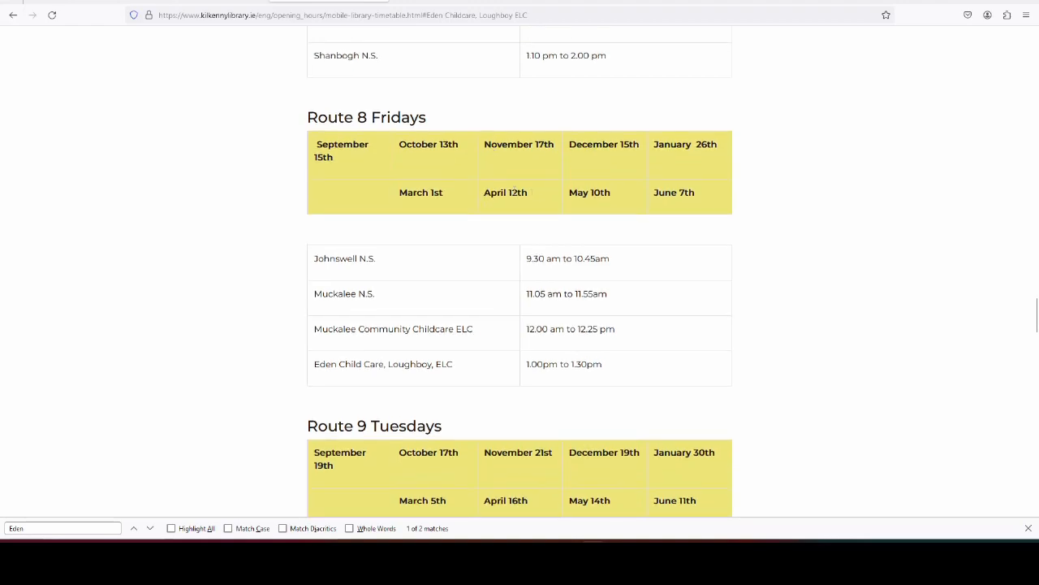
mouse_move(526, 204)
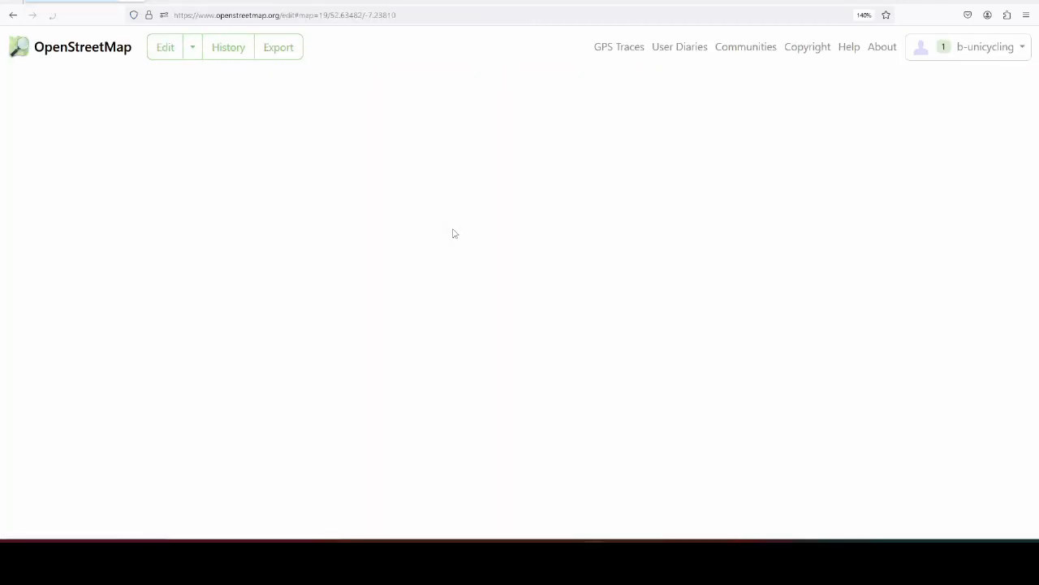
- Place a new point at Eden Childcare tagged amenity=mobile_library
click(166, 45)
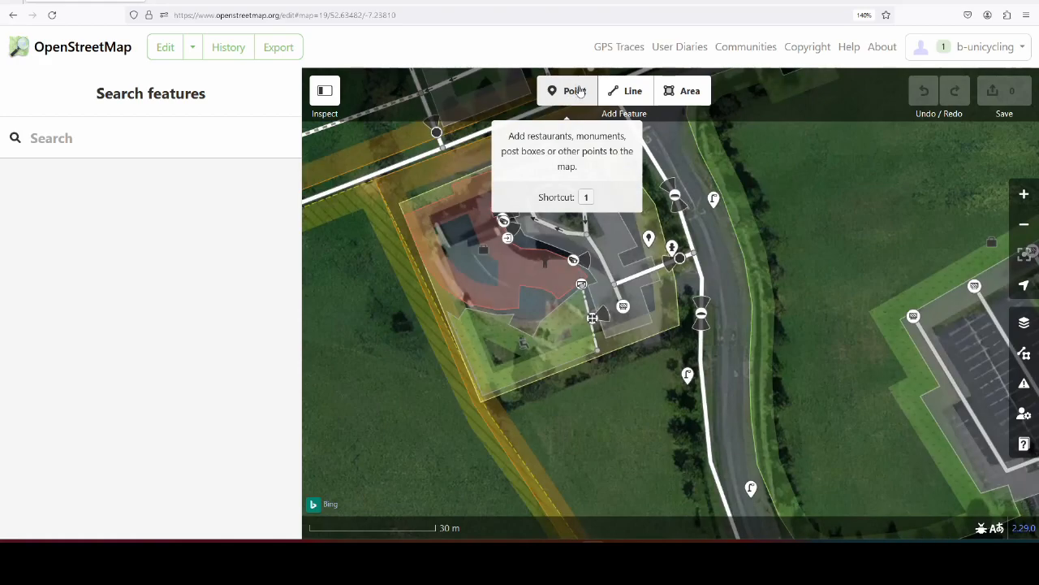
click(565, 91)
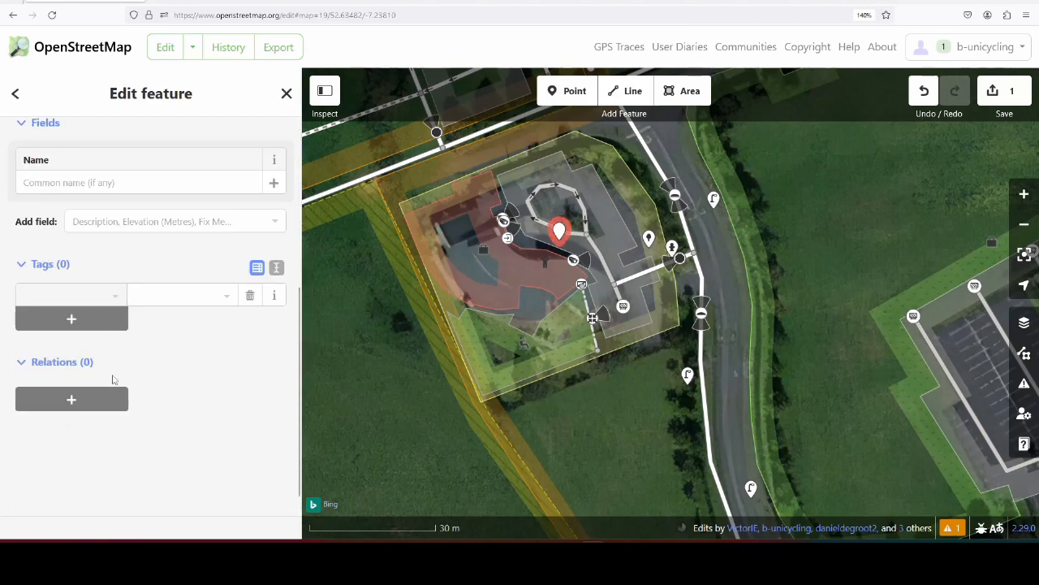
text(amenity)
text(mob)
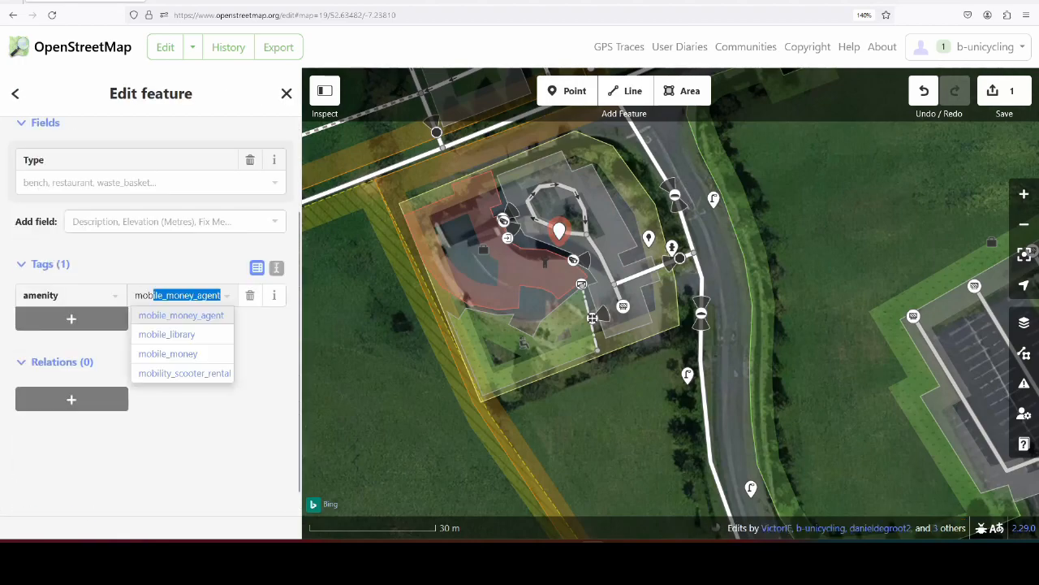
click(166, 334)
text(contact:)
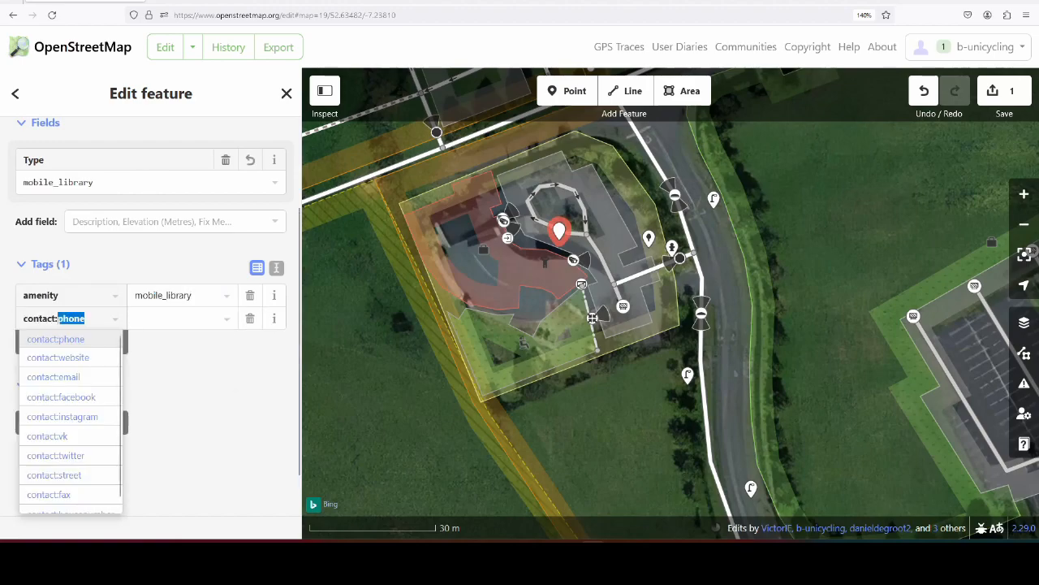
- Add contact:email and source=survey tags to the stop and start its upload
click(52, 377)
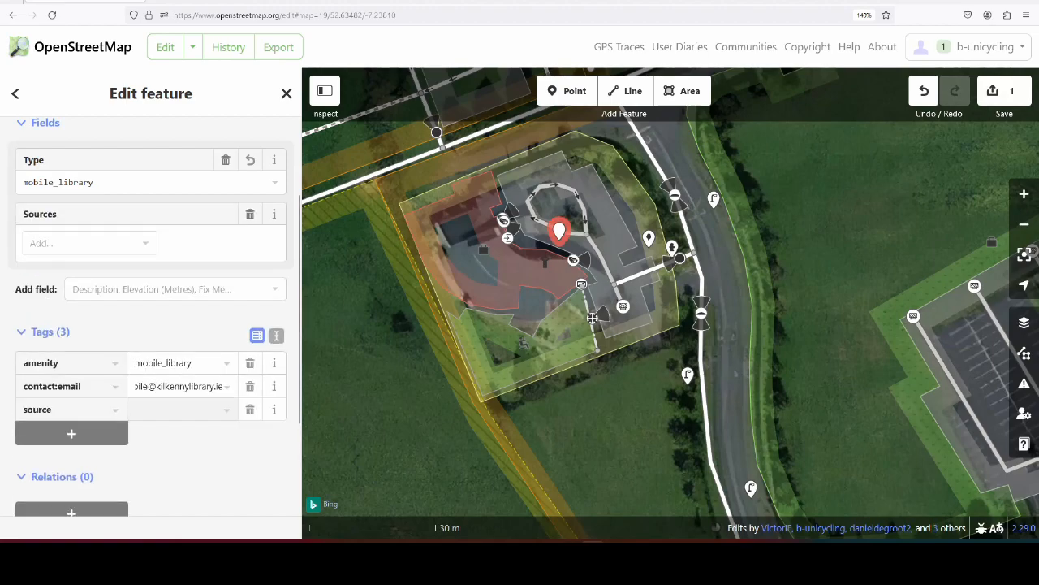
text(survey)
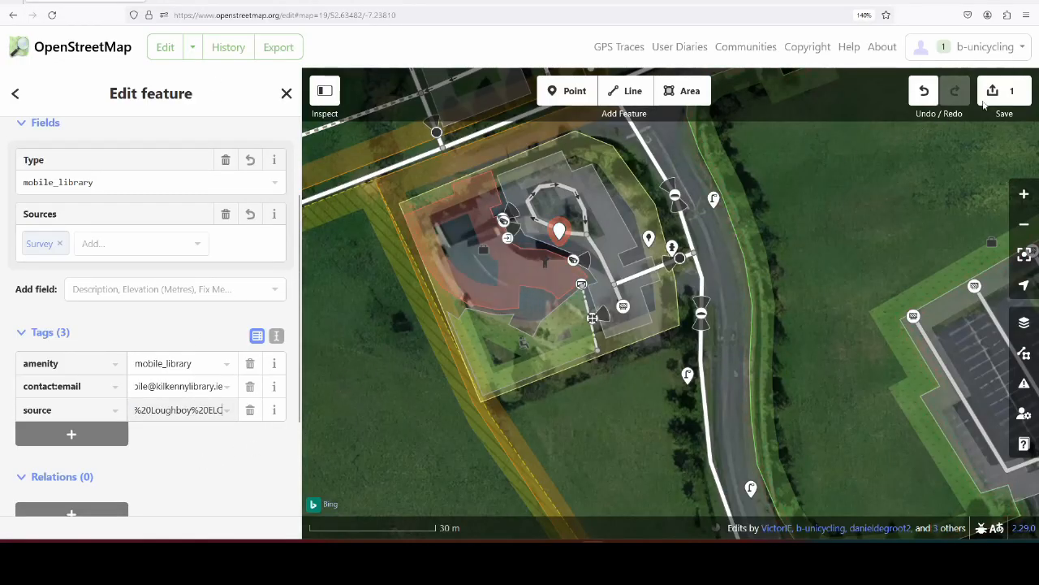
click(996, 91)
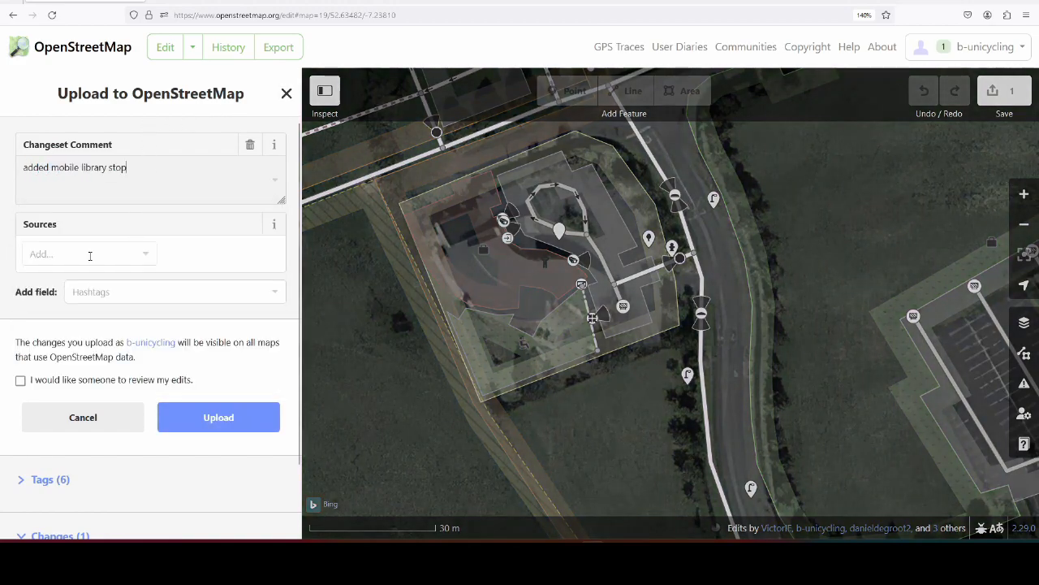
- Enter the changeset comment for the added mobile library stop with survey as source
text(we)
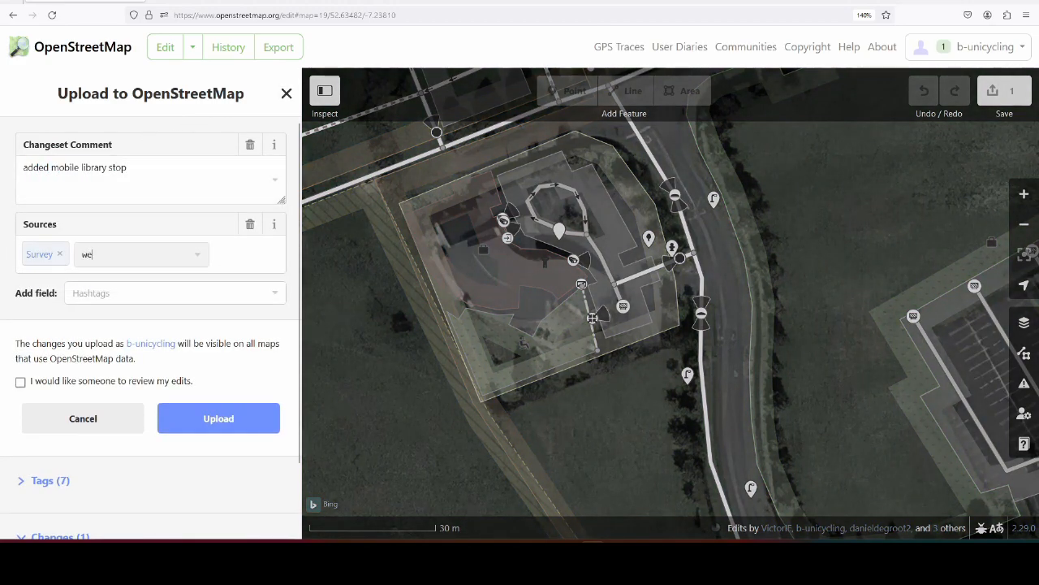
click(217, 418)
text(overpass-turbo.eu)
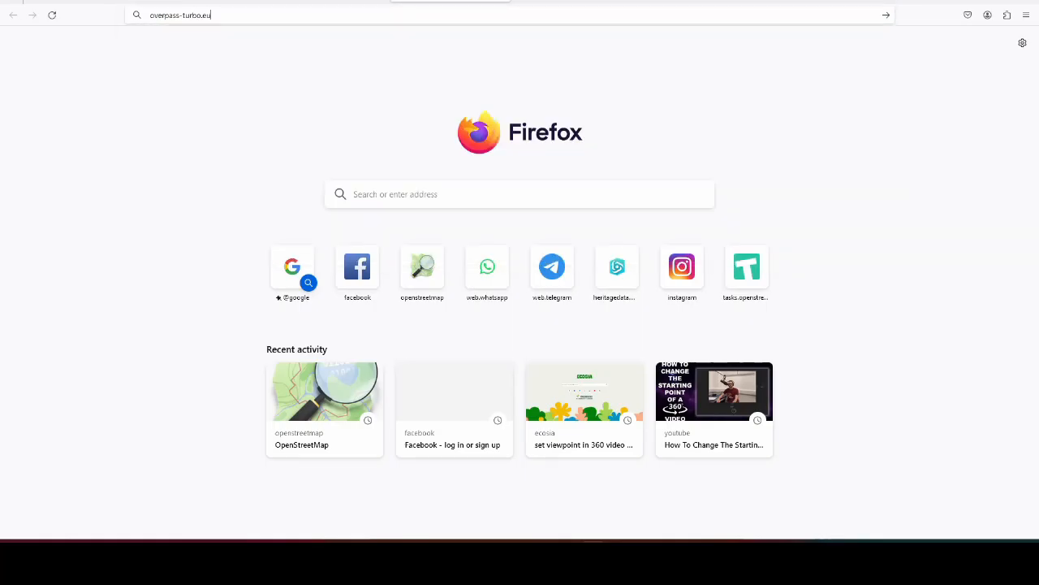
- Build a wizard query for amenity=mobile_library in "County Kilkenny" on Overpass Turbo
key(Enter)
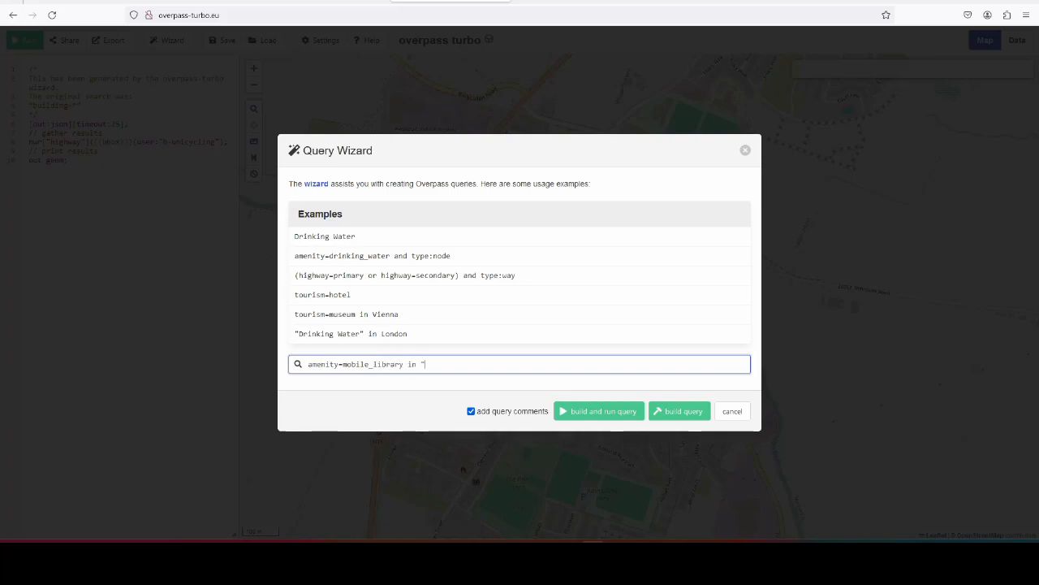
text(County Kilkenny")
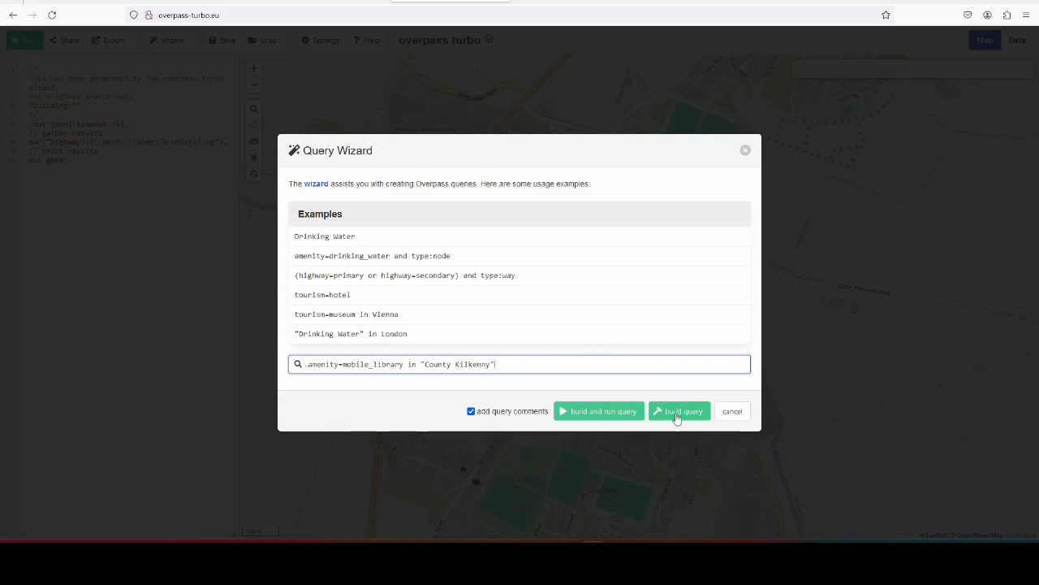
click(679, 410)
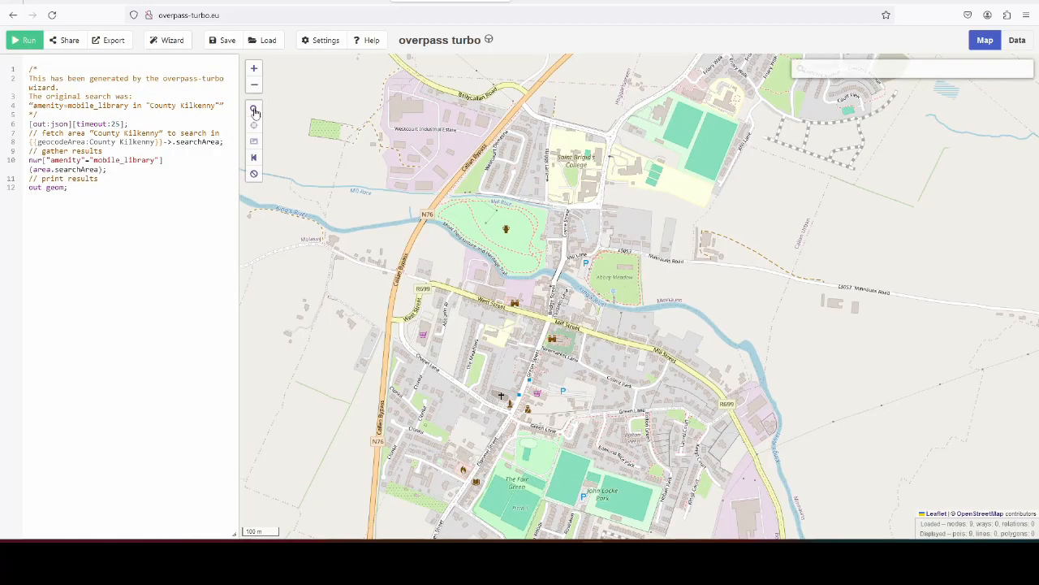
- Run the query, zoom out to Ireland, and select County Kilkenny in the geocodeArea line
click(253, 107)
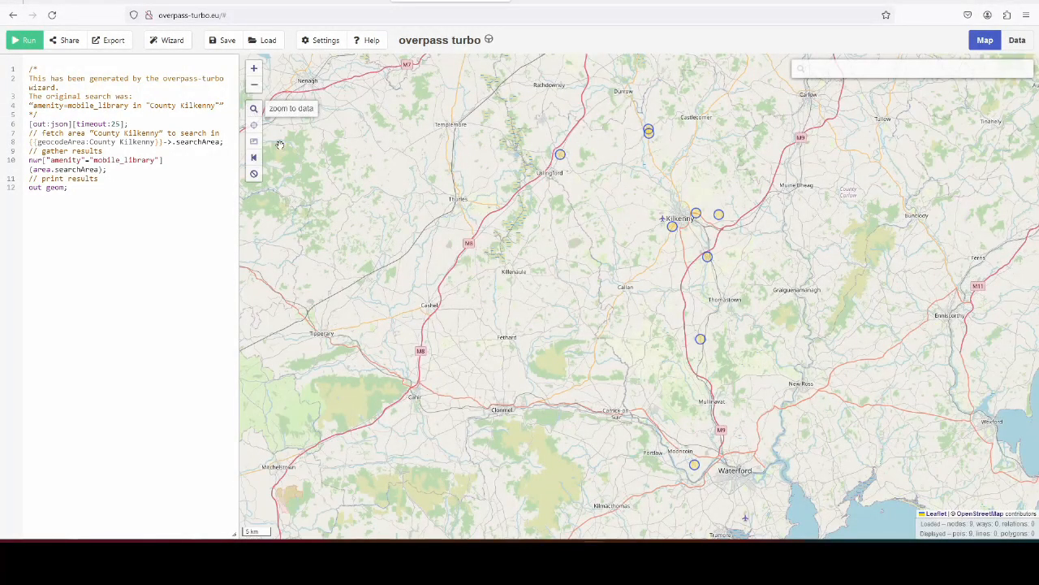
mouse_move(354, 163)
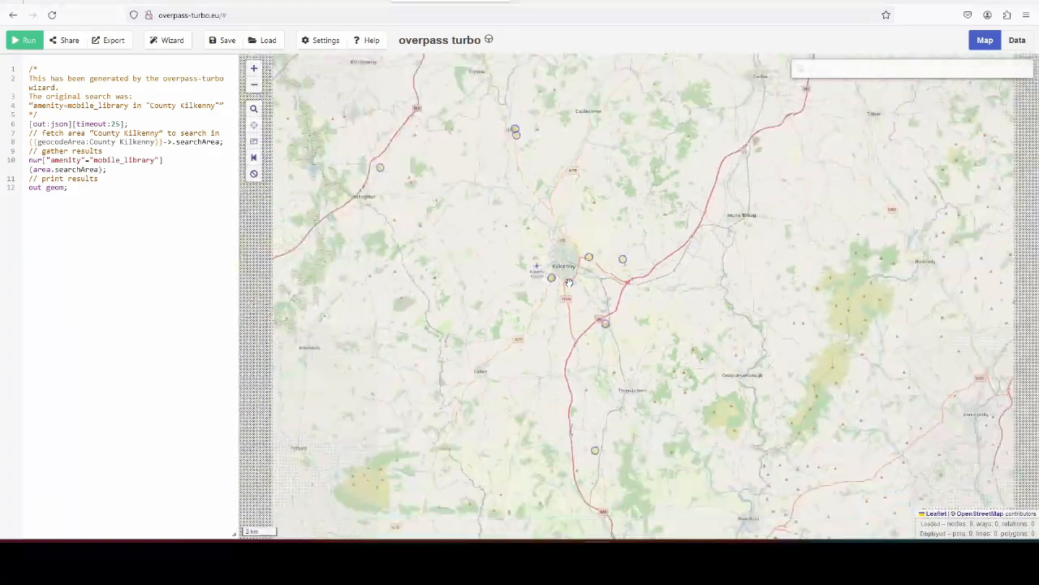
click(26, 39)
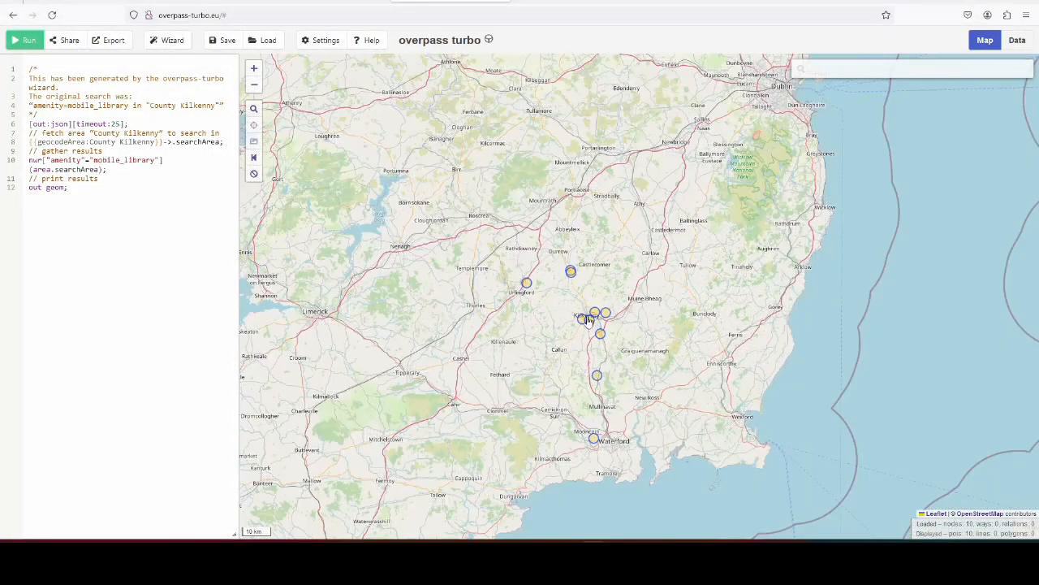
scroll(down, 3)
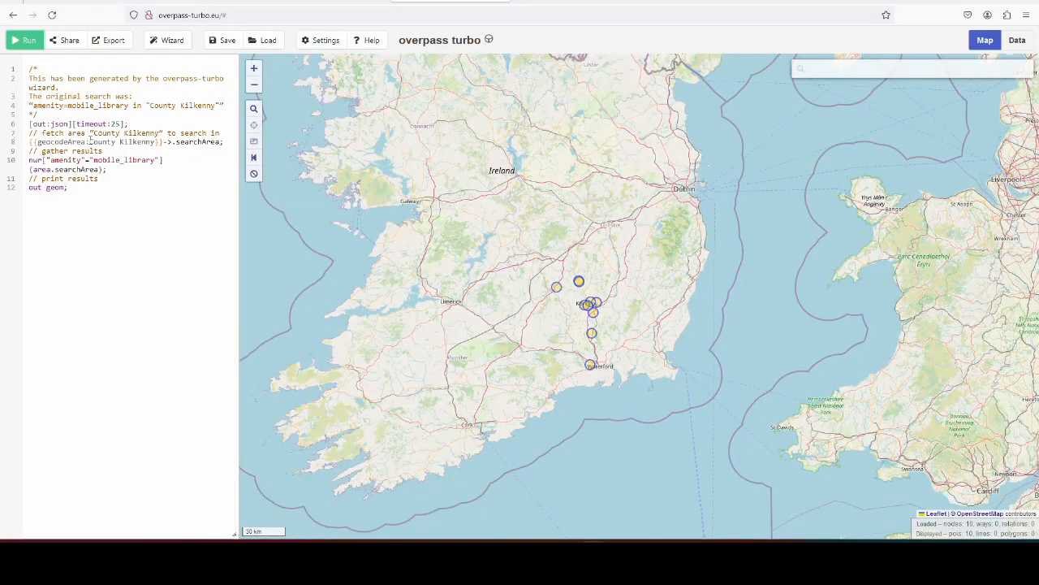
double_click(122, 141)
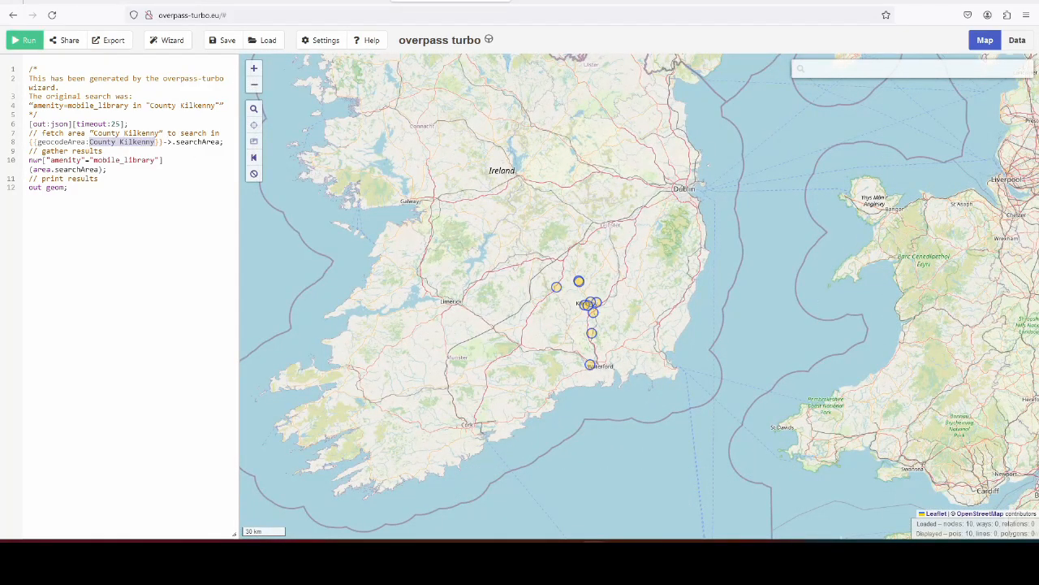
- Change the search area to Ireland and rerun the query for all mobile library stops
text(Ireland)
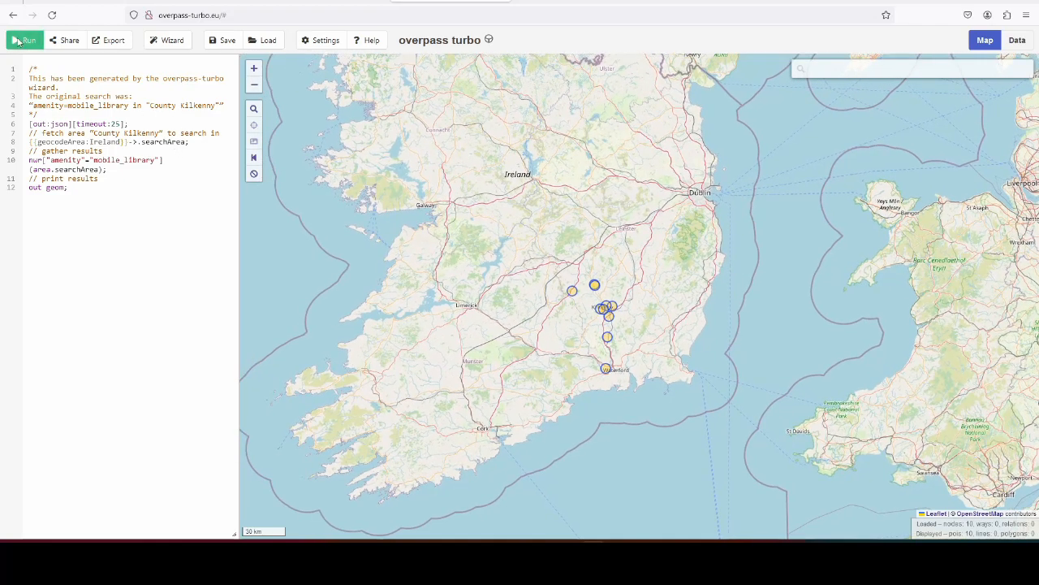
click(24, 39)
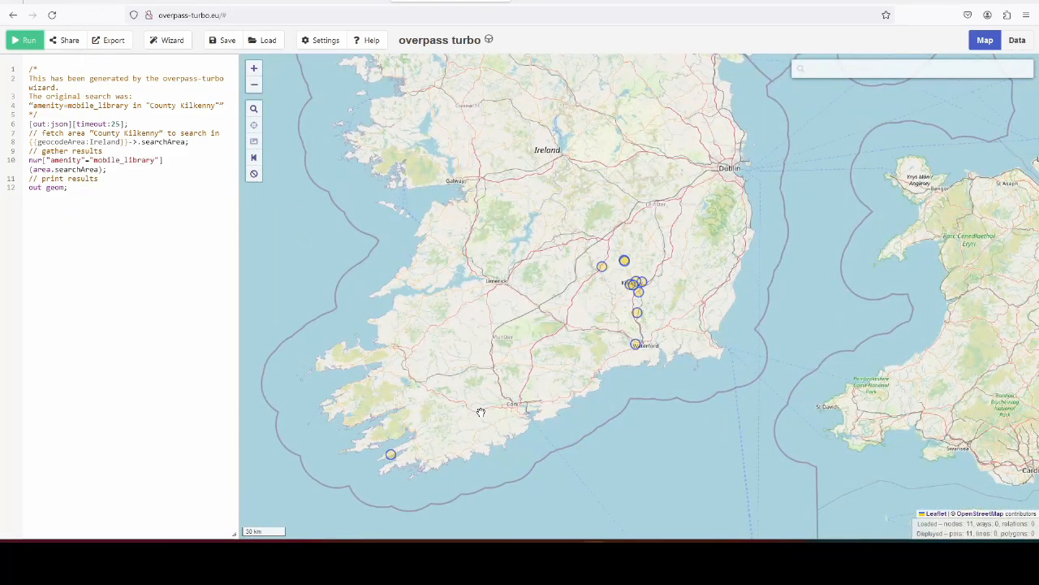
mouse_move(507, 400)
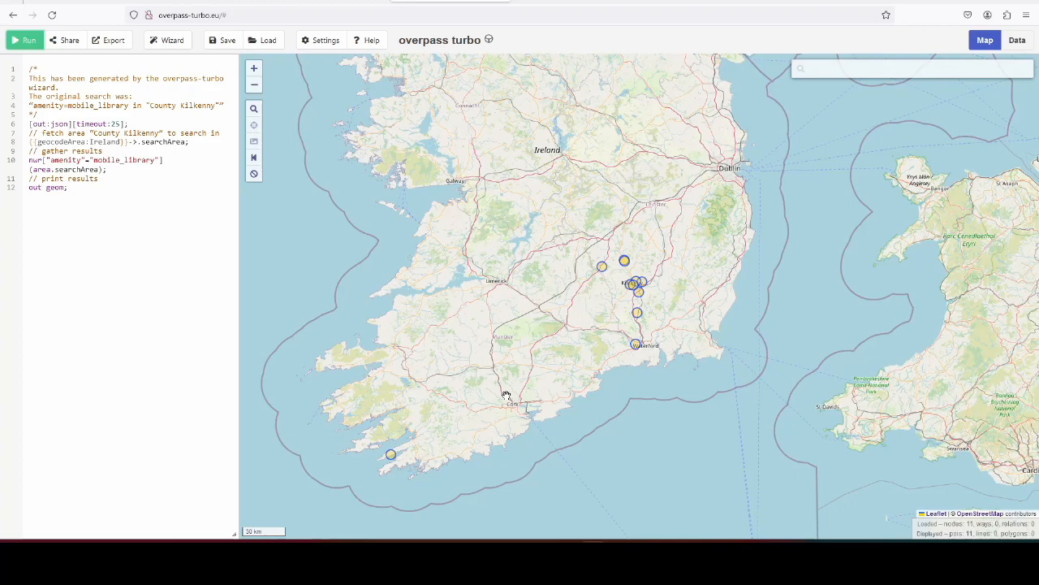
mouse_move(507, 395)
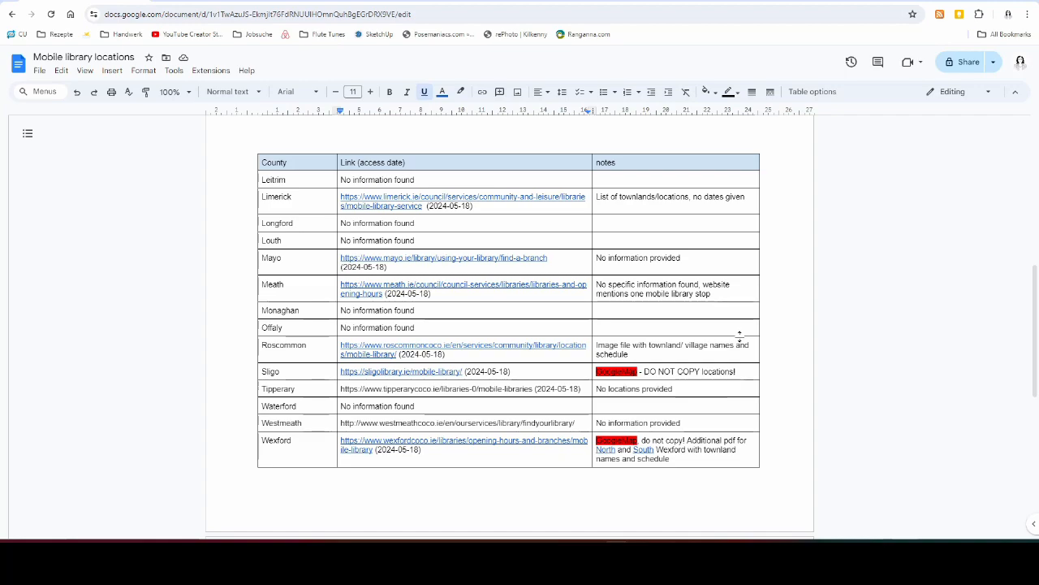
mouse_move(741, 305)
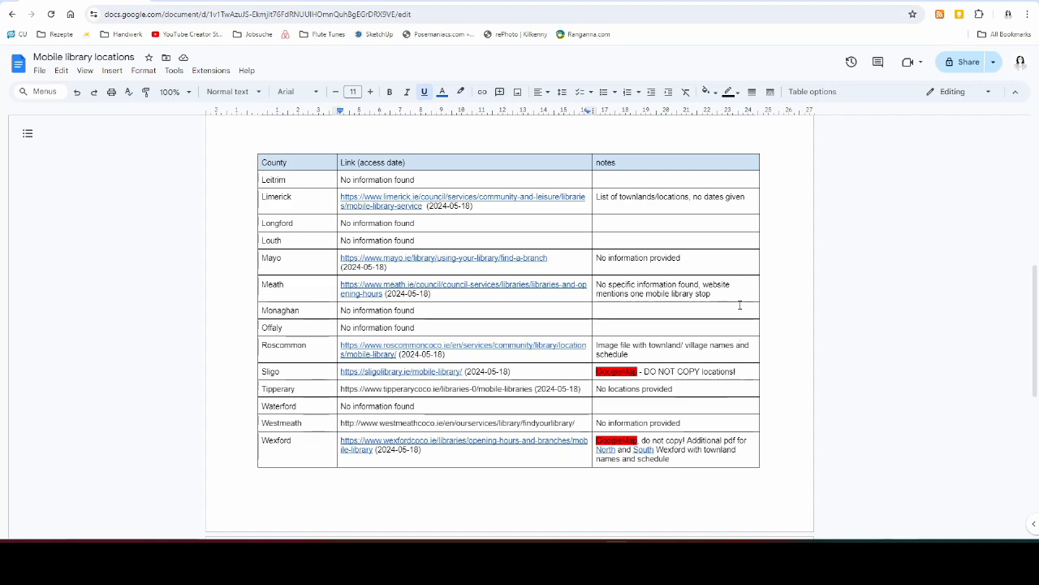